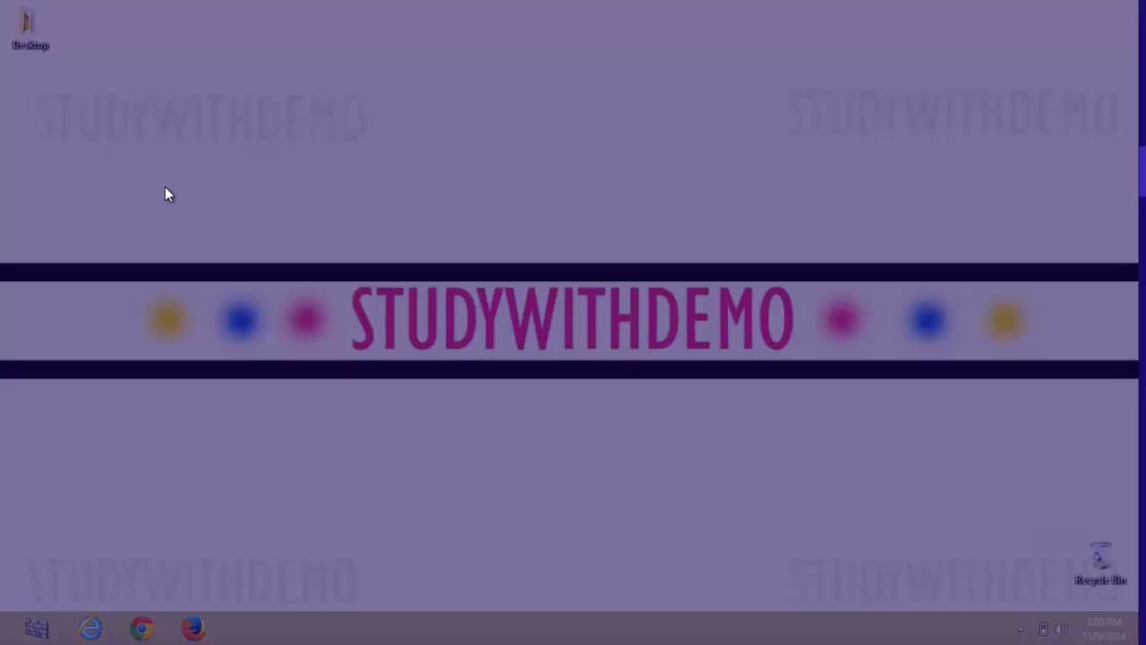
# Step: Launch Workbench and connect to 'Local instance MySQL55' with the root password
pyautogui.click(246, 627)
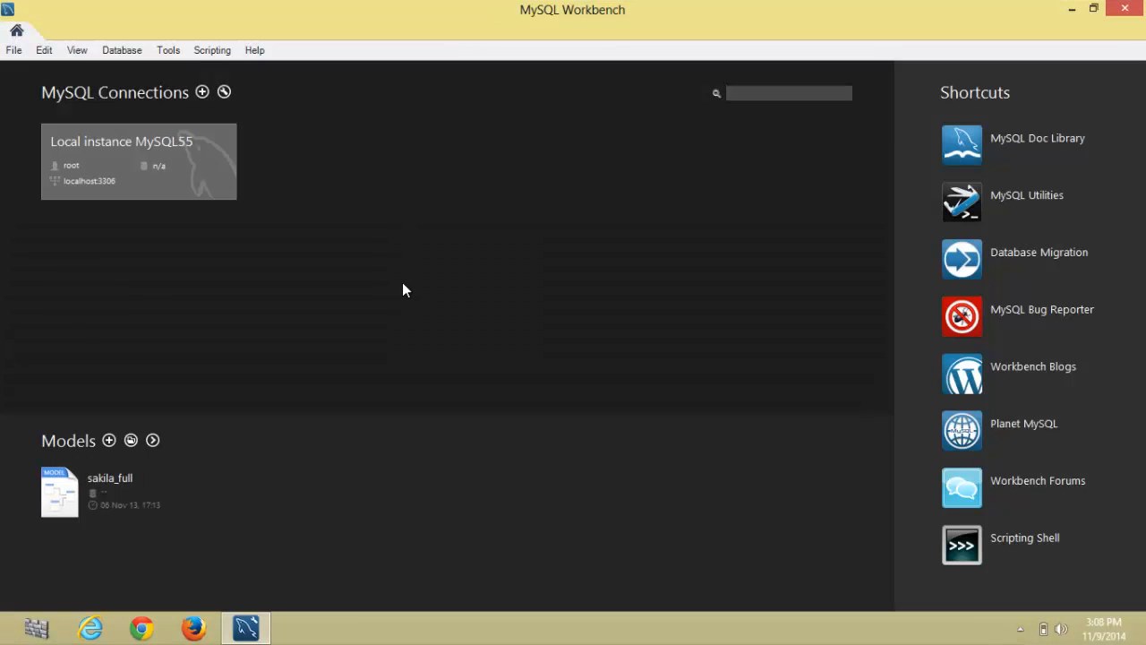
pyautogui.doubleClick(139, 161)
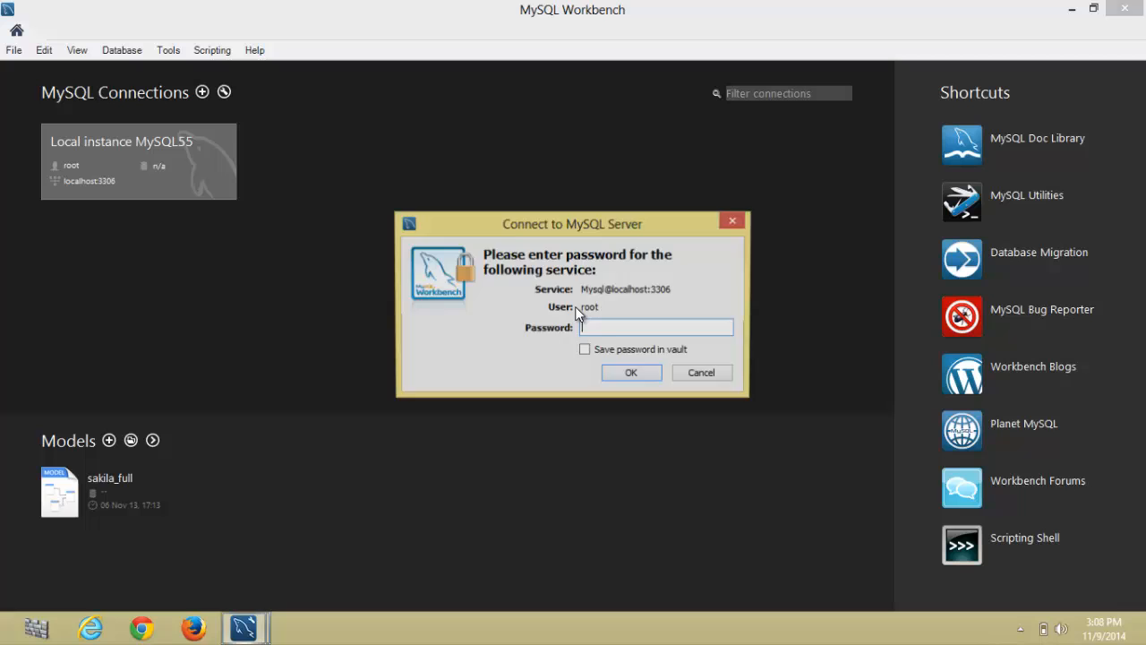
pyautogui.write('***')
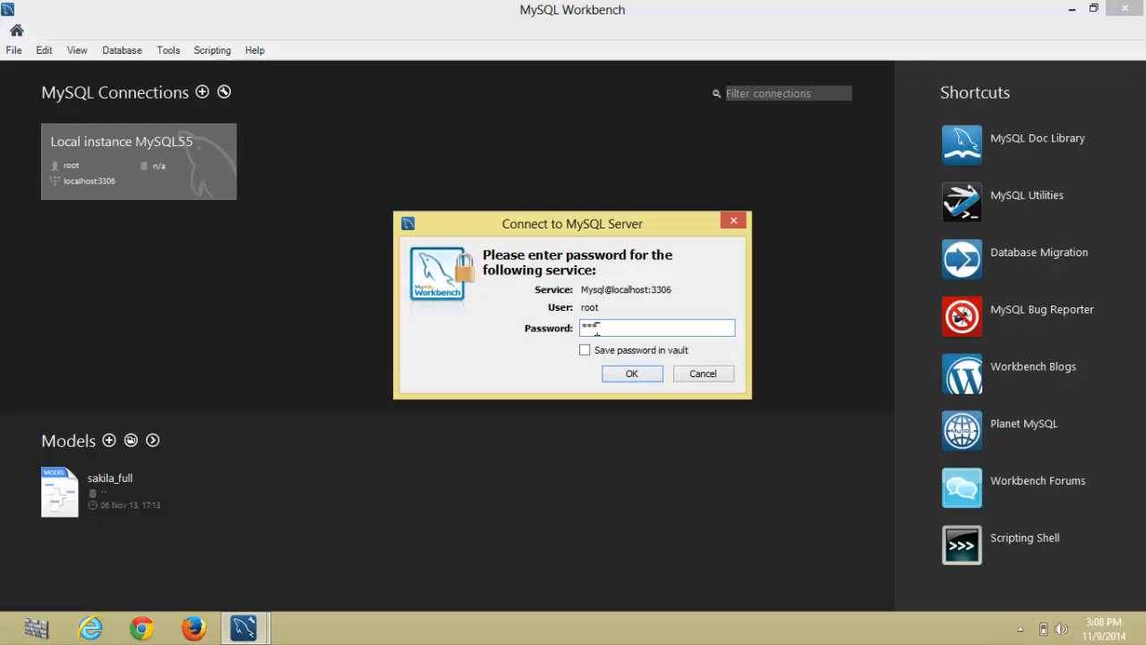
pyautogui.click(632, 374)
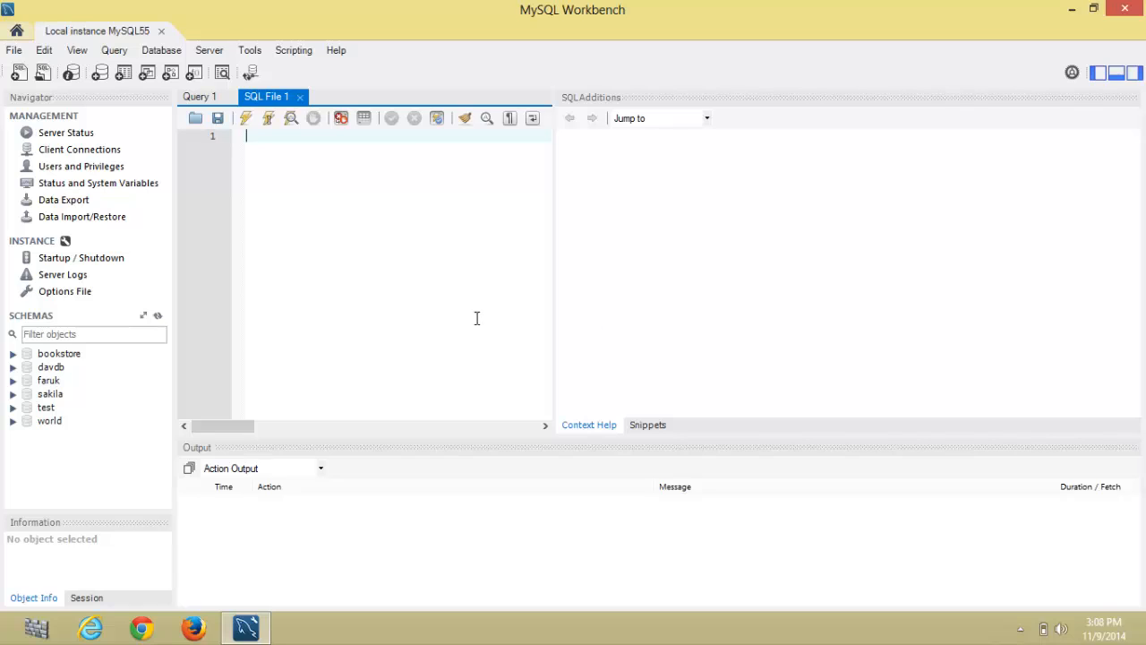
pyautogui.moveTo(260, 208)
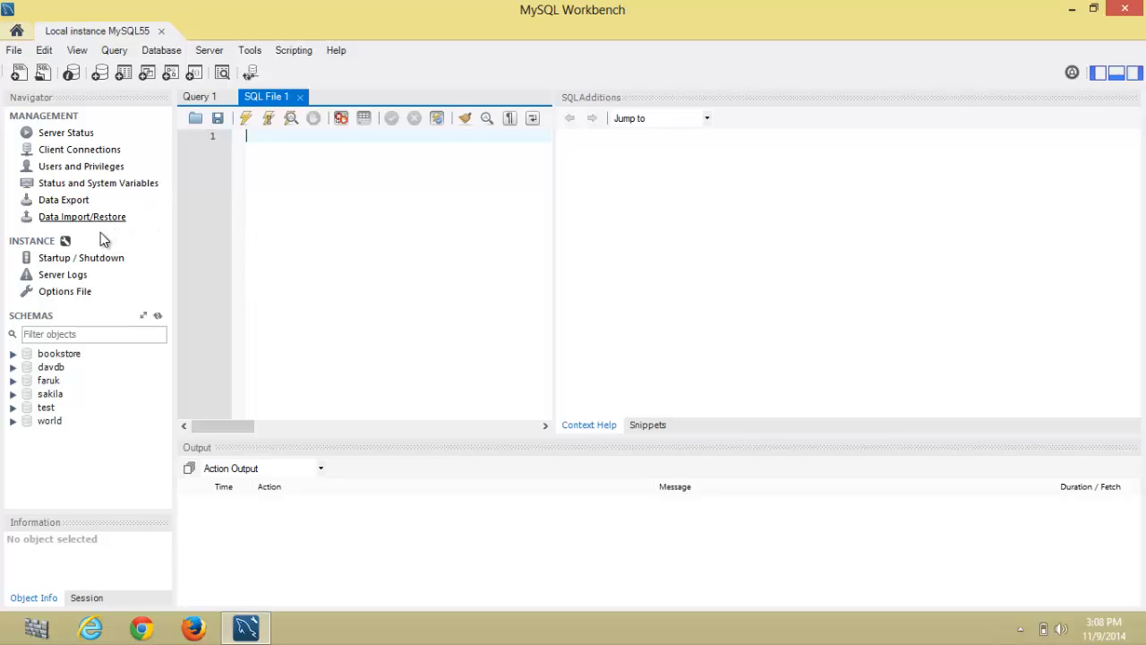
pyautogui.moveTo(166, 222)
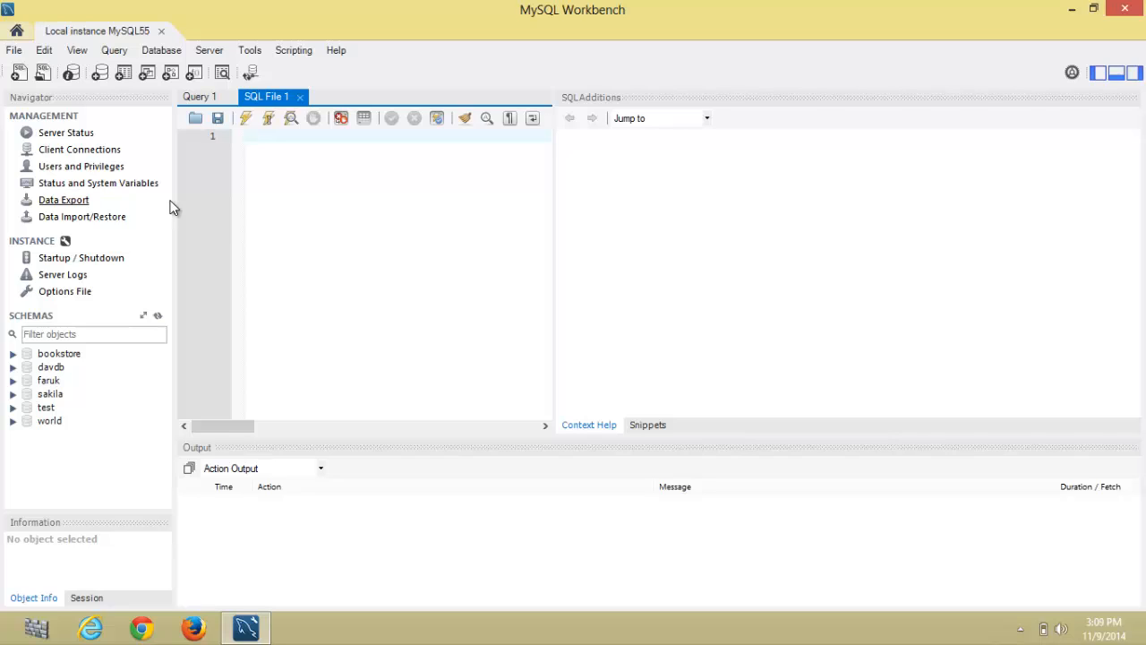
# Step: Open Management > Data Export and confirm the password to list exportable schemas
pyautogui.click(260, 136)
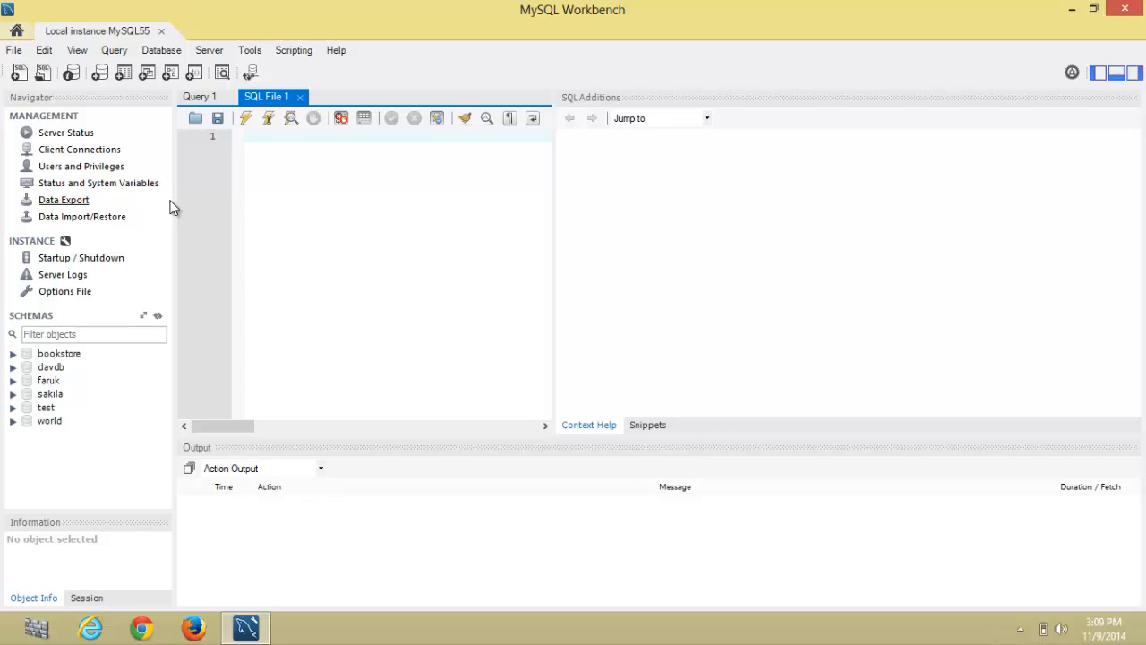
pyautogui.click(259, 136)
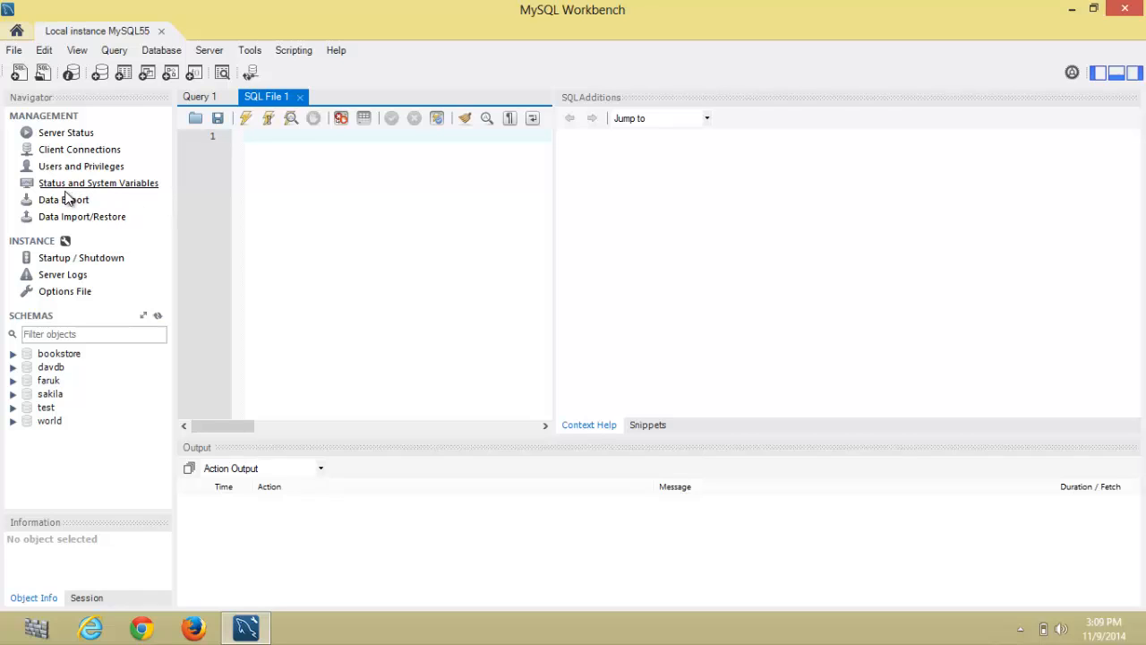
pyautogui.click(97, 183)
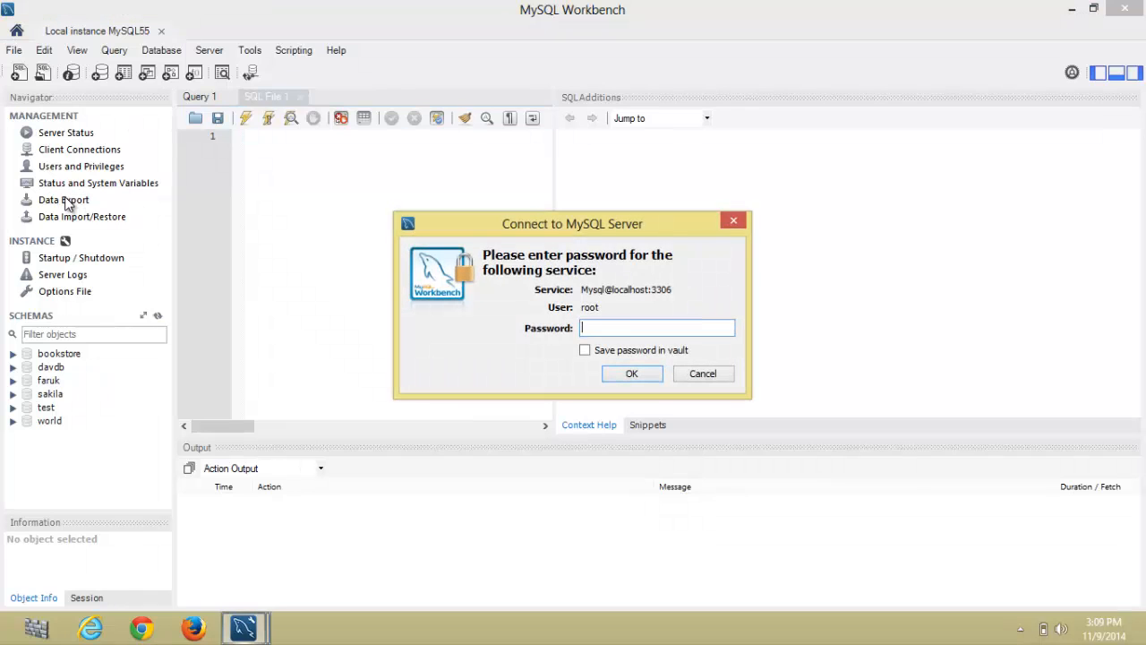
pyautogui.write('*')
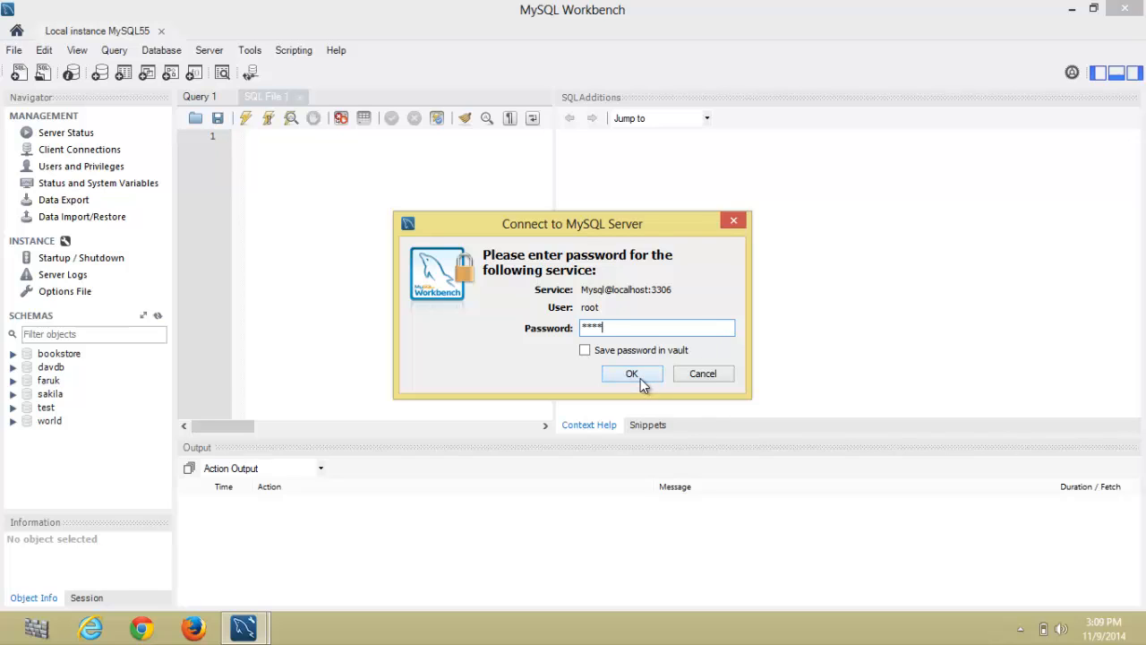
pyautogui.click(632, 373)
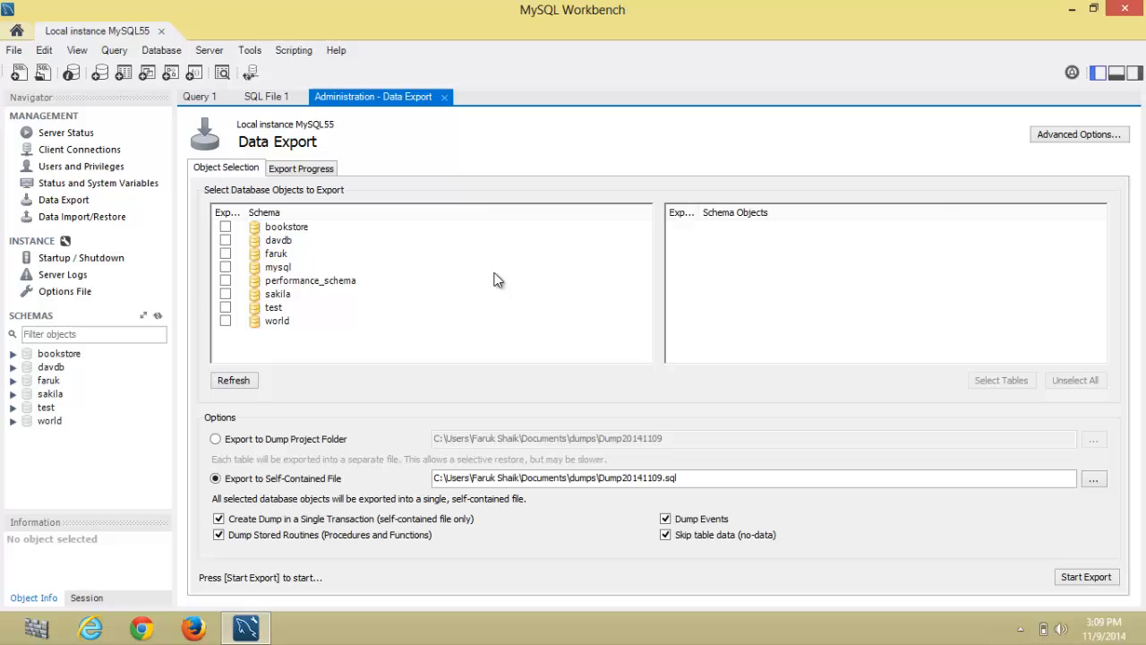
pyautogui.moveTo(392, 273)
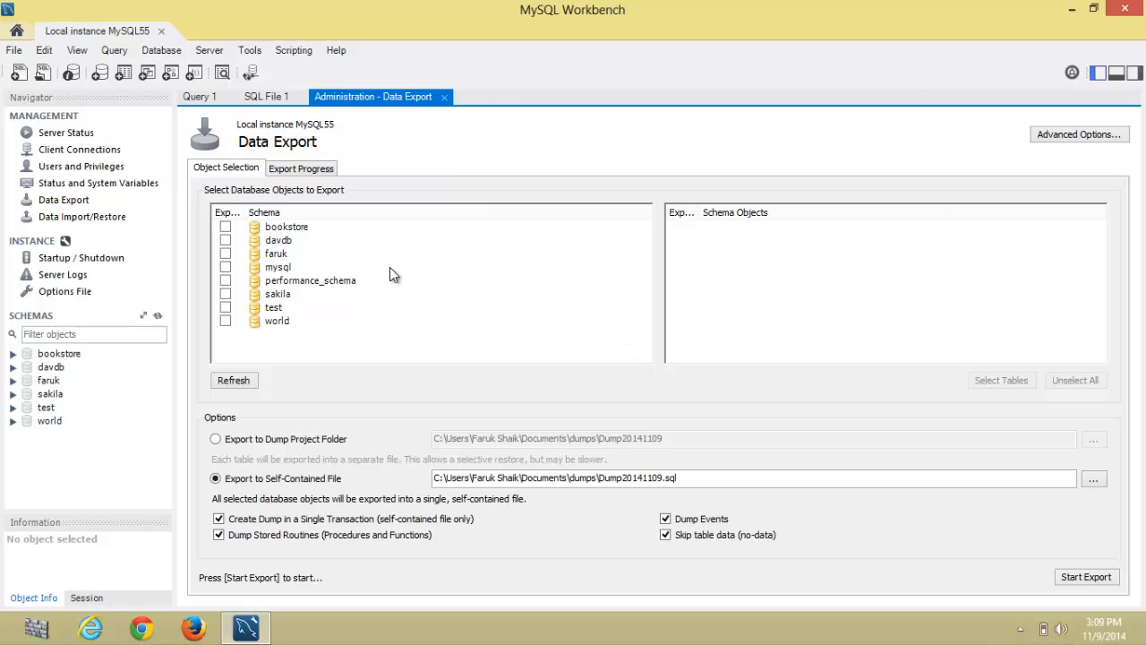
pyautogui.moveTo(282, 341)
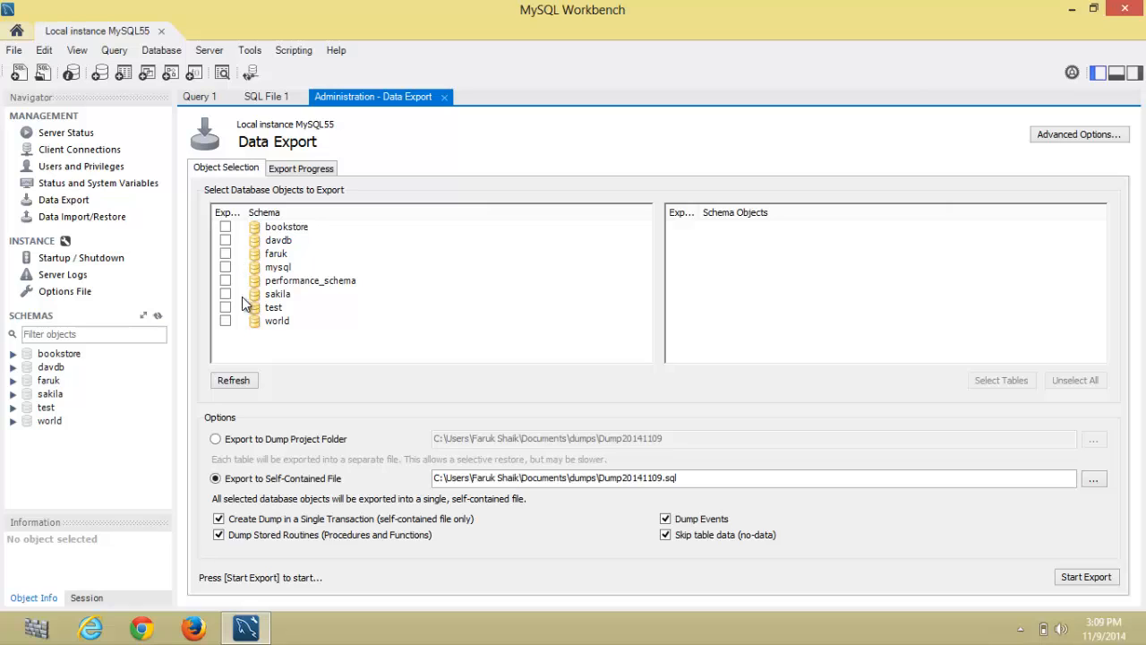
pyautogui.moveTo(237, 289)
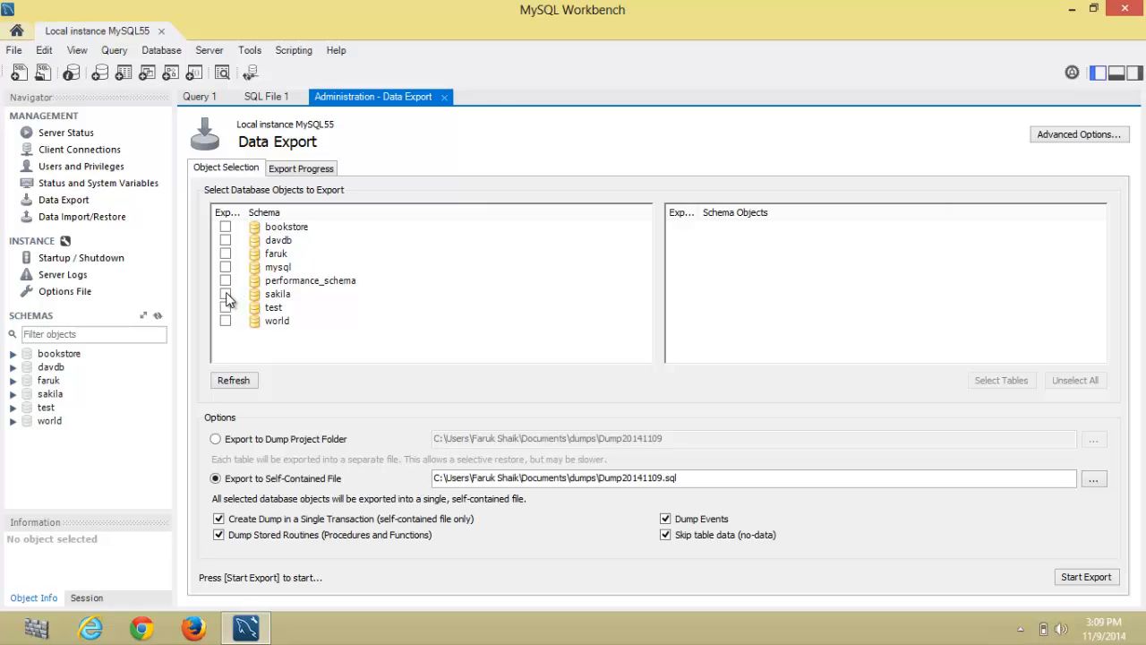
# Step: Tick sakila and set the self-contained export file to C:\backup\singleDatabase.sql
pyautogui.click(224, 294)
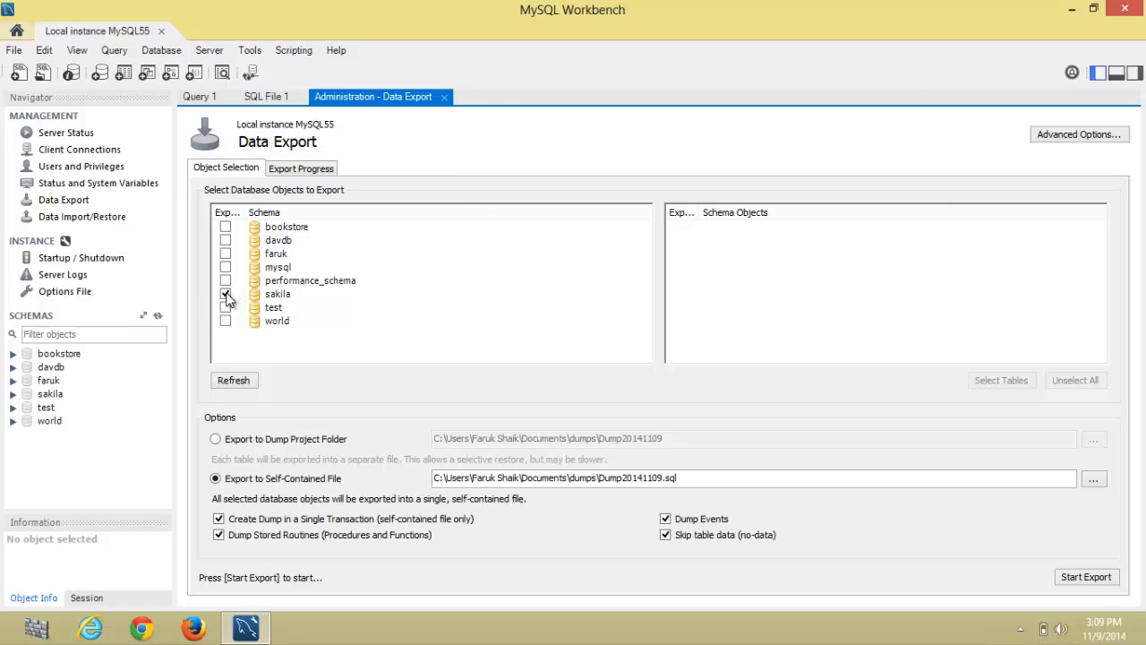
pyautogui.click(224, 294)
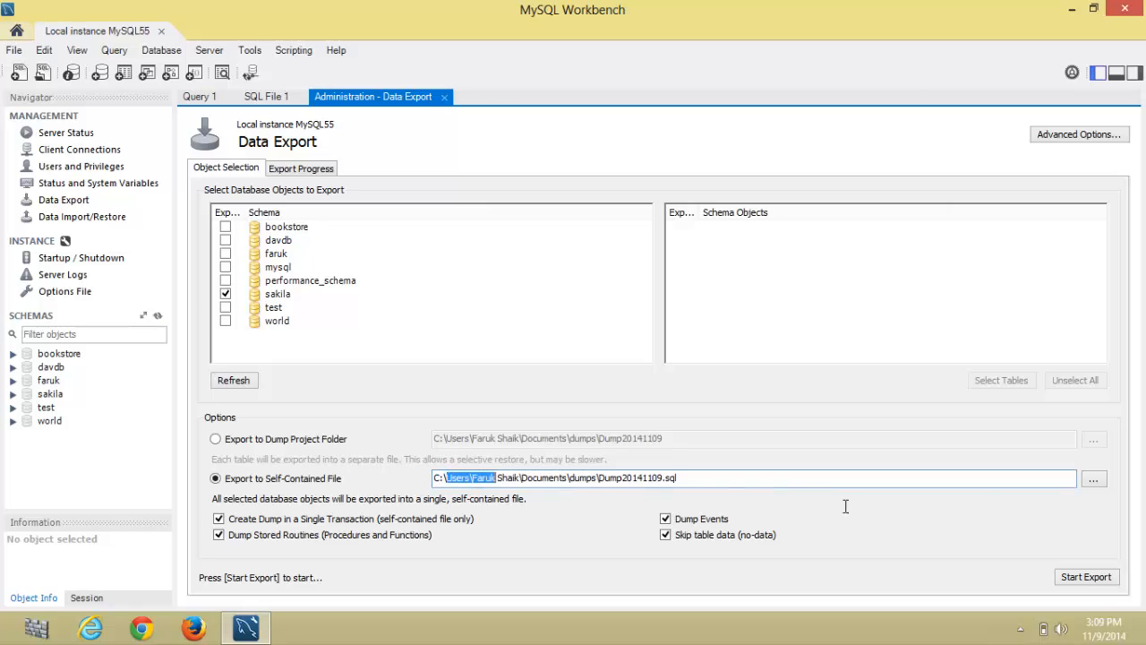
pyautogui.write('C:\\bac')
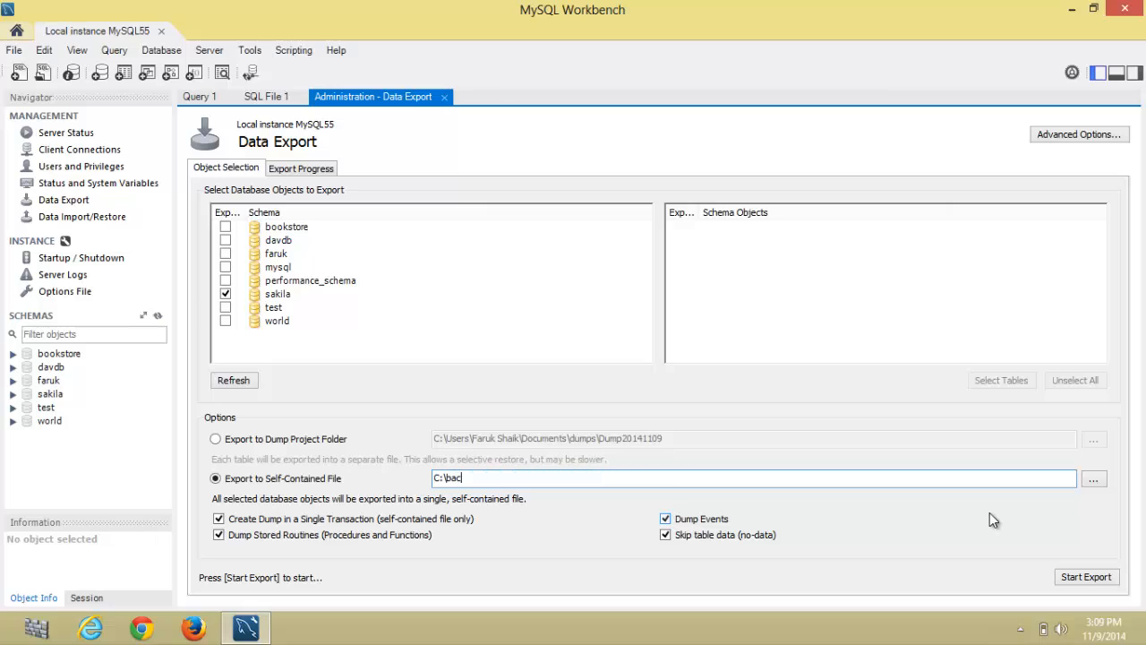
pyautogui.write('kup\\s')
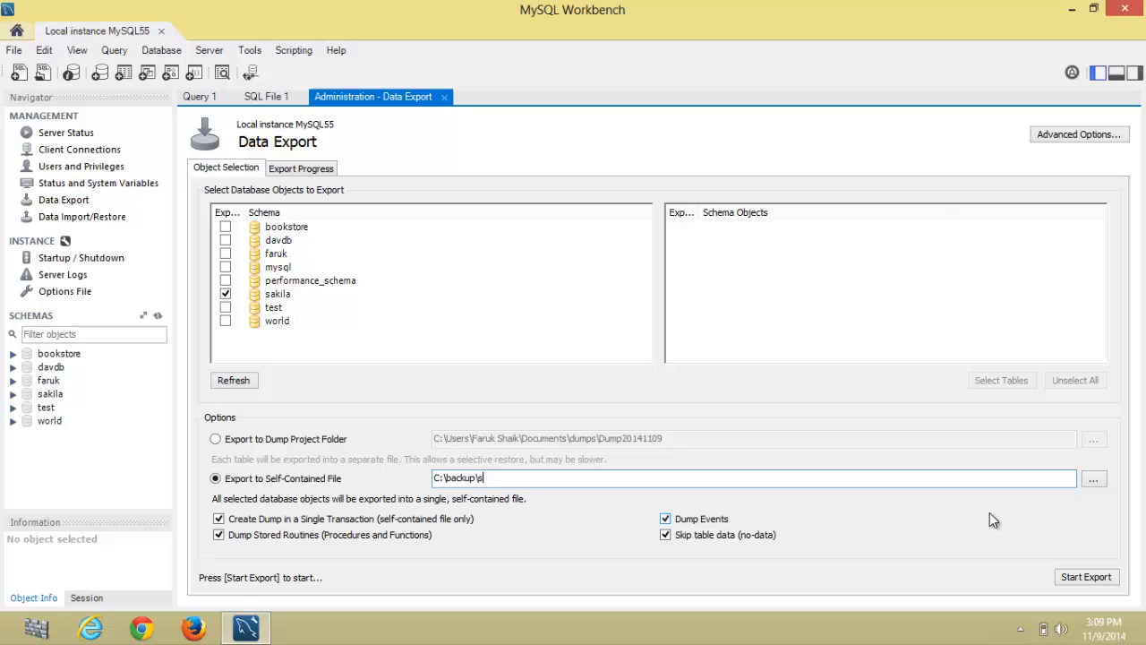
pyautogui.write('ingle')
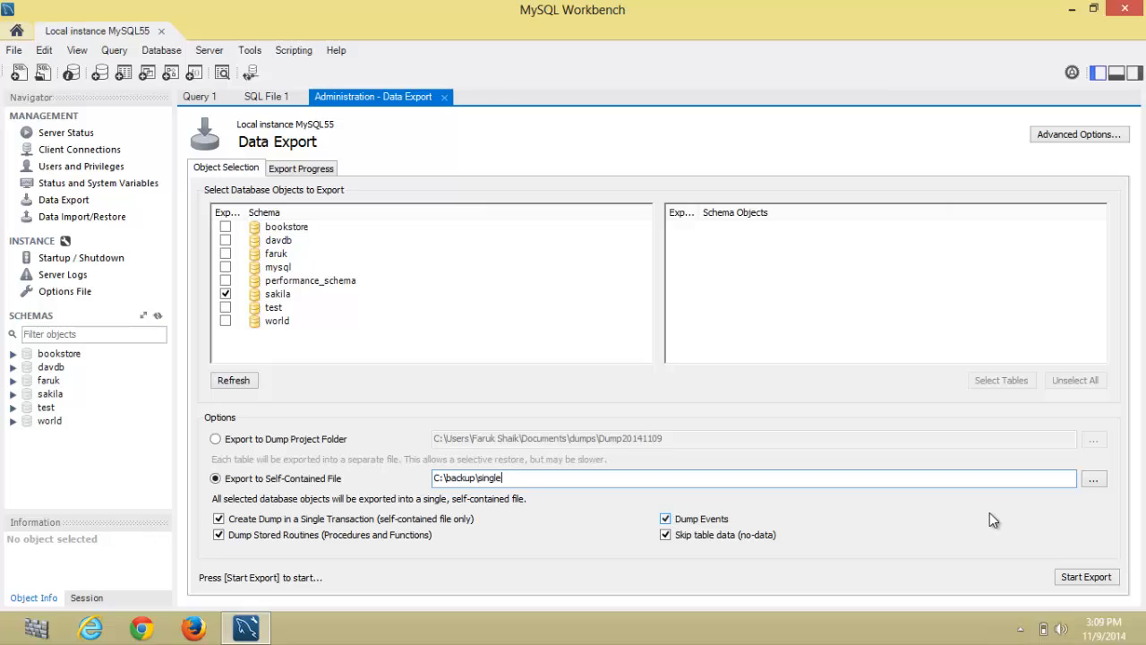
pyautogui.write('Database')
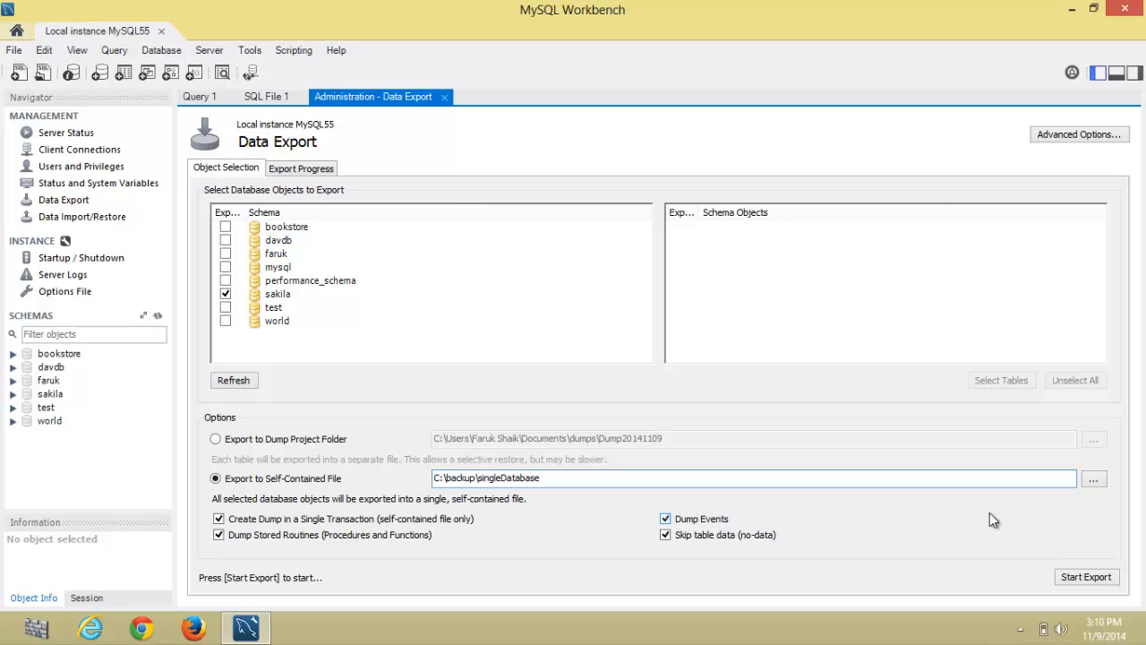
pyautogui.write('.sql')
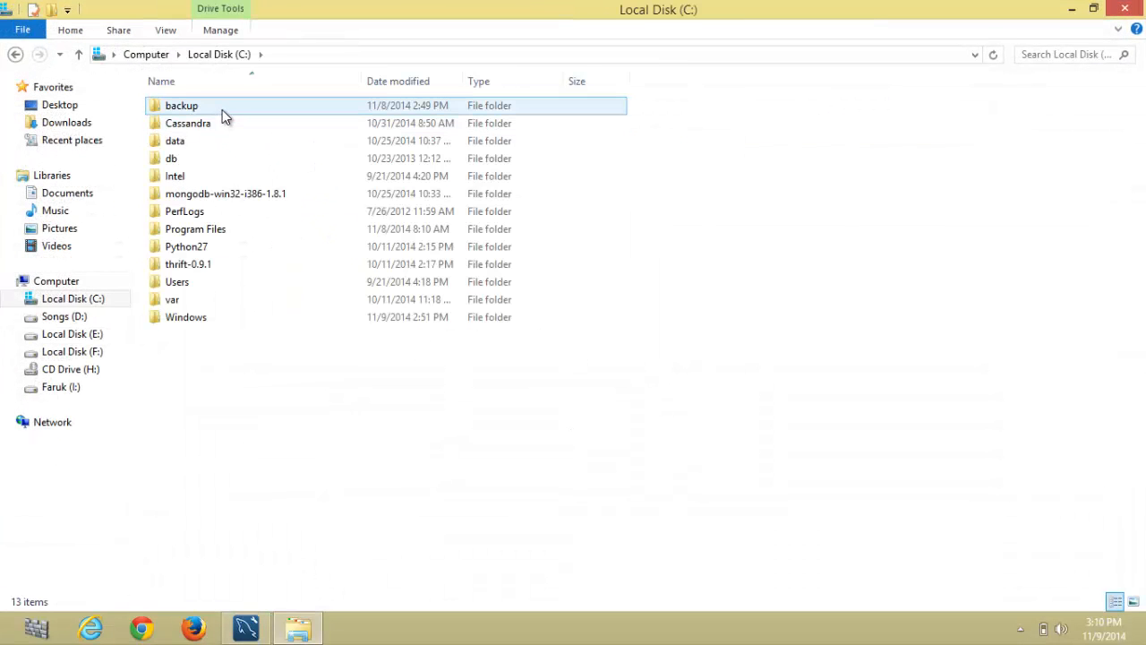
# Step: Delete the three old .sql files from C:\backup, then return to Workbench
pyautogui.doubleClick(182, 105)
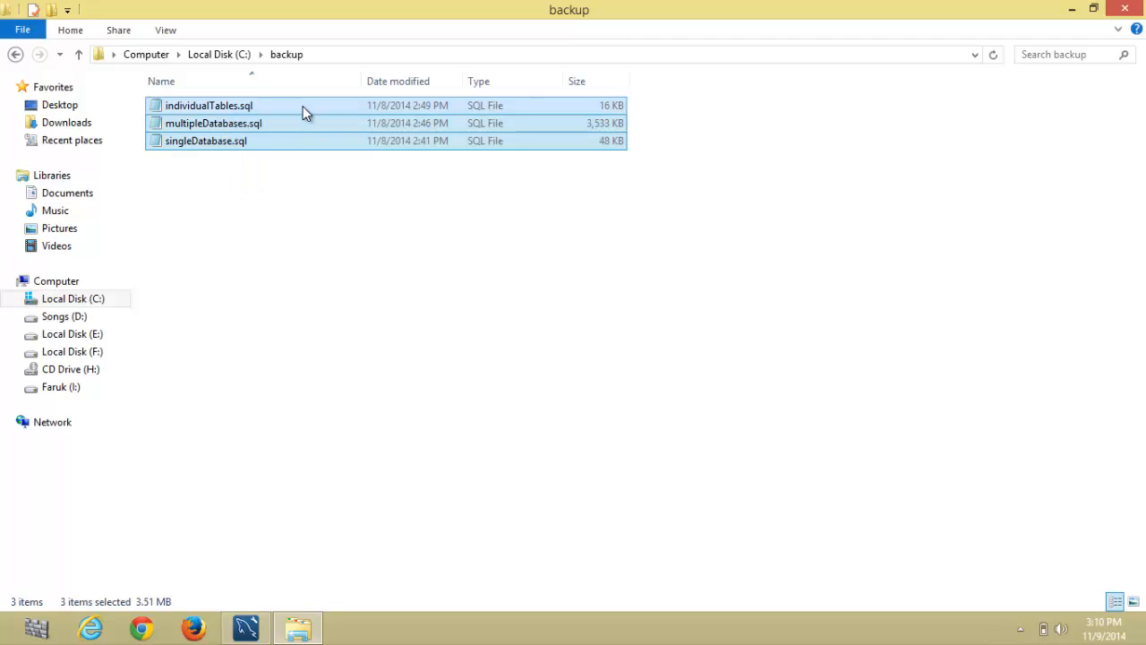
pyautogui.press('Delete')
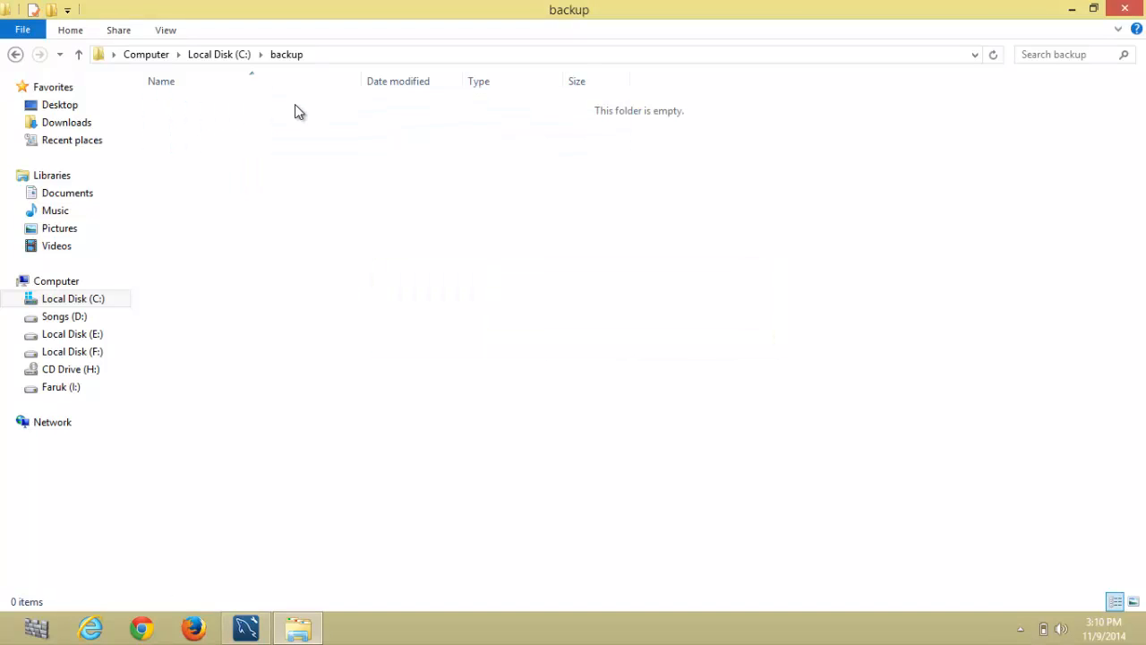
pyautogui.click(15, 54)
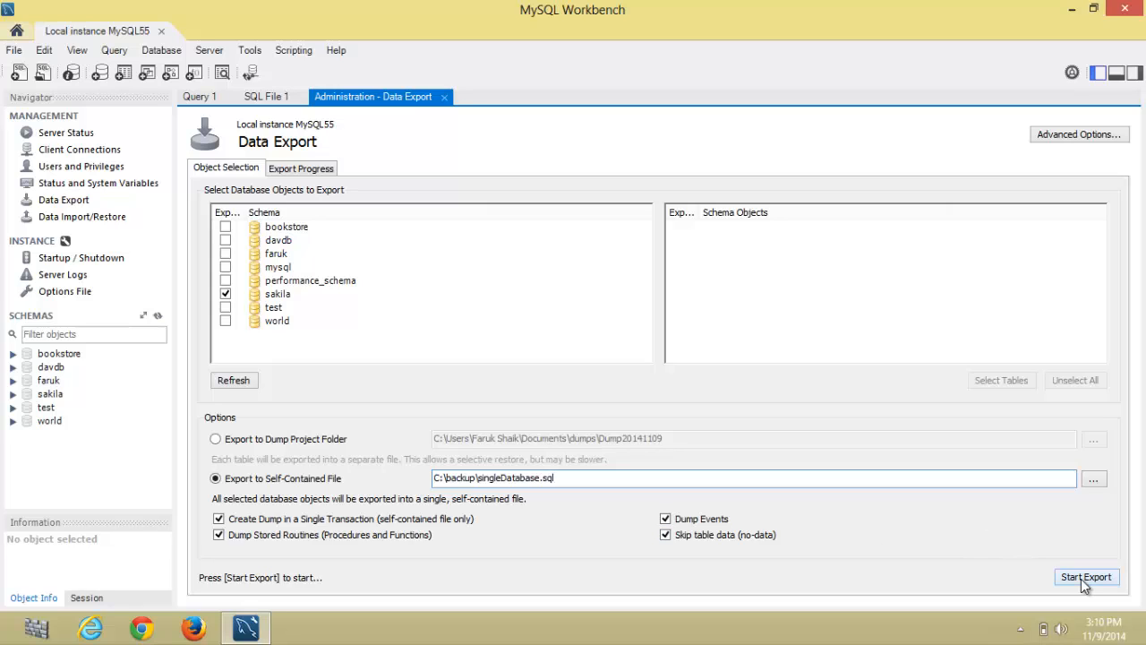
# Step: Enter the root password to start exporting sakila to singleDatabase.sql
pyautogui.click(1087, 577)
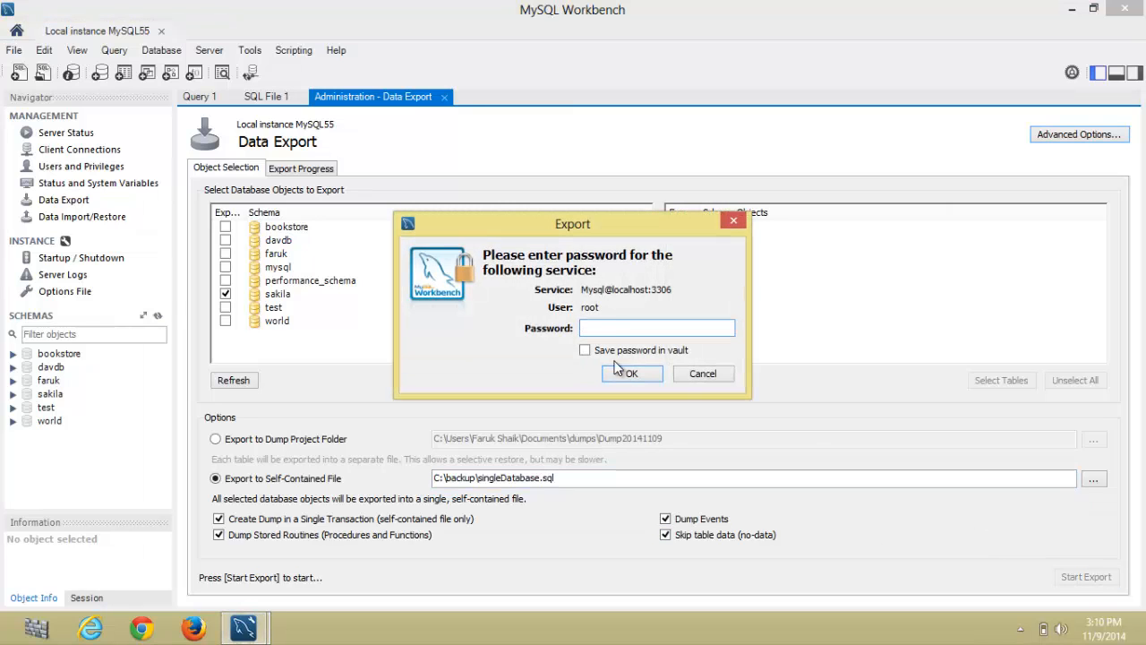
pyautogui.write('****')
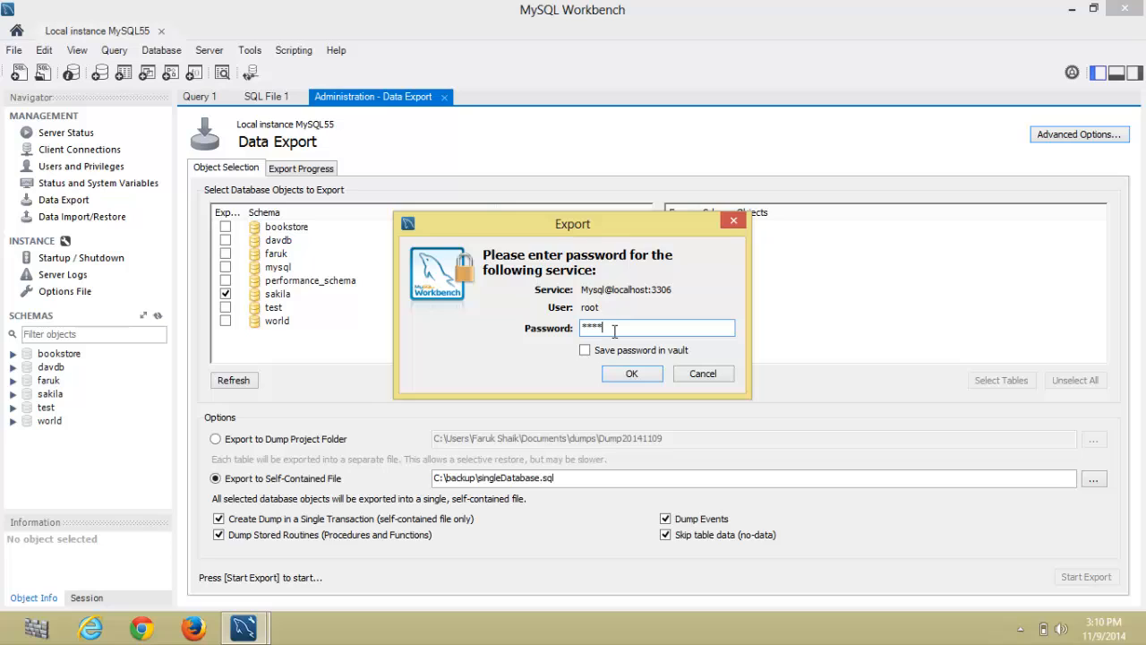
pyautogui.click(631, 373)
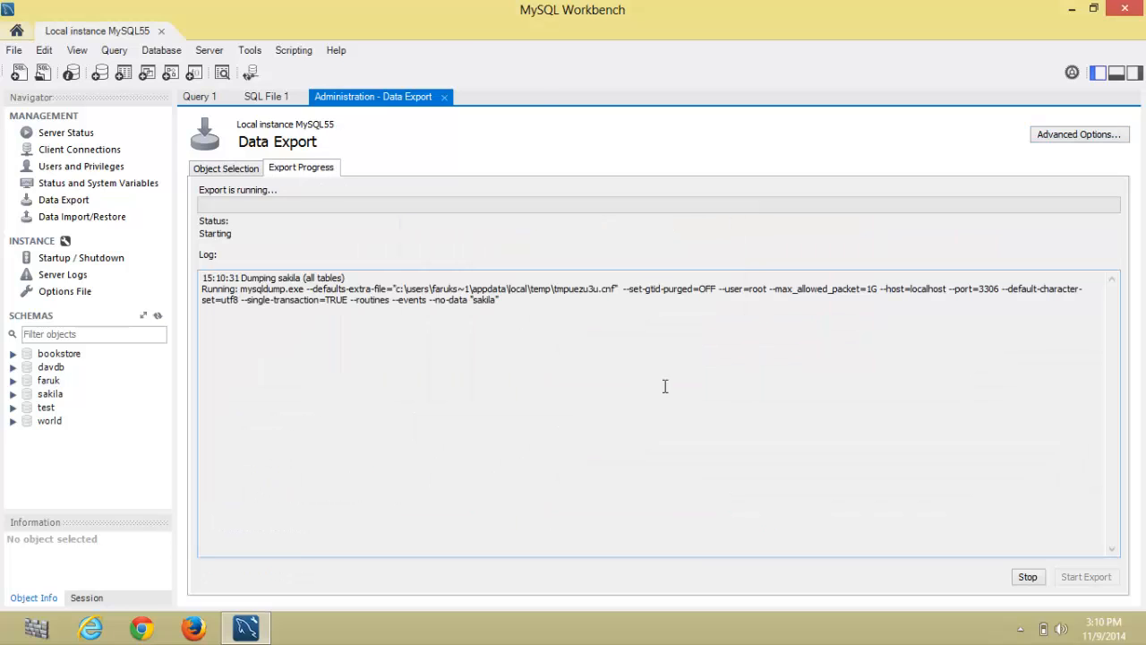
pyautogui.moveTo(762, 420)
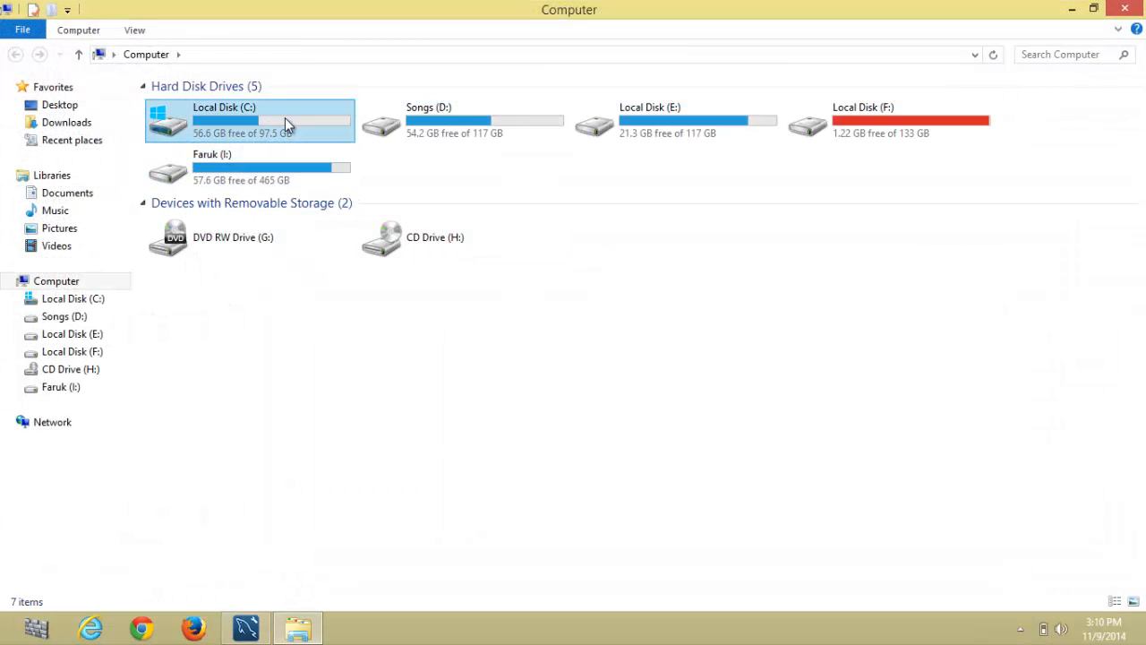
# Step: Open C:\backup\singleDatabase.sql in Notepad++ via its right-click menu
pyautogui.doubleClick(249, 121)
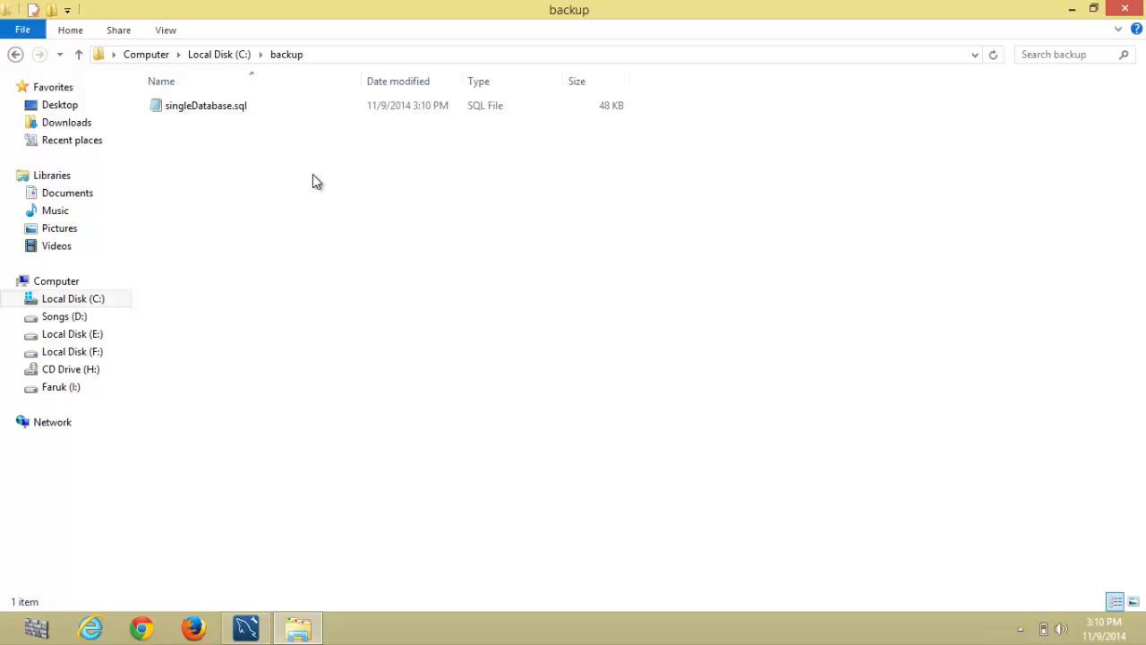
pyautogui.click(206, 104)
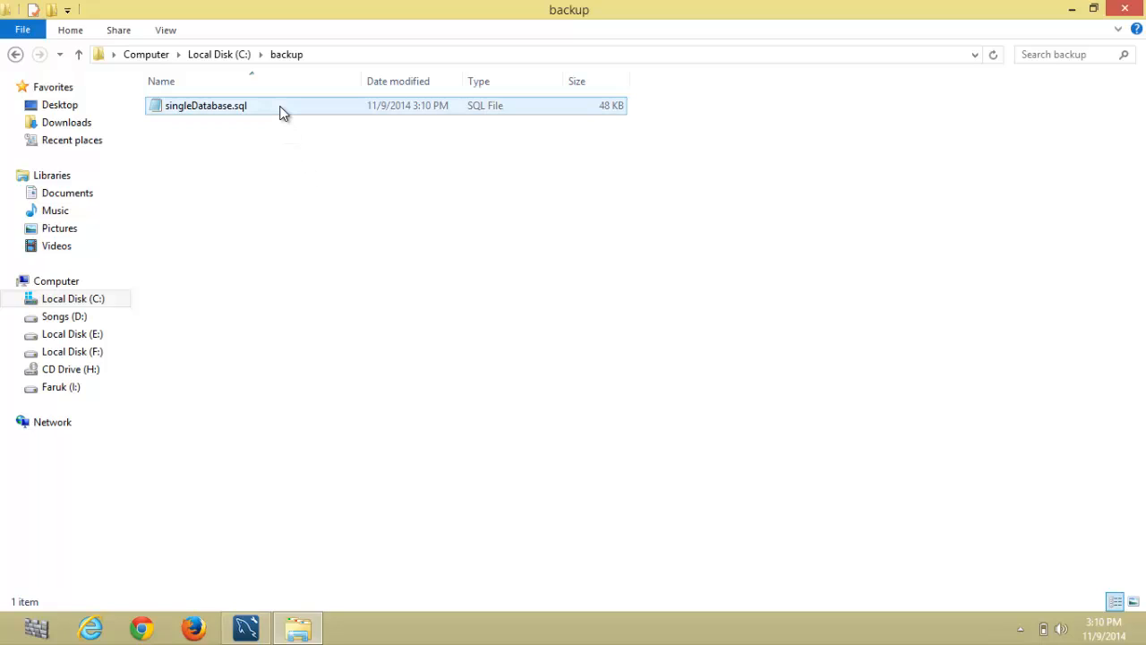
pyautogui.rightClick(207, 104)
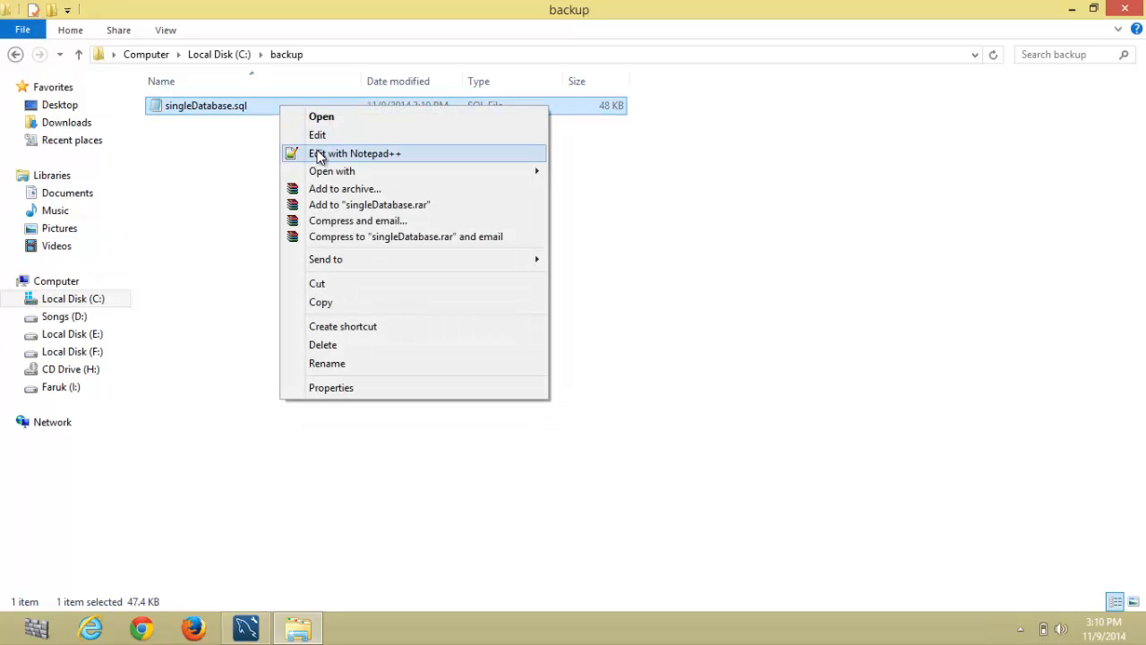
pyautogui.click(354, 153)
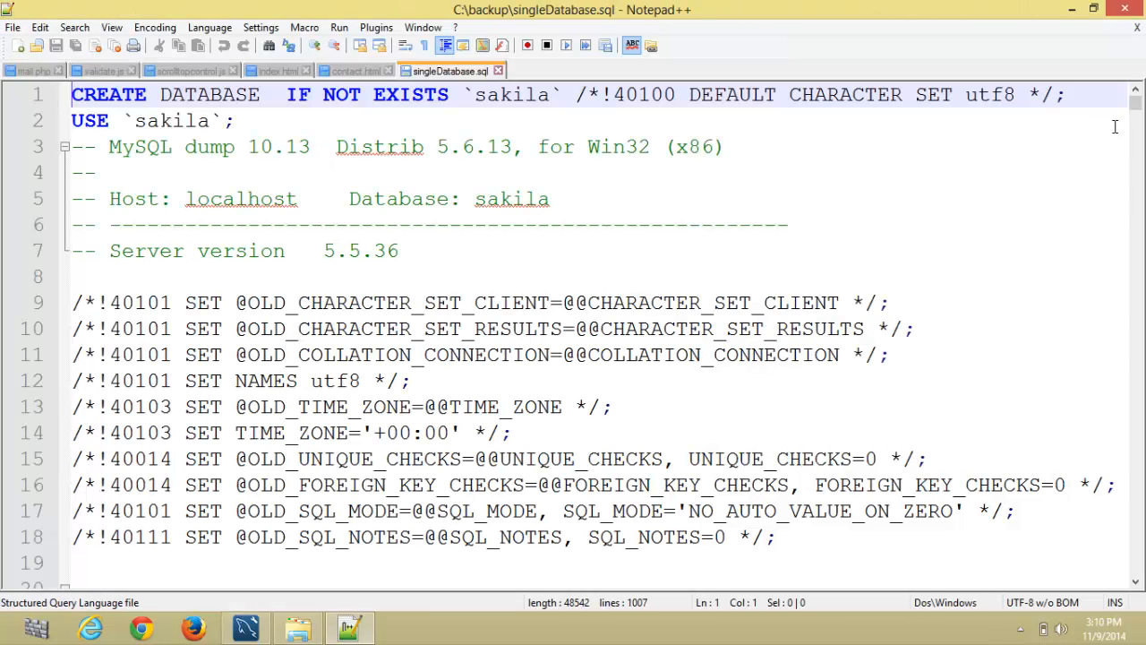
# Step: Scroll through the sakila dump script in Notepad++
pyautogui.scroll(-3)
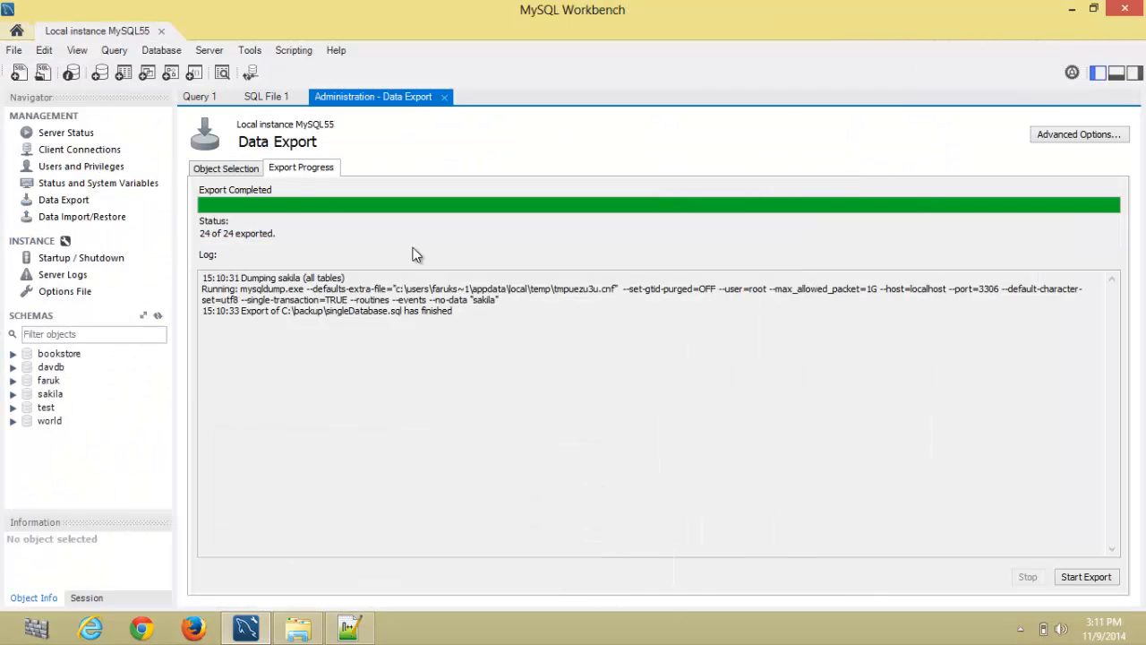
# Step: In Object Selection, tick bookstore and davdb alongside sakila
pyautogui.click(225, 167)
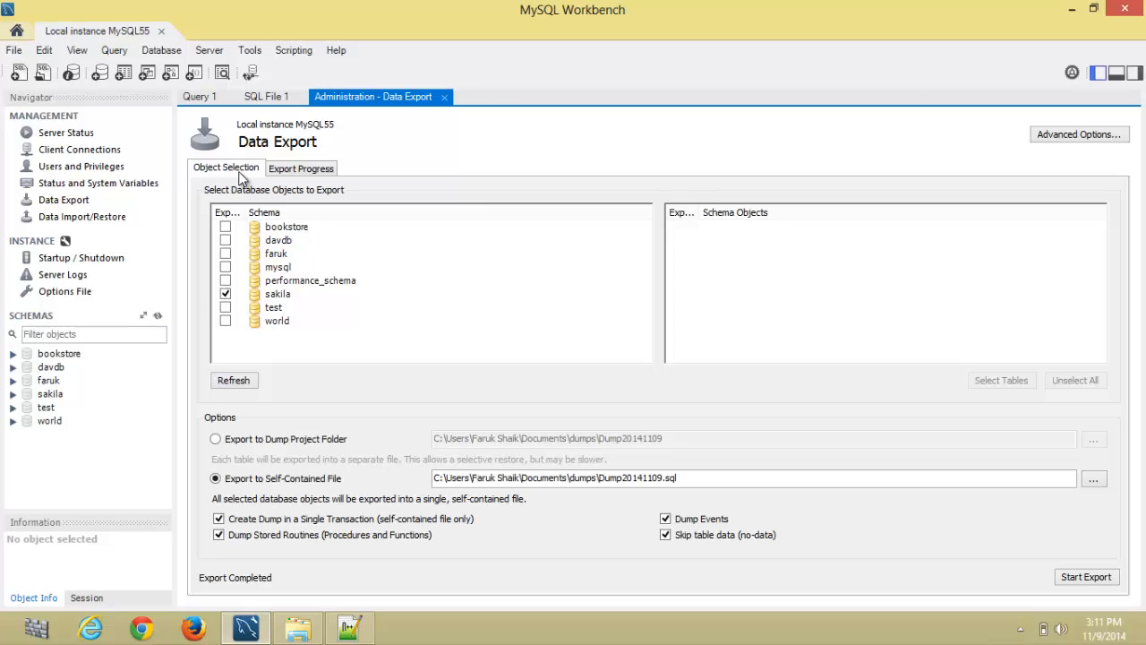
pyautogui.moveTo(240, 307)
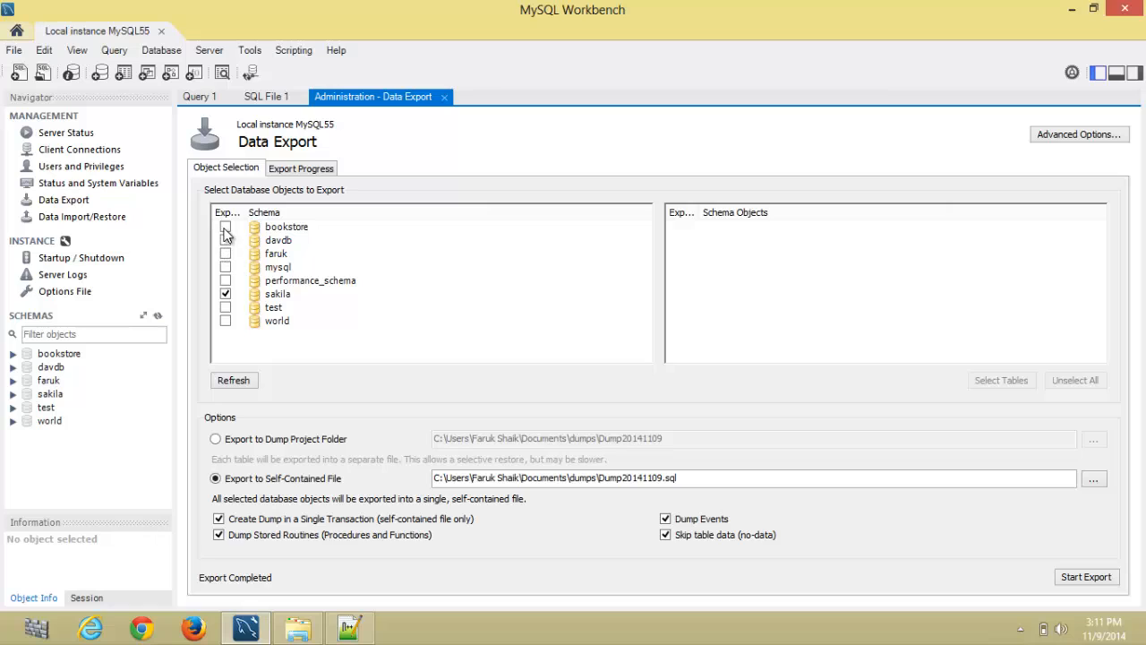
pyautogui.click(226, 226)
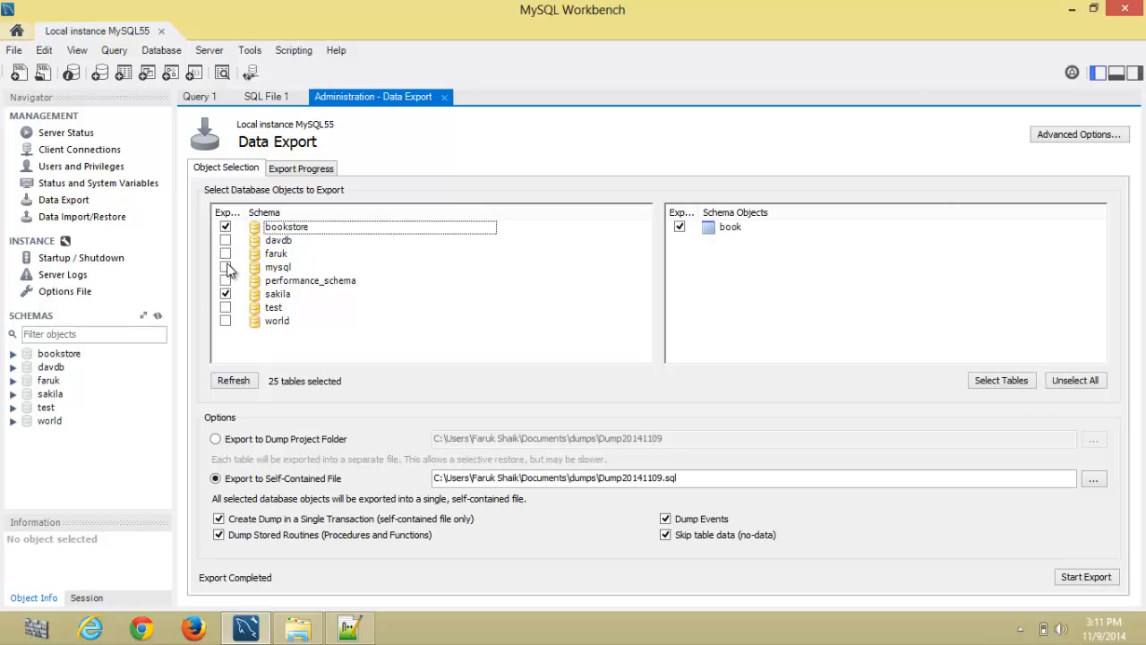
pyautogui.click(225, 240)
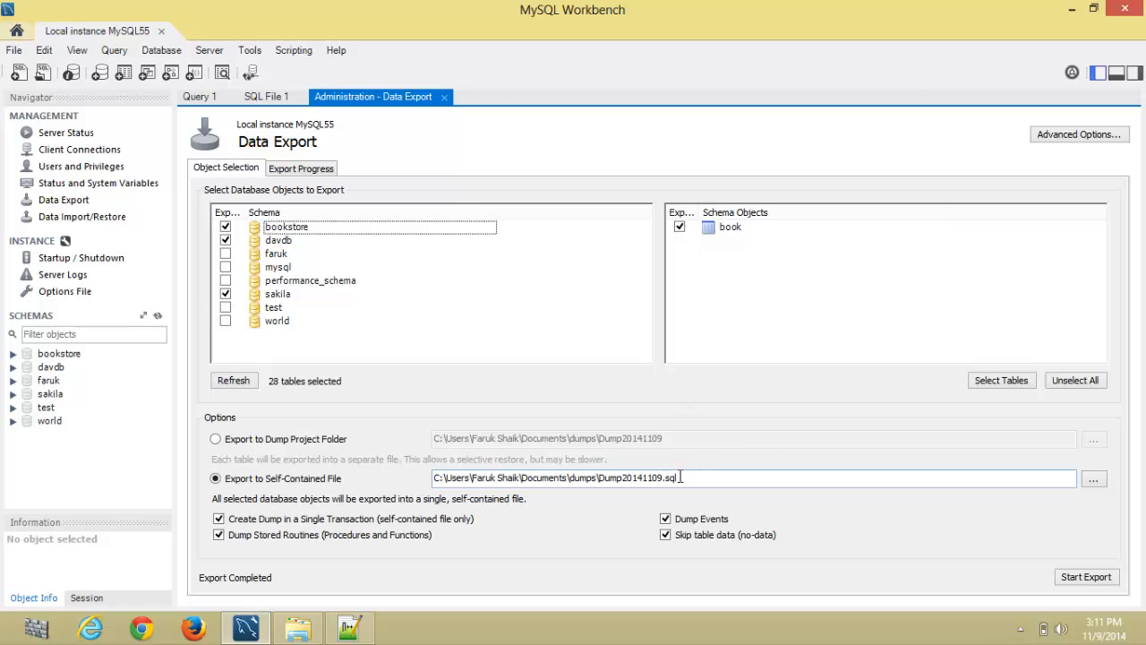
# Step: Change the export file path to C:\backup\multipleDatabase.sql
pyautogui.press('BackSpace')
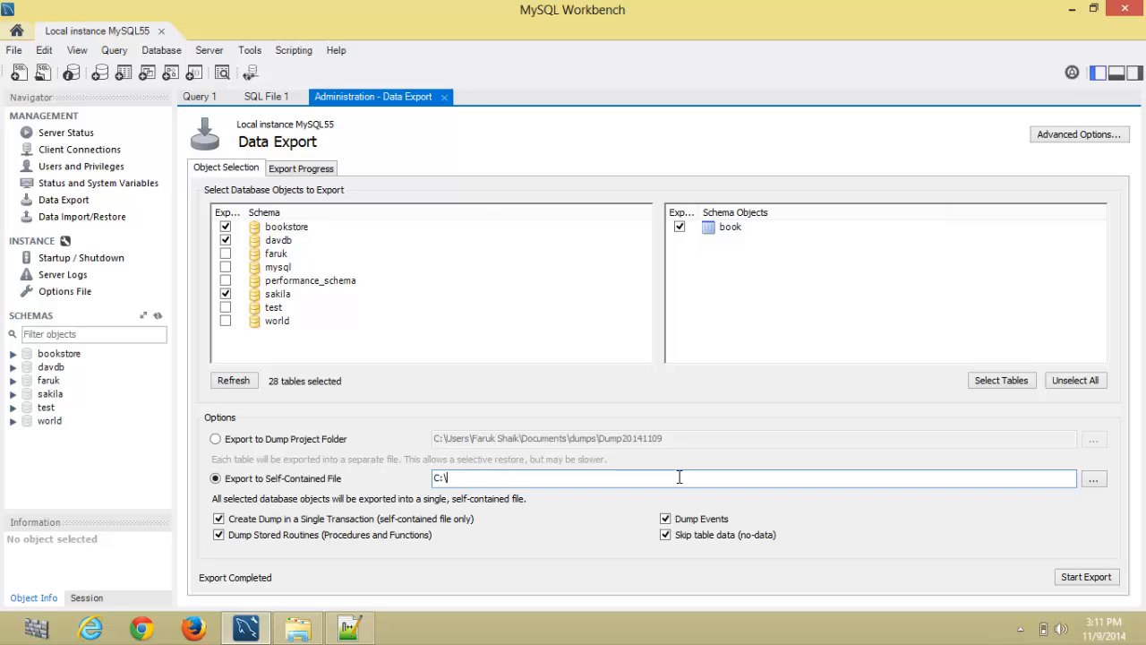
pyautogui.write('backup\\')
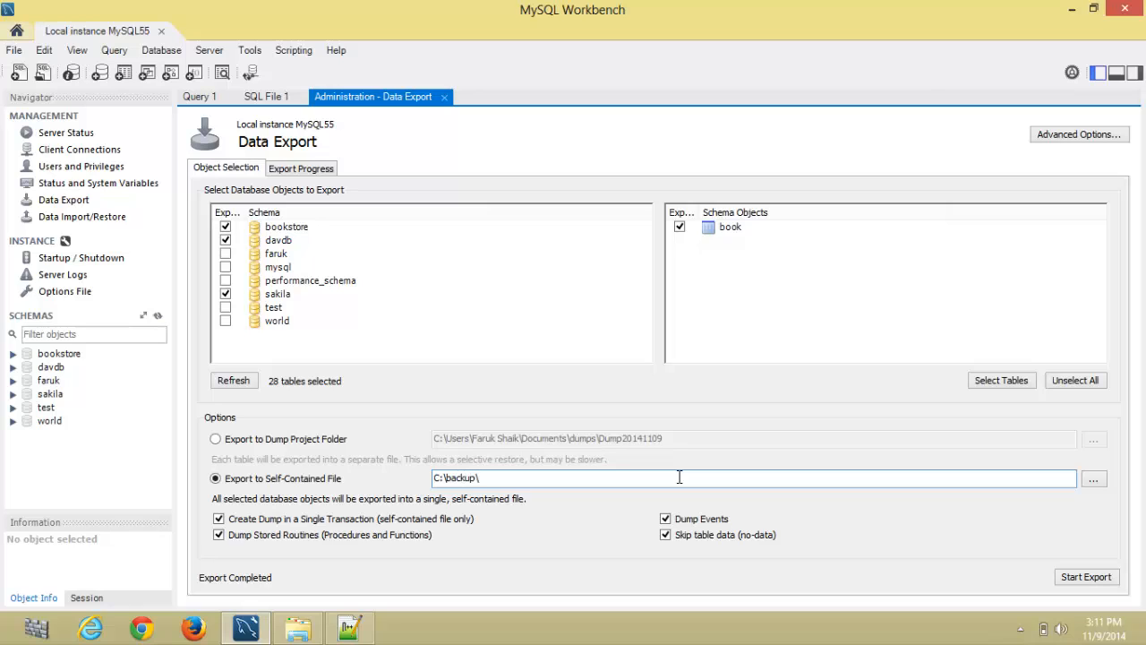
pyautogui.write('multiple')
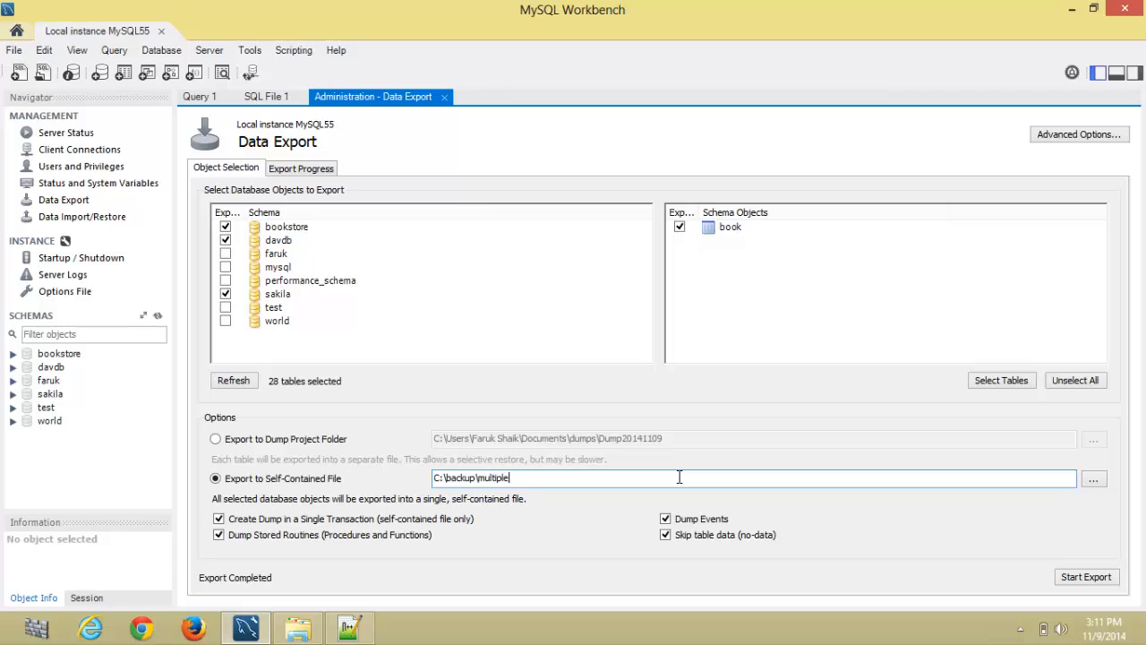
pyautogui.write('Database.')
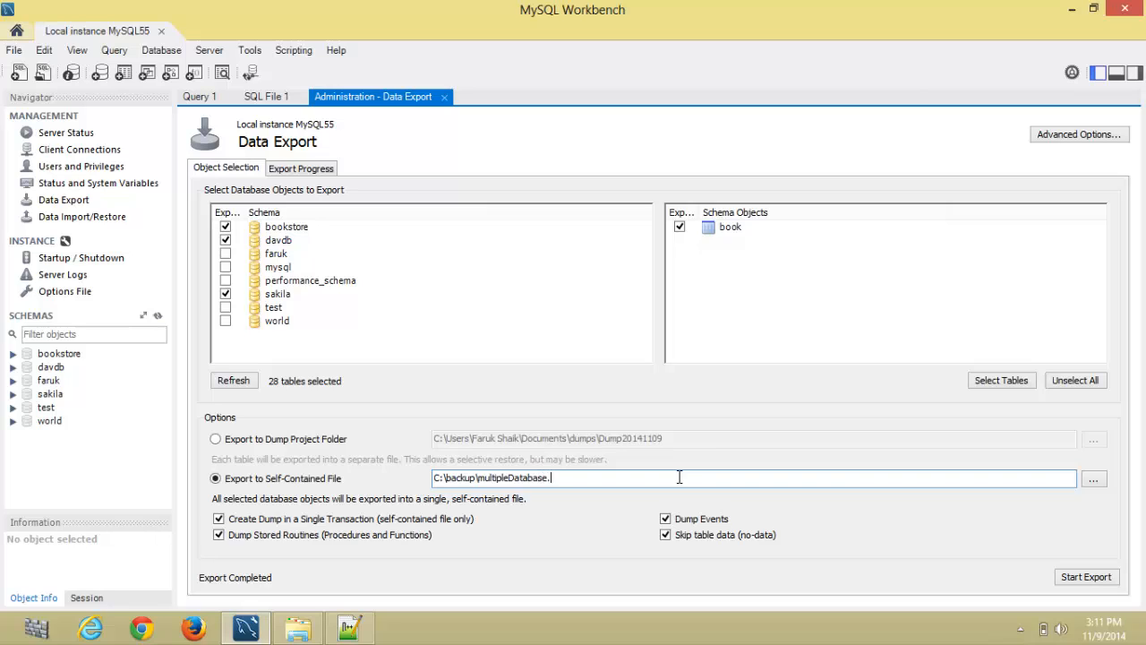
pyautogui.write('sql')
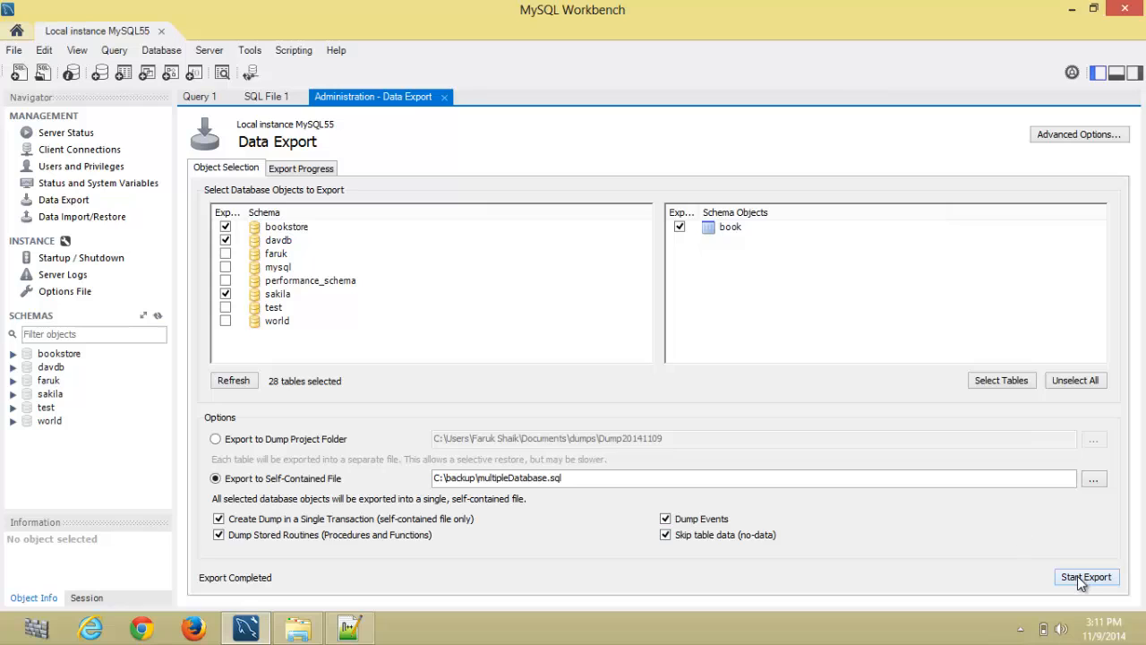
# Step: Run the three-database export with the password, then return to Object Selection
pyautogui.click(1086, 577)
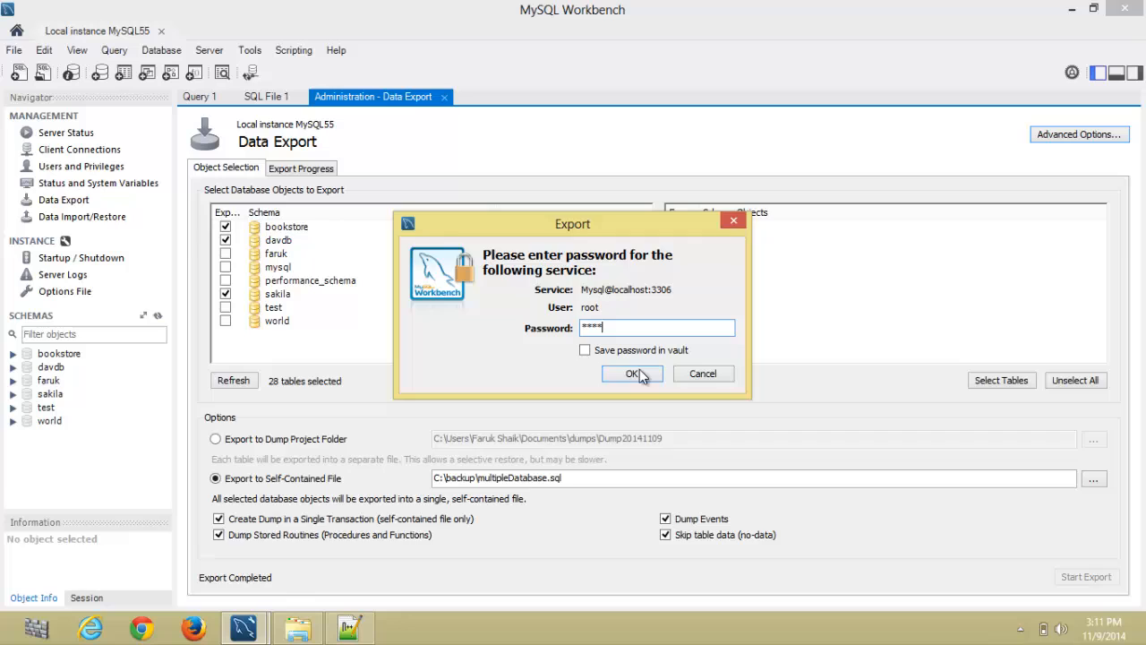
pyautogui.click(632, 374)
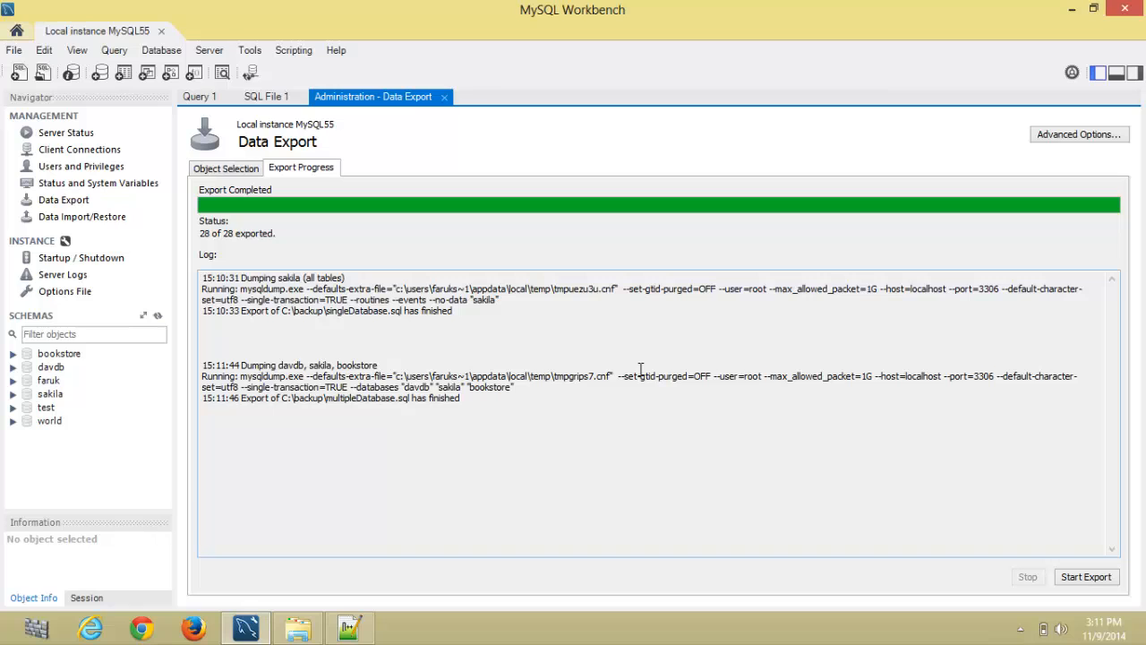
pyautogui.click(225, 168)
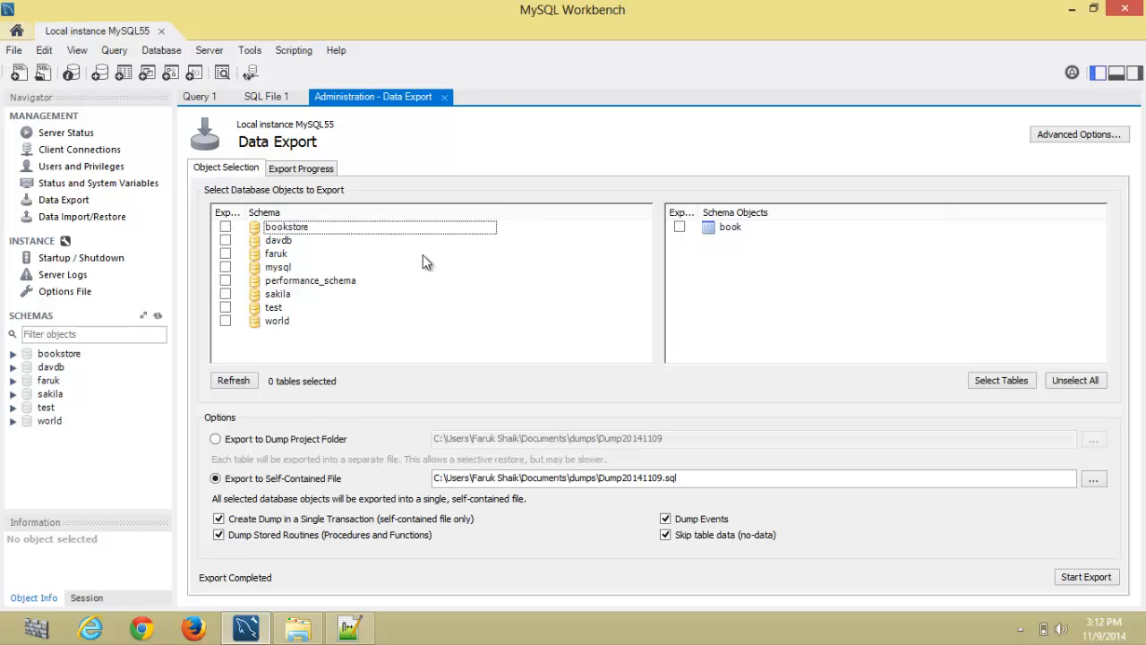
# Step: Tick sakila for export and narrow its selected tables to only actor and city
pyautogui.click(275, 253)
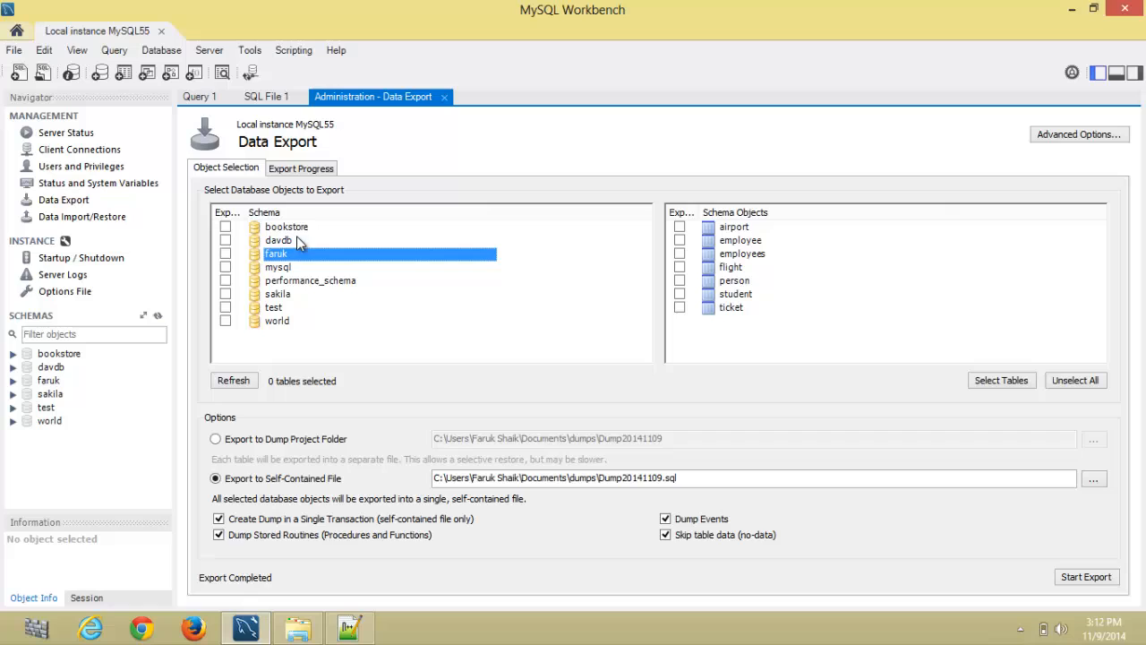
pyautogui.click(278, 294)
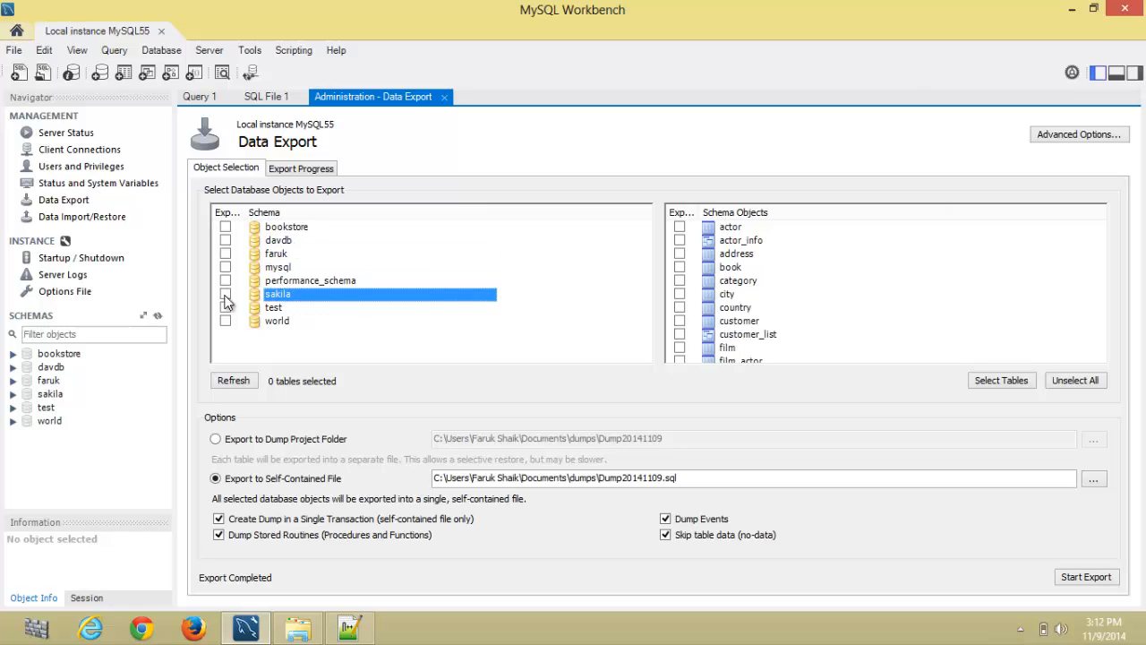
pyautogui.click(226, 294)
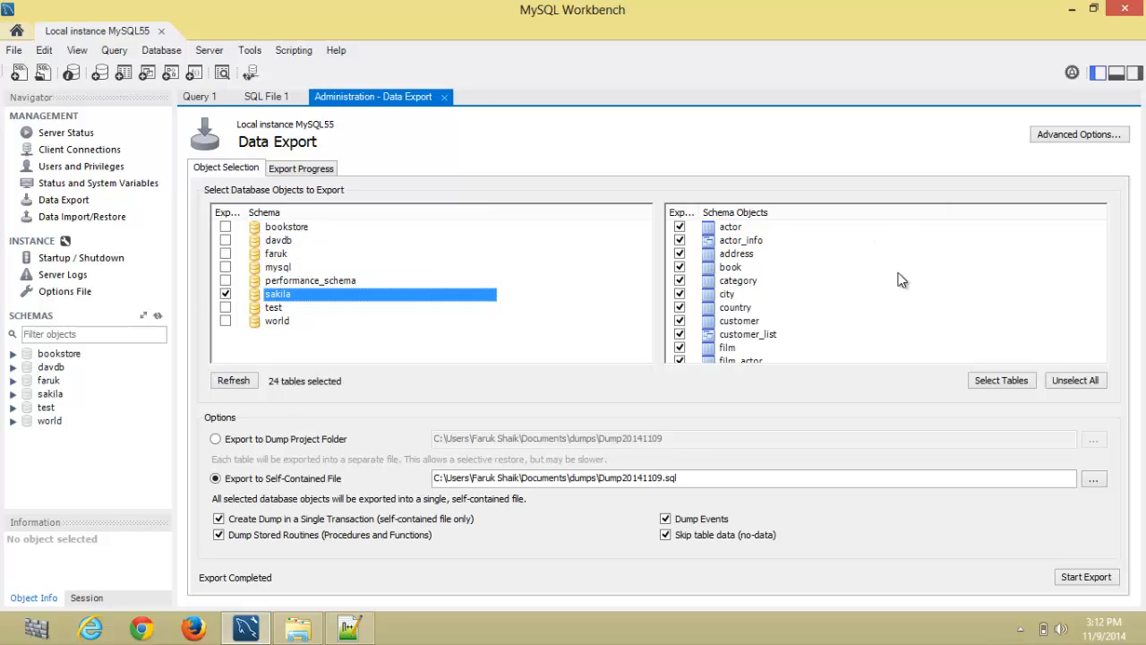
pyautogui.moveTo(815, 263)
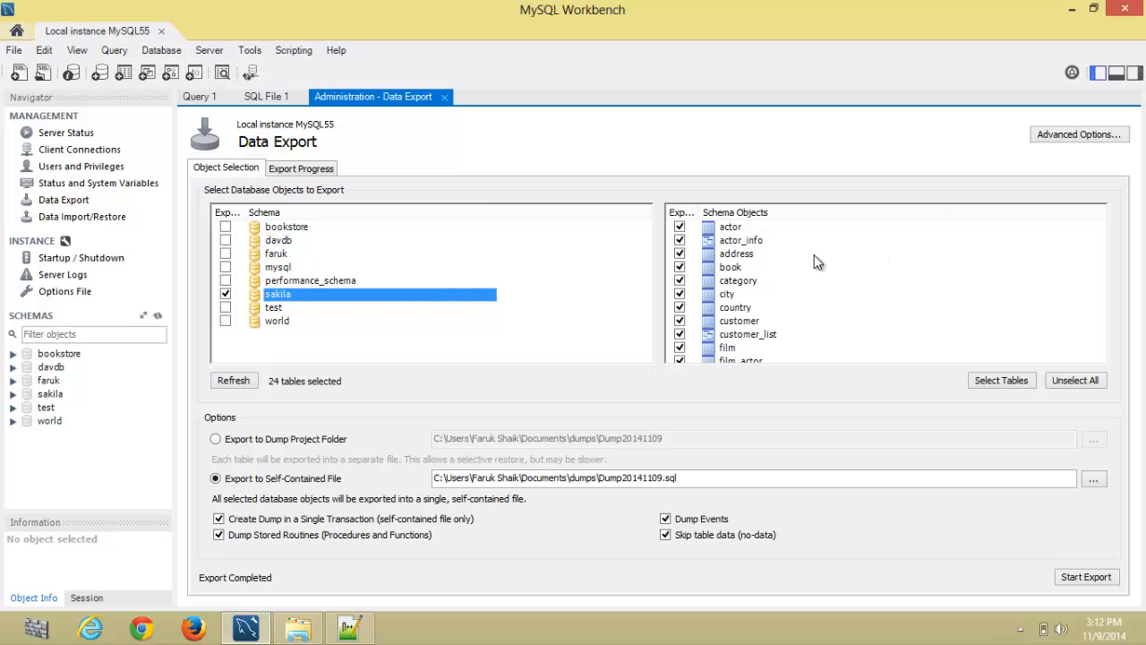
pyautogui.moveTo(900, 306)
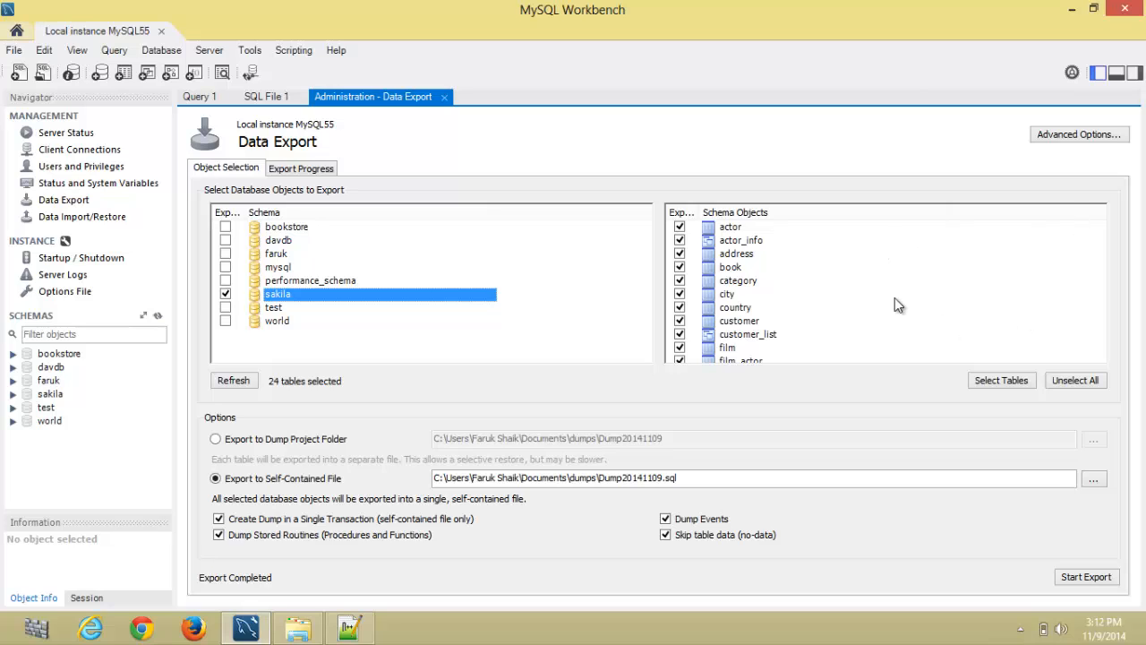
pyautogui.click(278, 321)
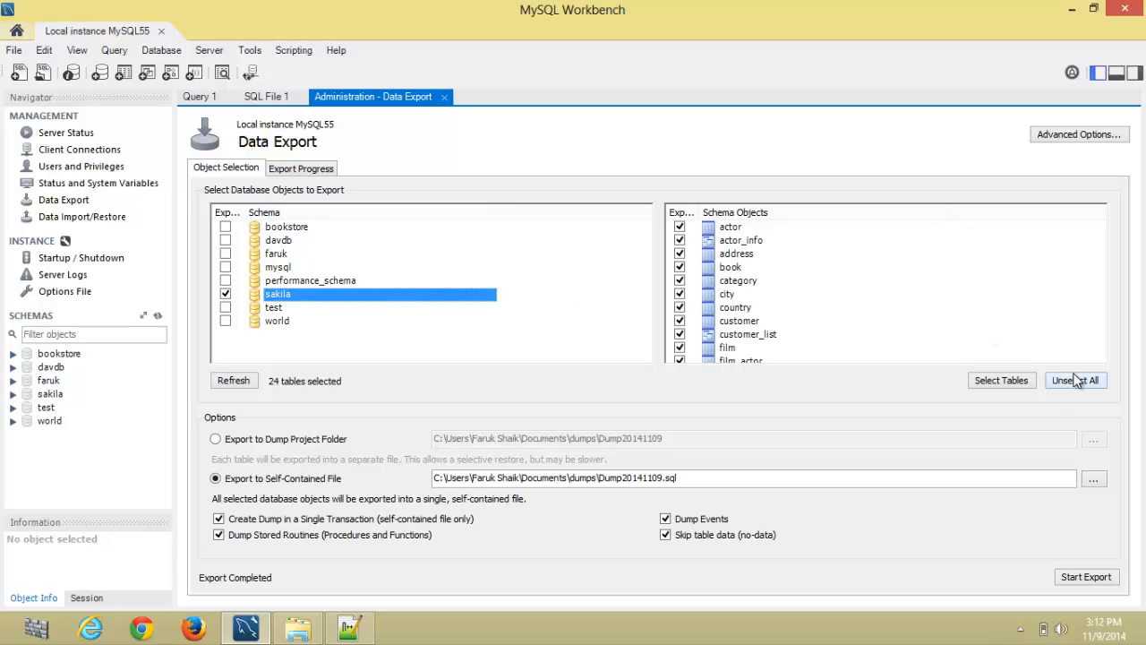
pyautogui.click(1074, 380)
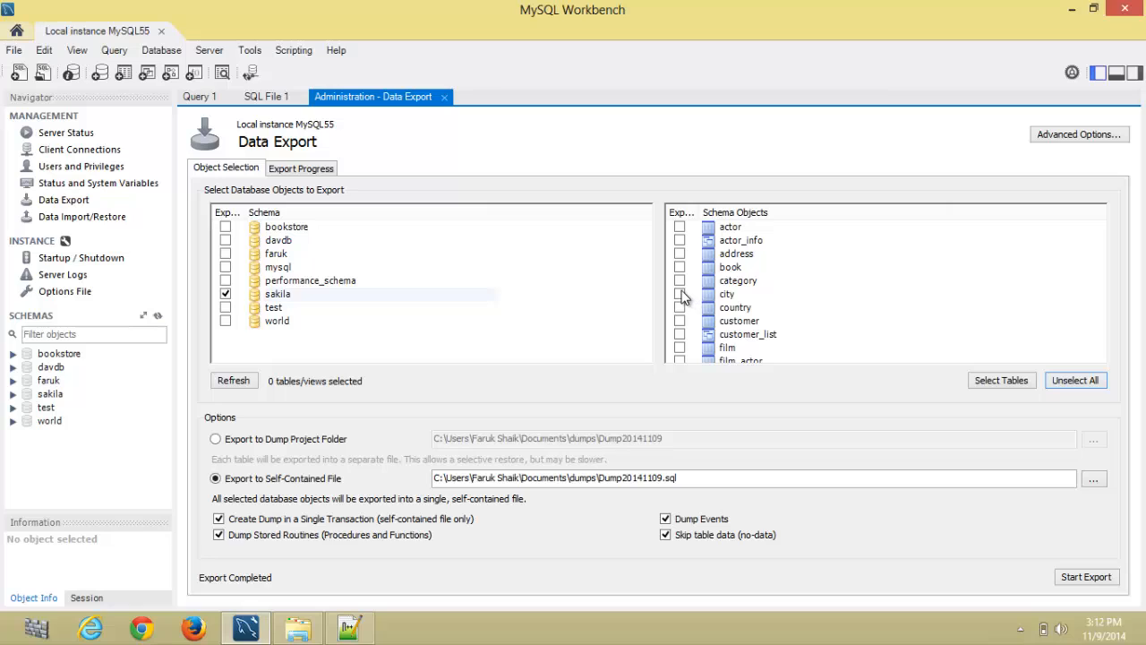
pyautogui.click(680, 293)
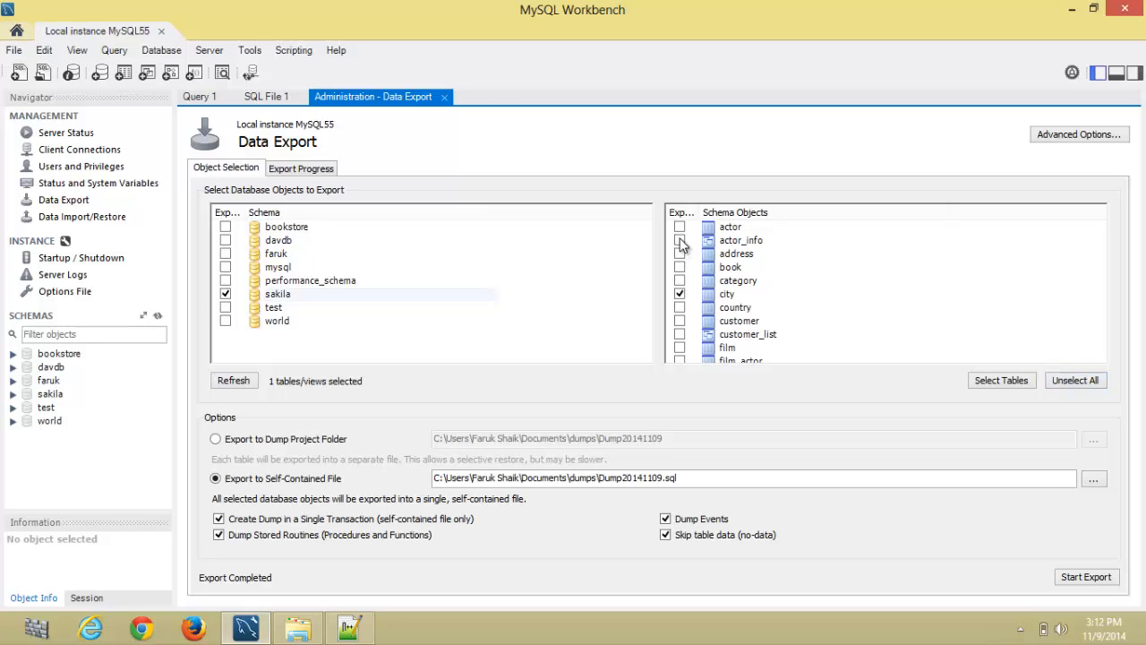
pyautogui.click(679, 225)
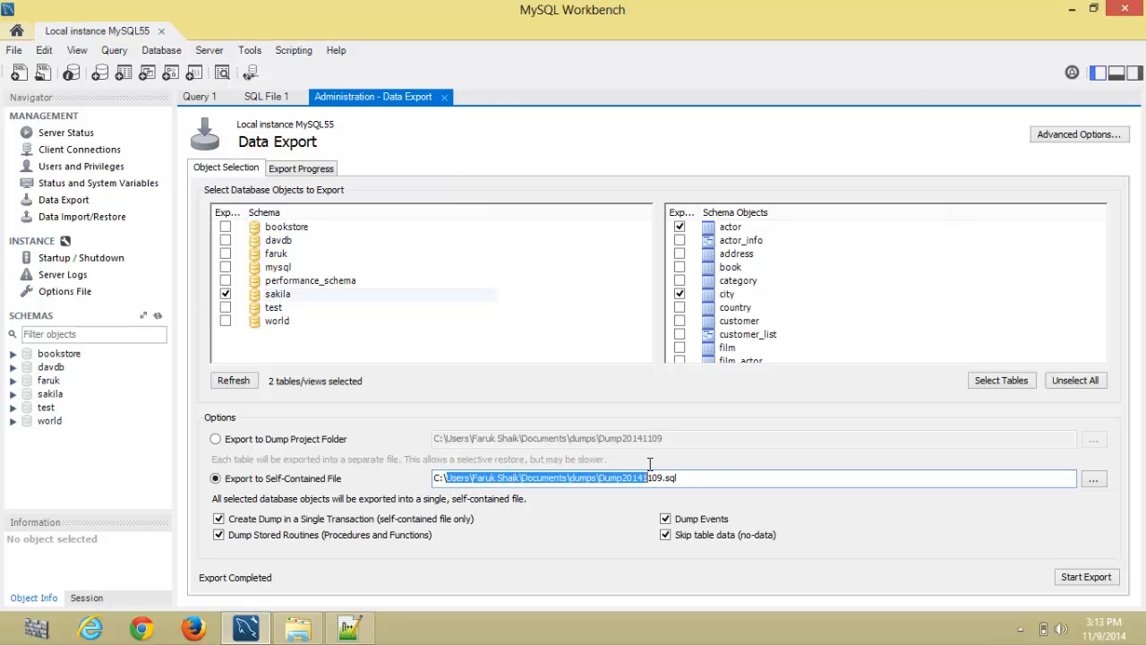
# Step: Set the export file path to C:\backup\individualTables.sql, fix the typo, and start the export
pyautogui.write('C:\\b')
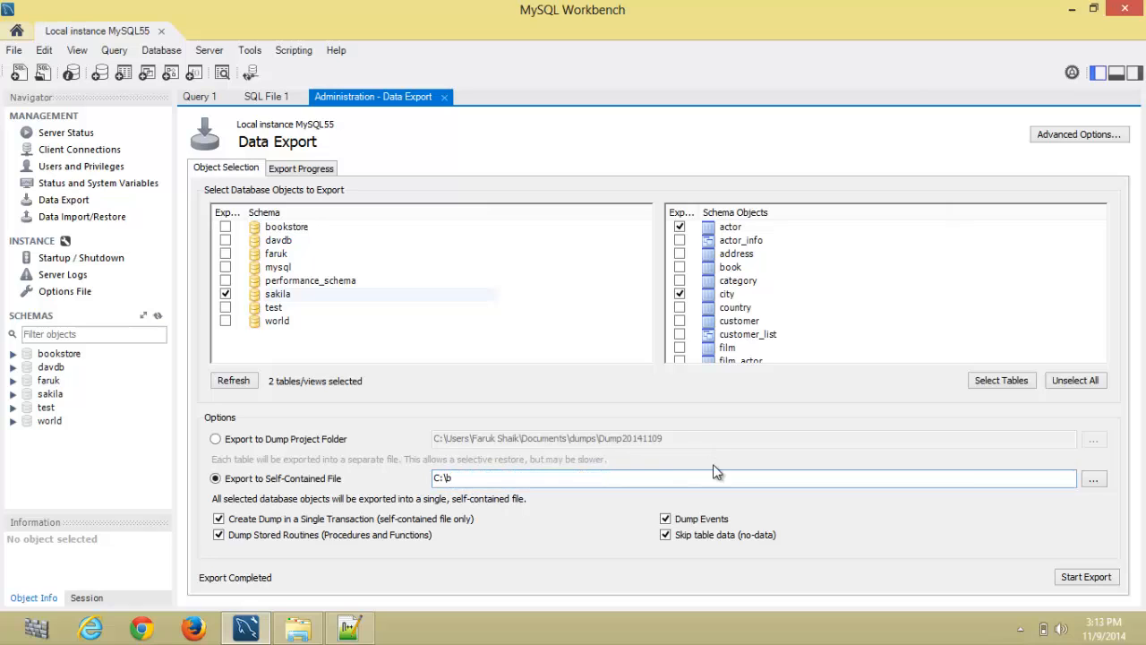
pyautogui.write('acku')
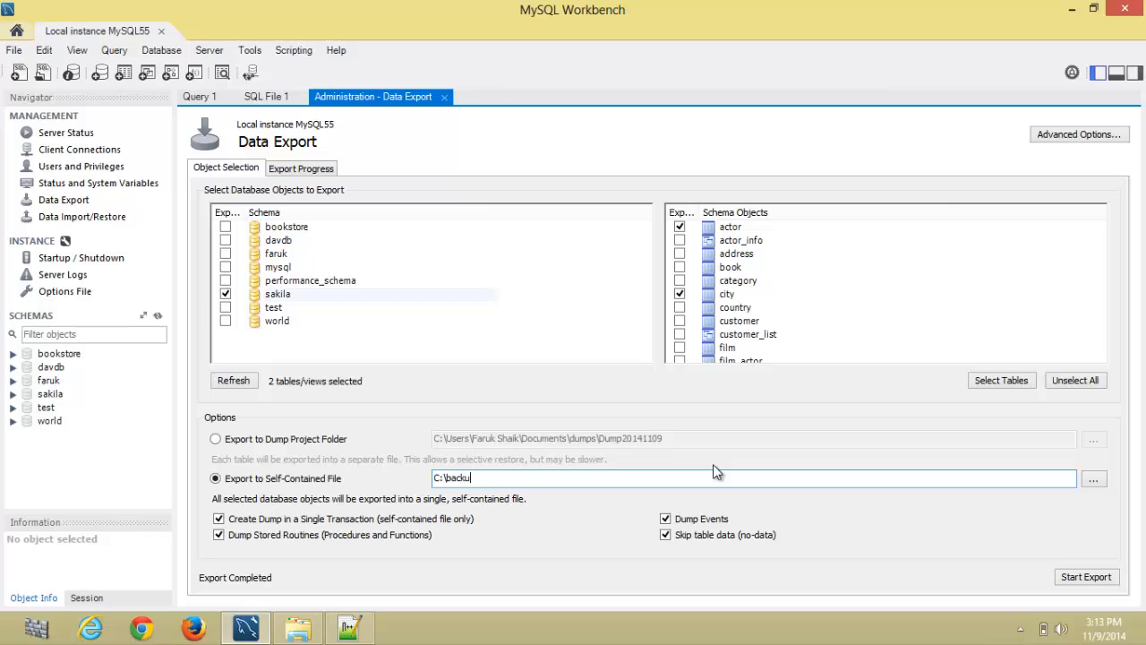
pyautogui.write('p')
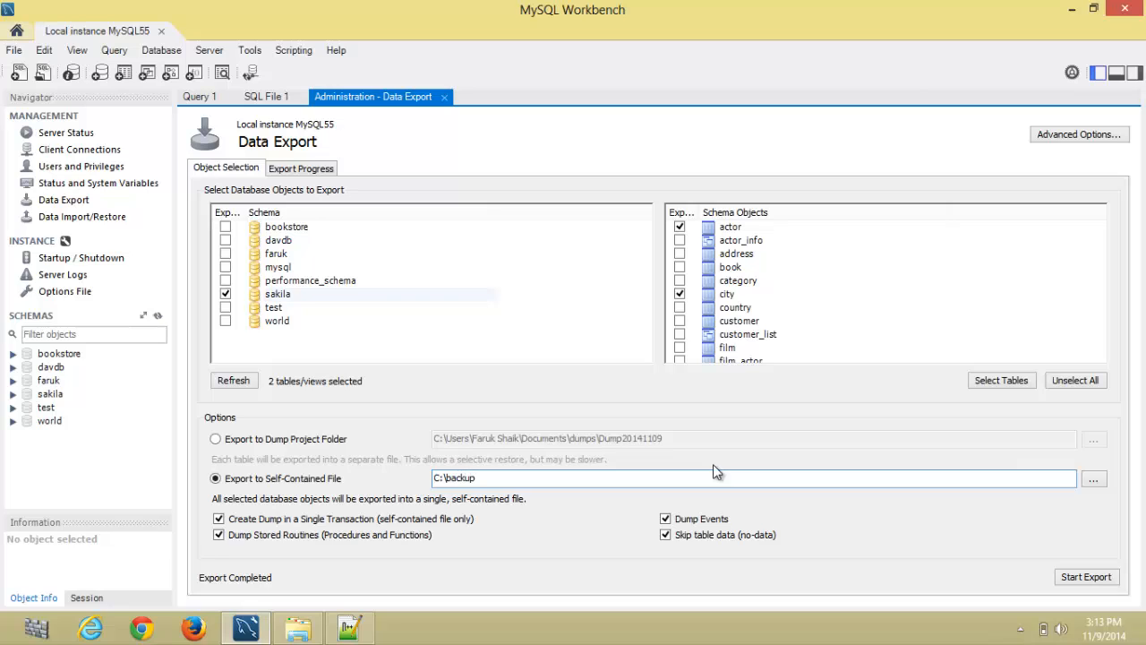
pyautogui.write('\\sin')
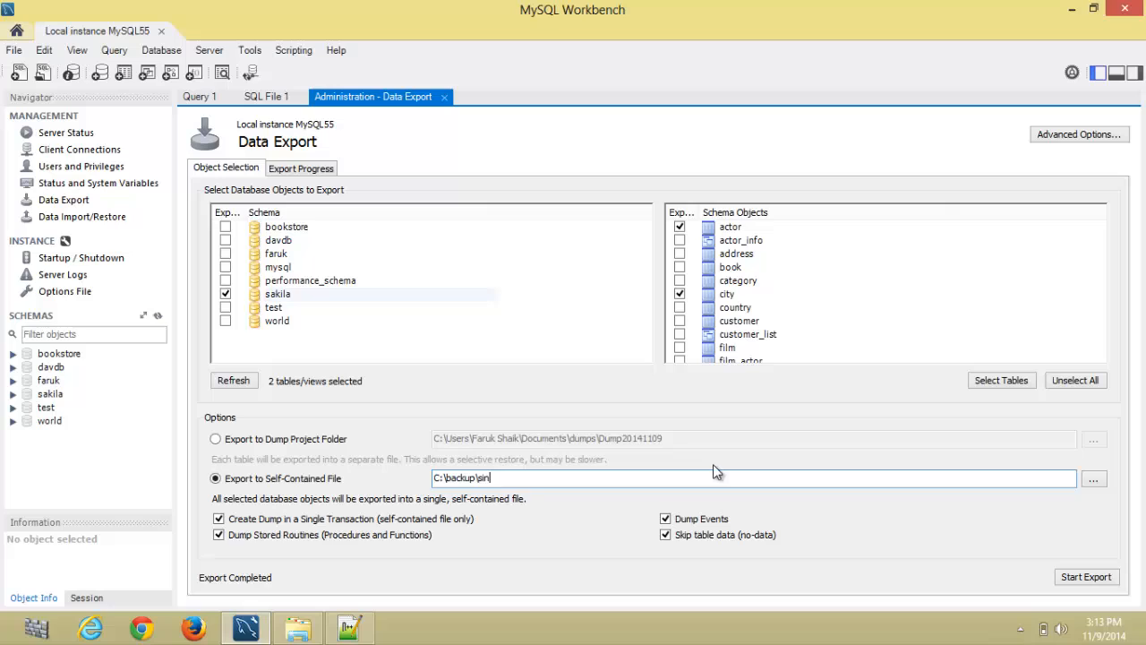
pyautogui.press('Backspace')
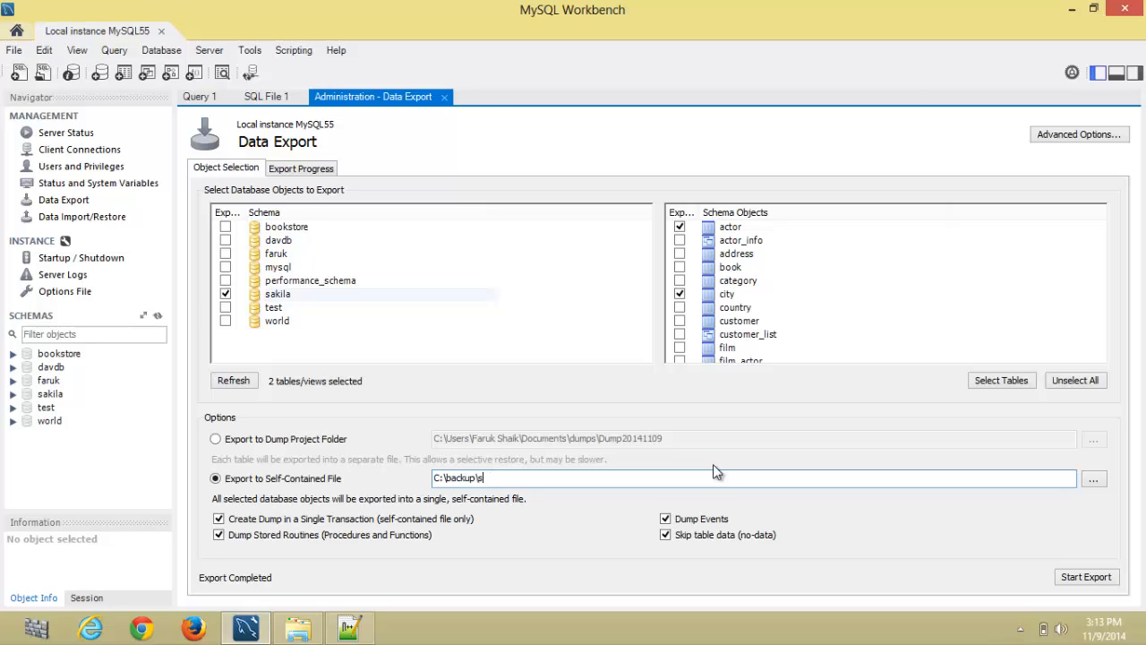
pyautogui.write('individualTables.sql')
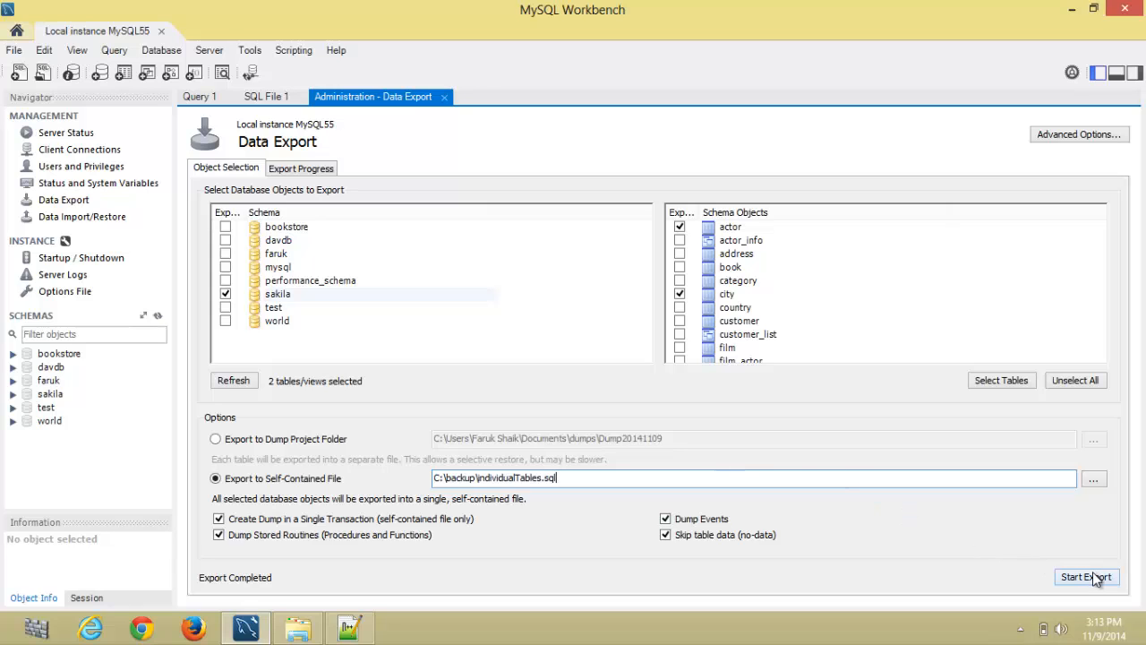
pyautogui.click(1086, 577)
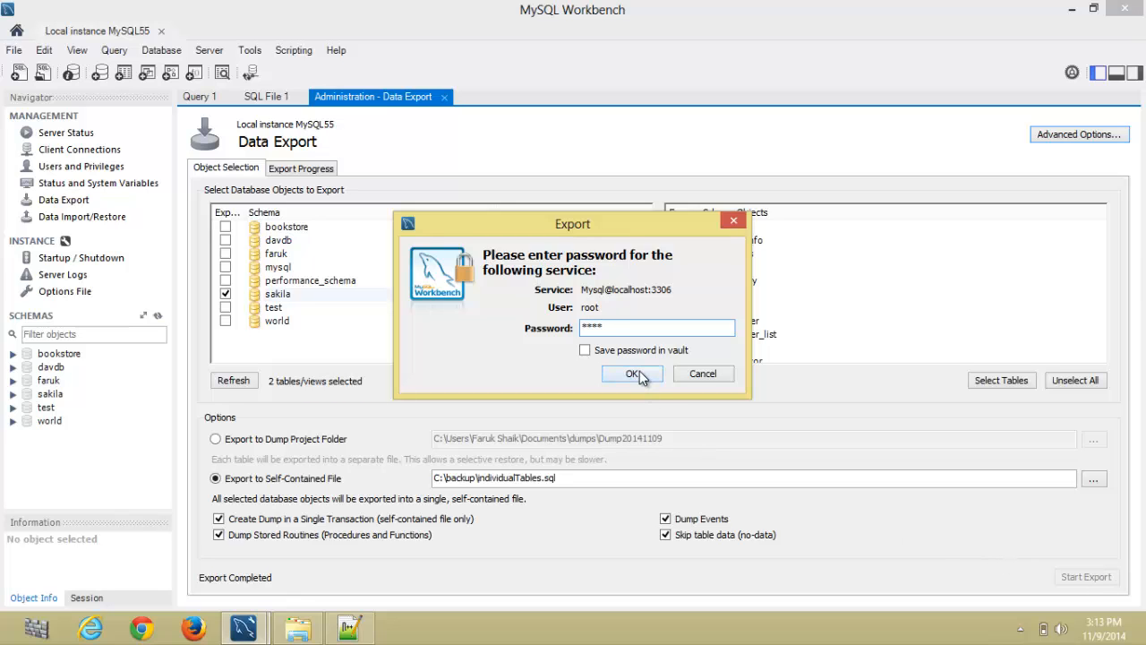
# Step: Confirm the root password so actor and city export to individualTables.sql
pyautogui.click(632, 374)
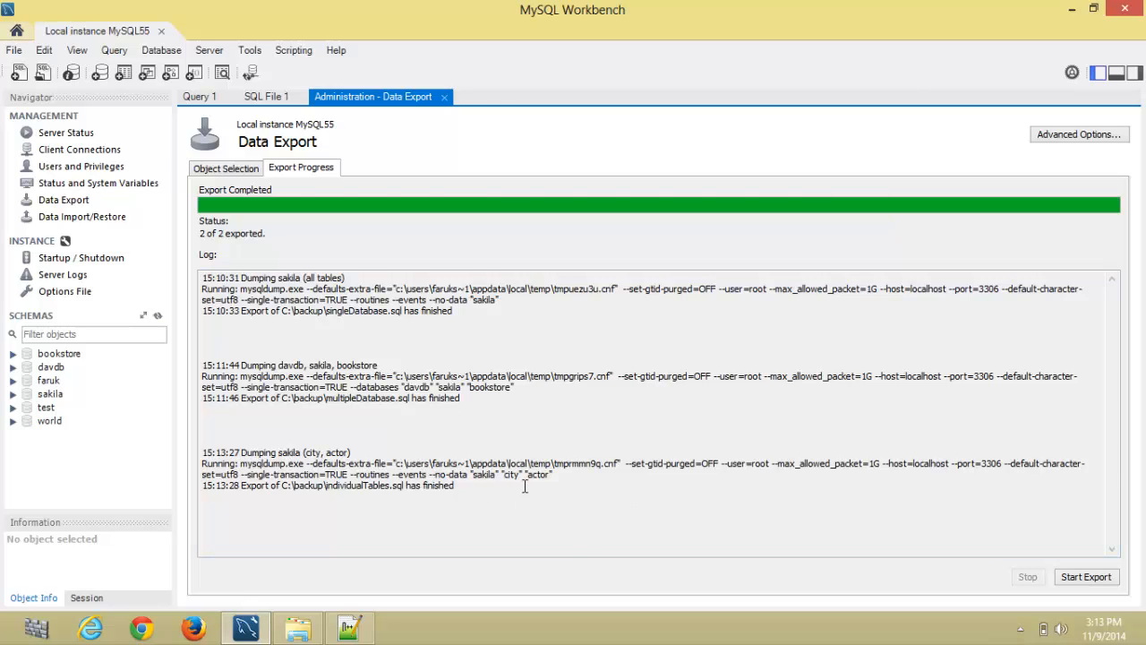
pyautogui.moveTo(955, 178)
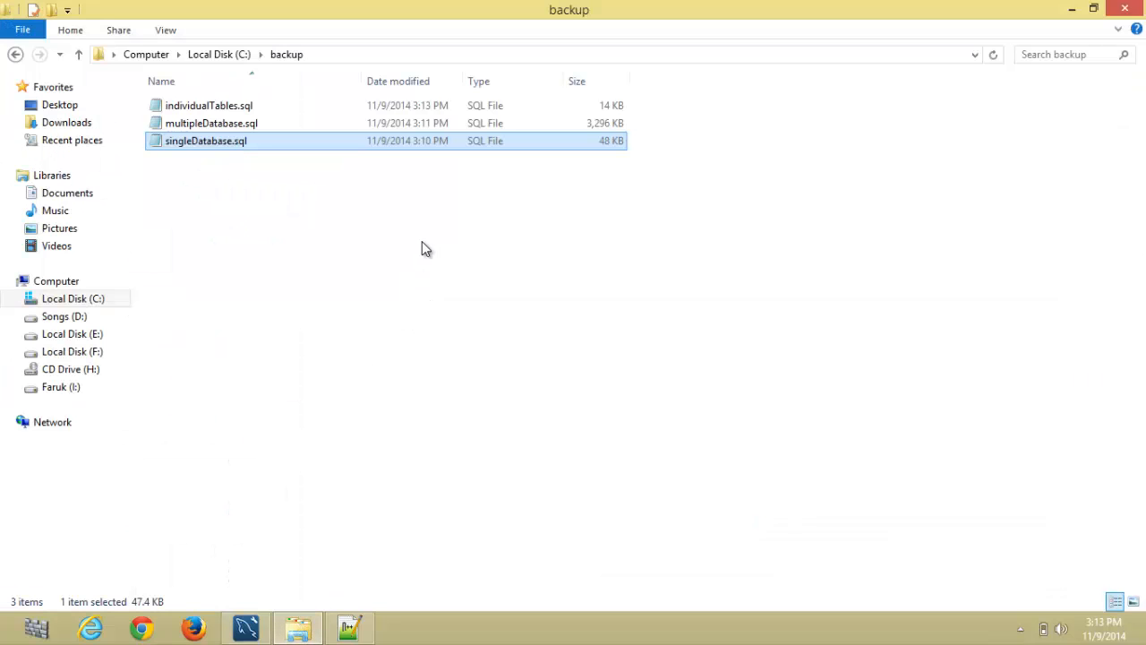
# Step: Refresh C:\backup in File Explorer to show the new individualTables.sql dump
pyautogui.rightClick(206, 140)
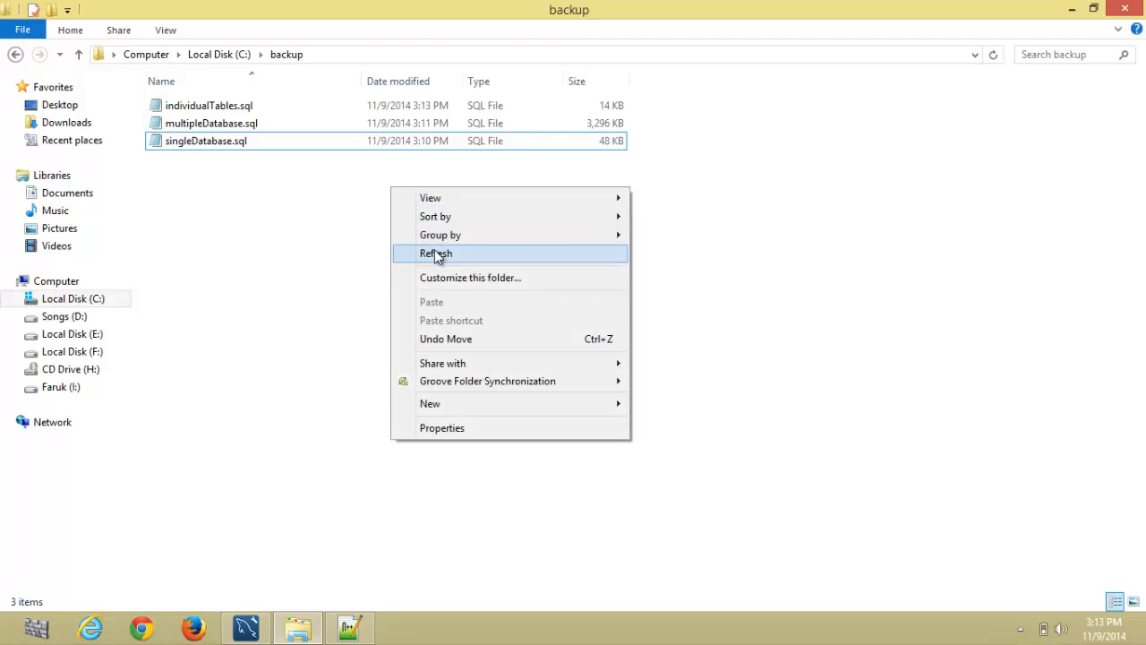
pyautogui.rightClick(208, 105)
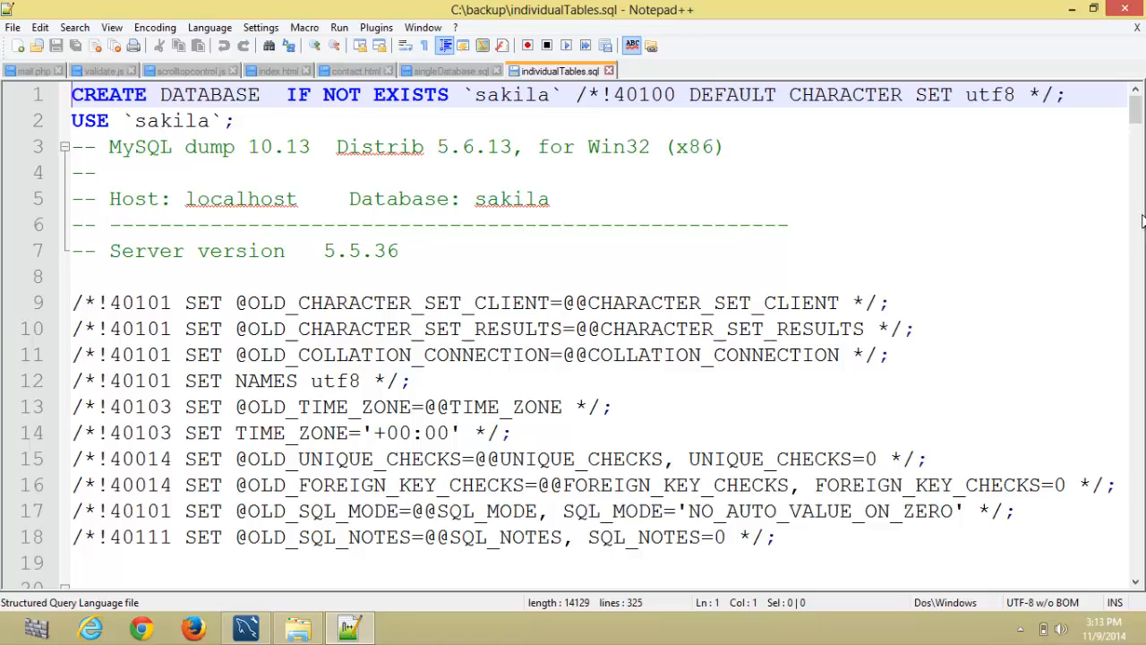
# Step: Scroll down through the individualTables.sql dump script in Notepad++
pyautogui.scroll(-3)
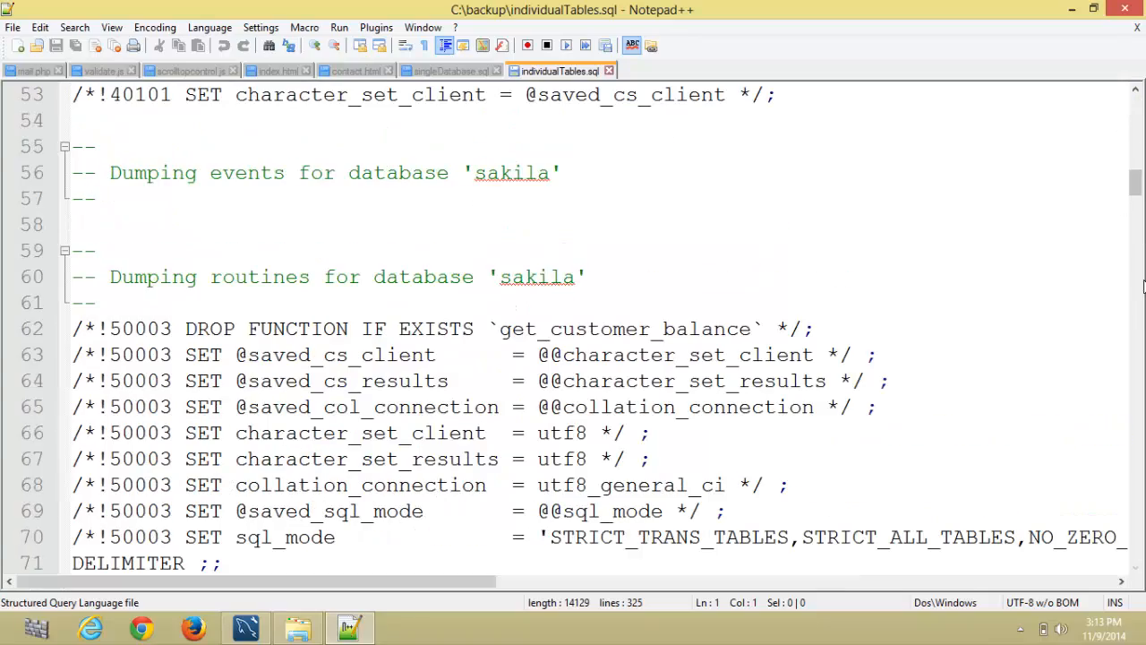
pyautogui.scroll(-3)
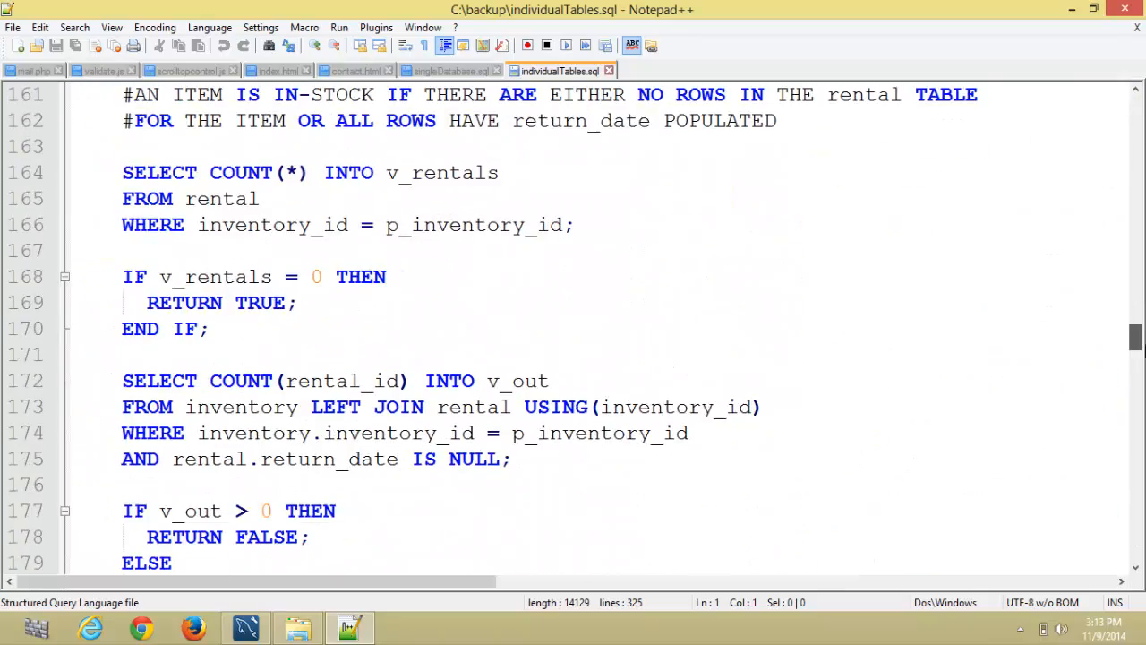
pyautogui.scroll(-3)
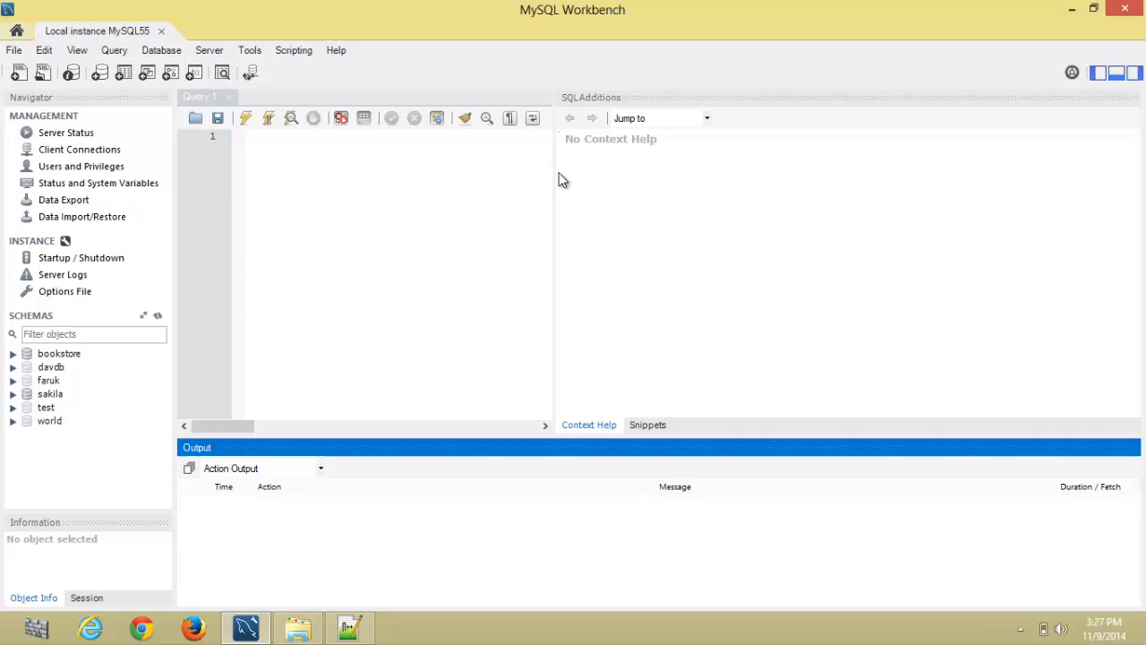
pyautogui.moveTo(183, 219)
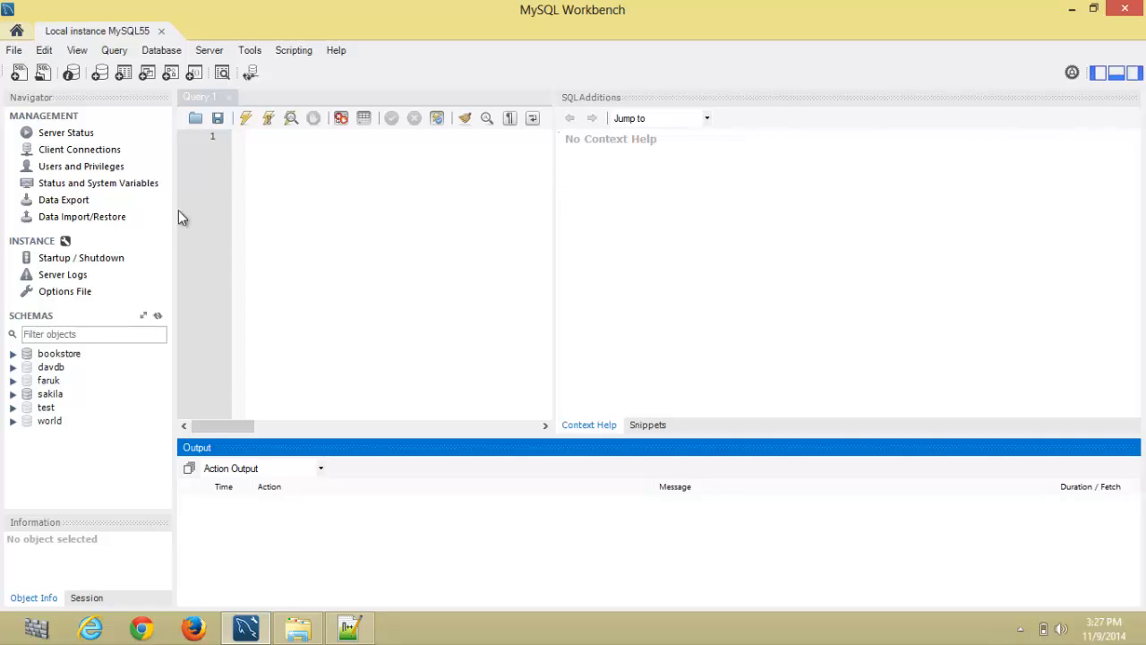
pyautogui.moveTo(81, 216)
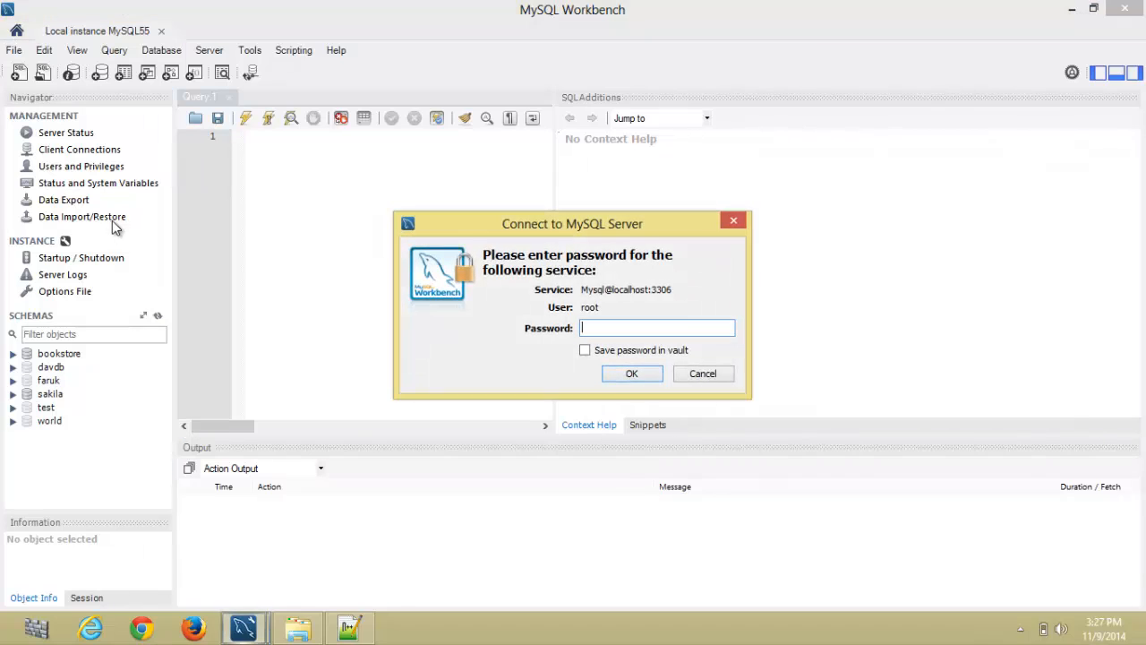
# Step: Enter the password for Data Import and choose Import from Self-Contained File
pyautogui.write('*')
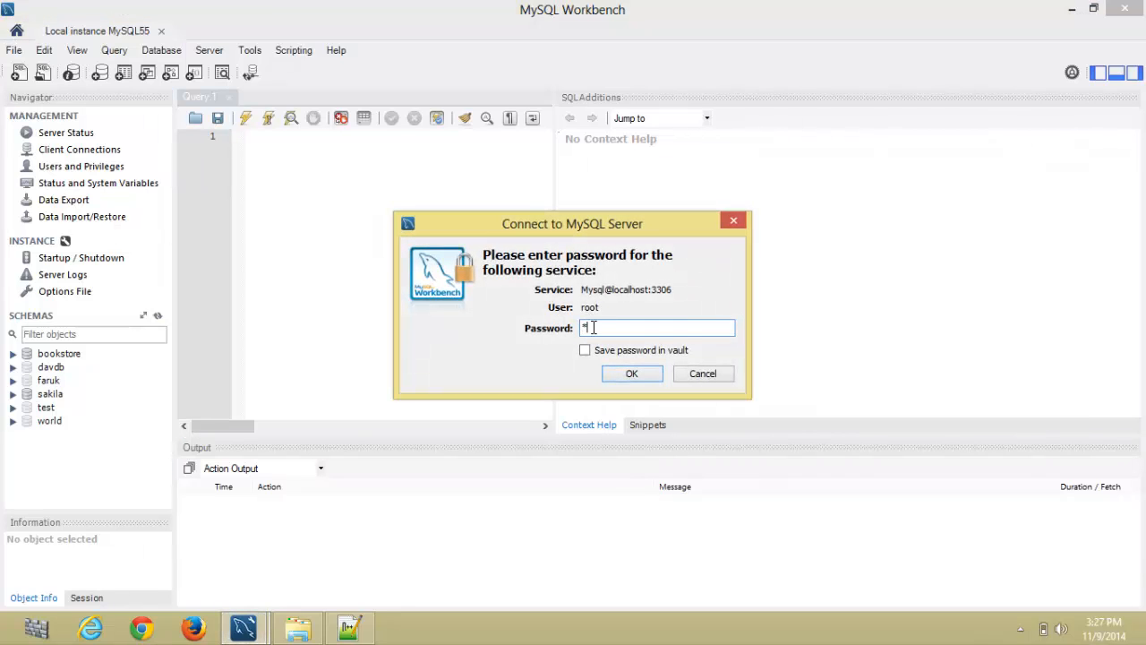
pyautogui.click(631, 374)
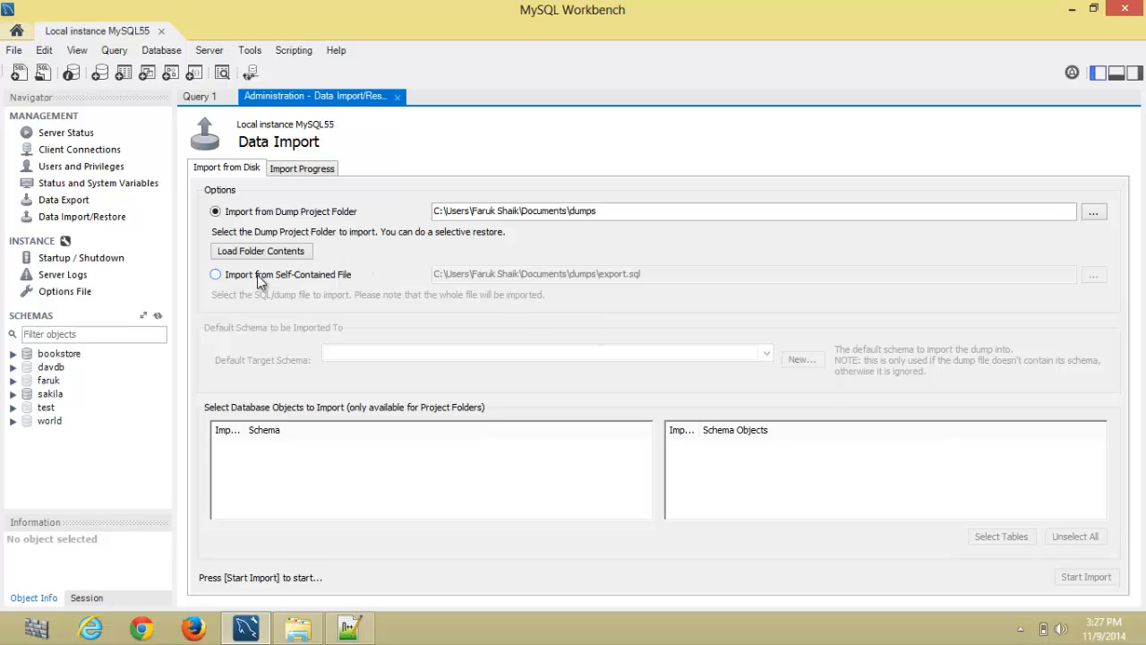
pyautogui.click(215, 274)
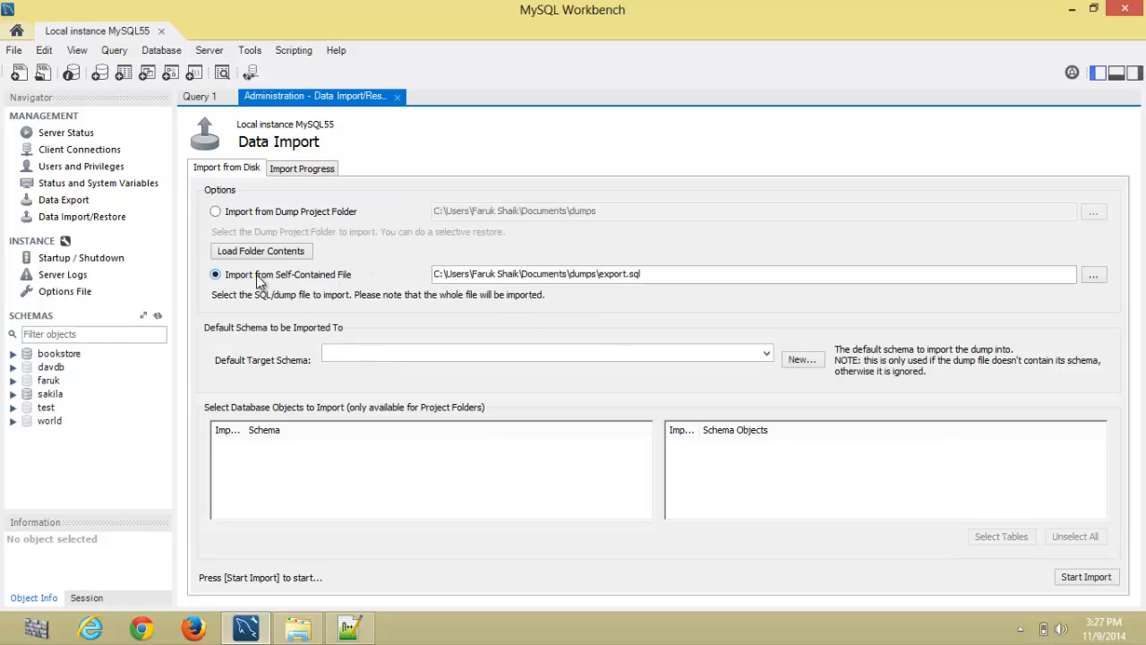
pyautogui.click(14, 393)
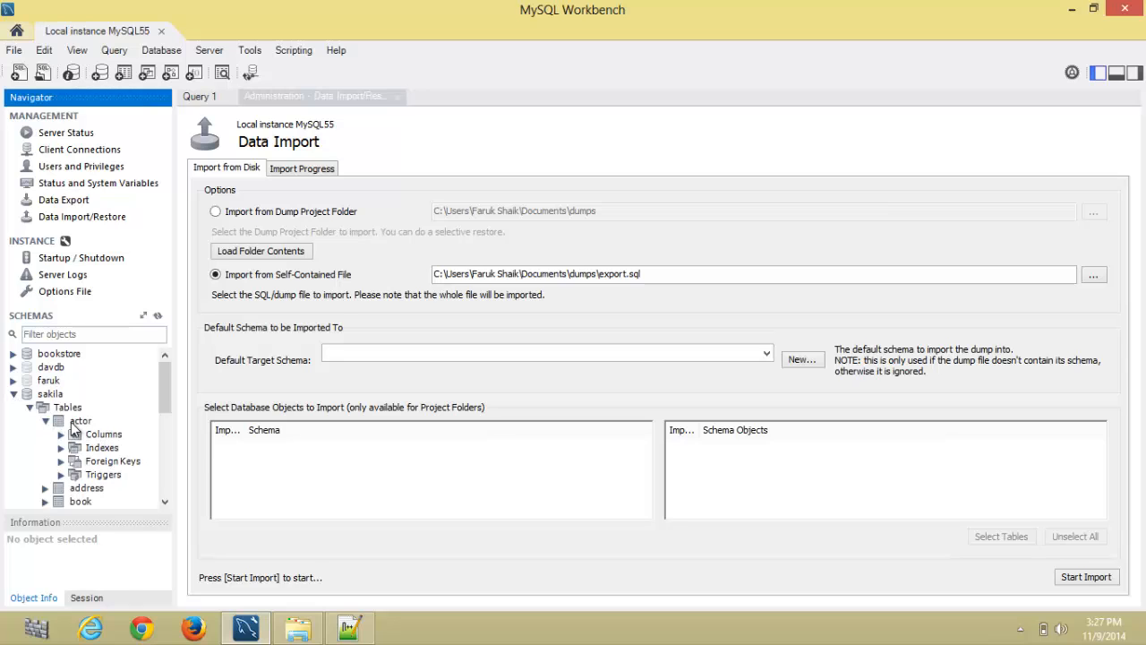
# Step: Attempt to drop the actor table and dismiss the foreign key constraint error
pyautogui.rightClick(80, 420)
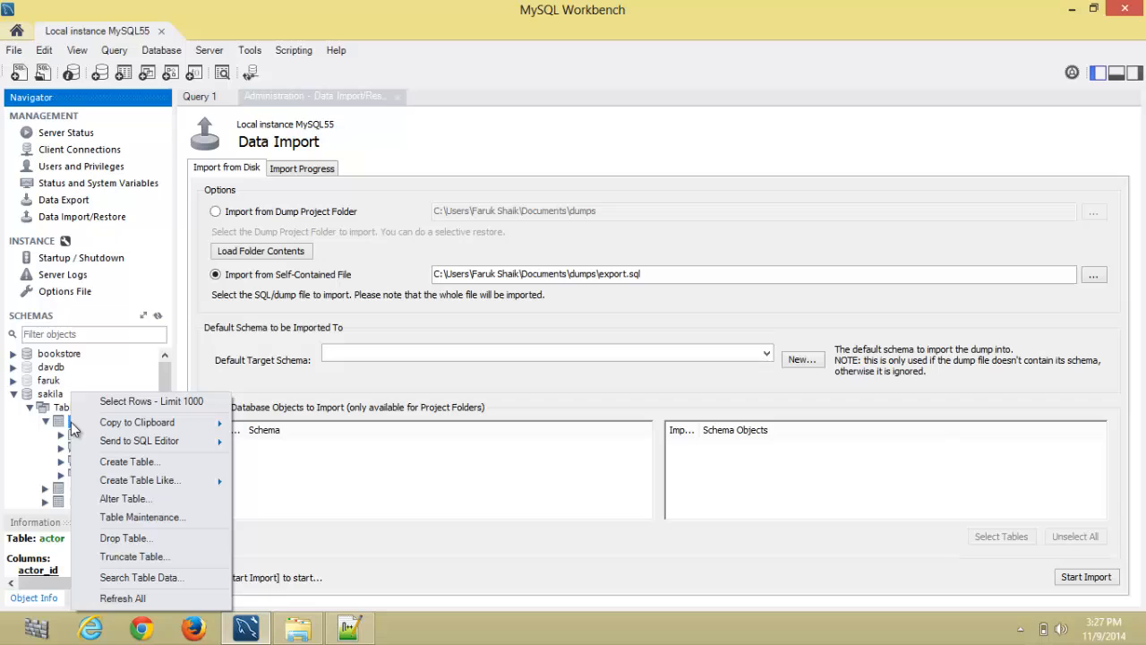
pyautogui.moveTo(125, 537)
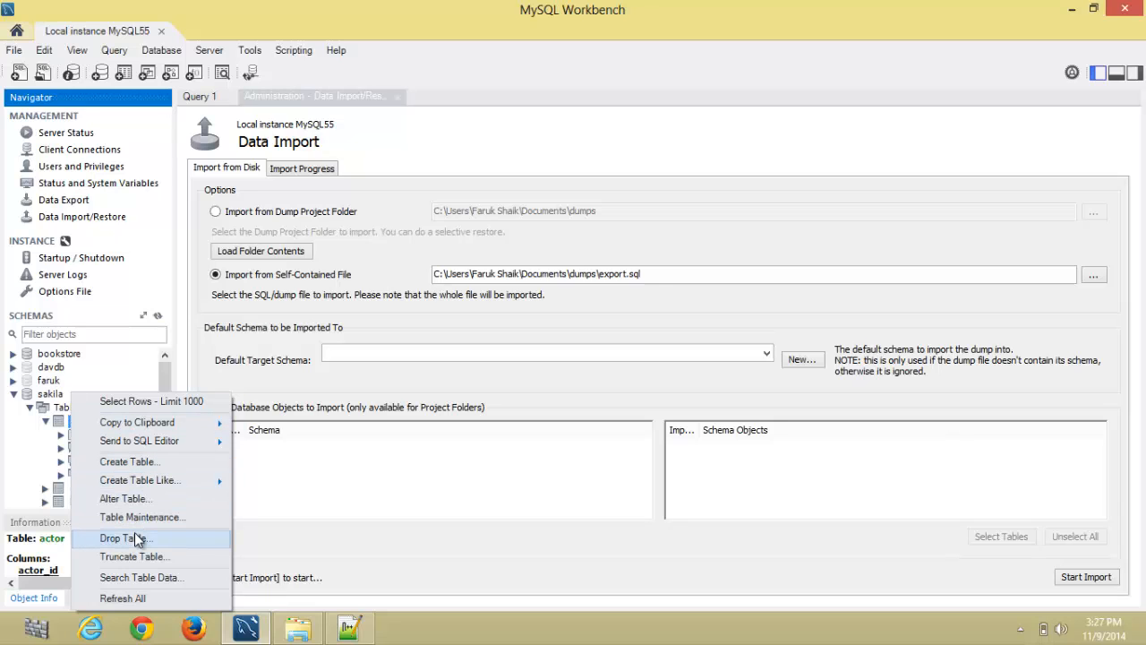
pyautogui.click(121, 538)
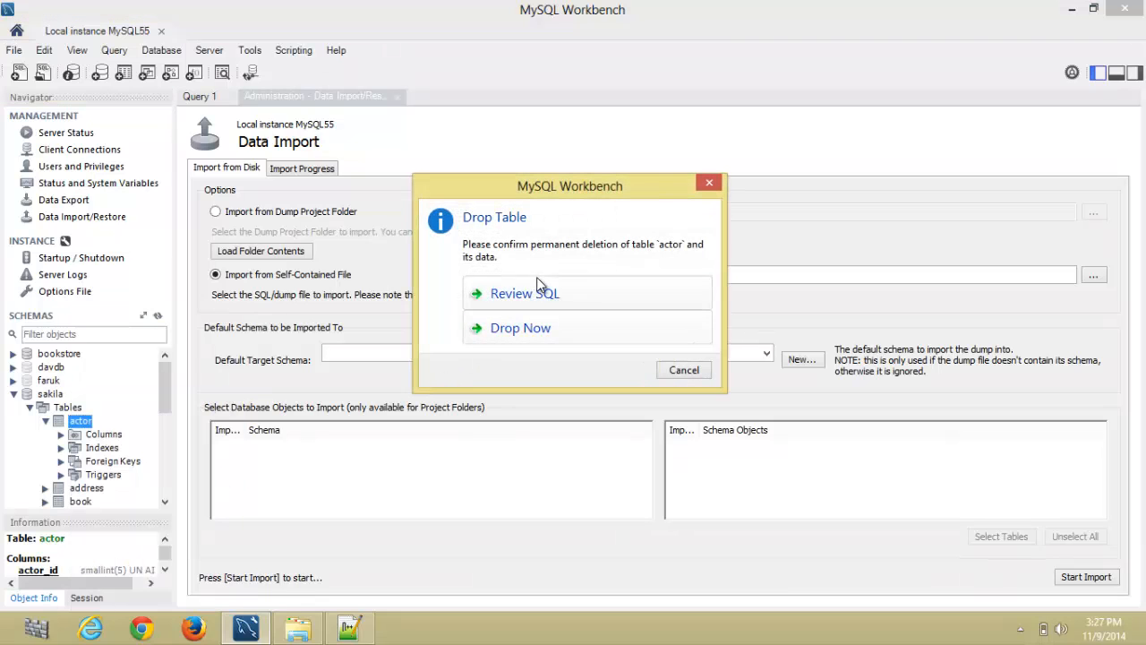
pyautogui.click(525, 293)
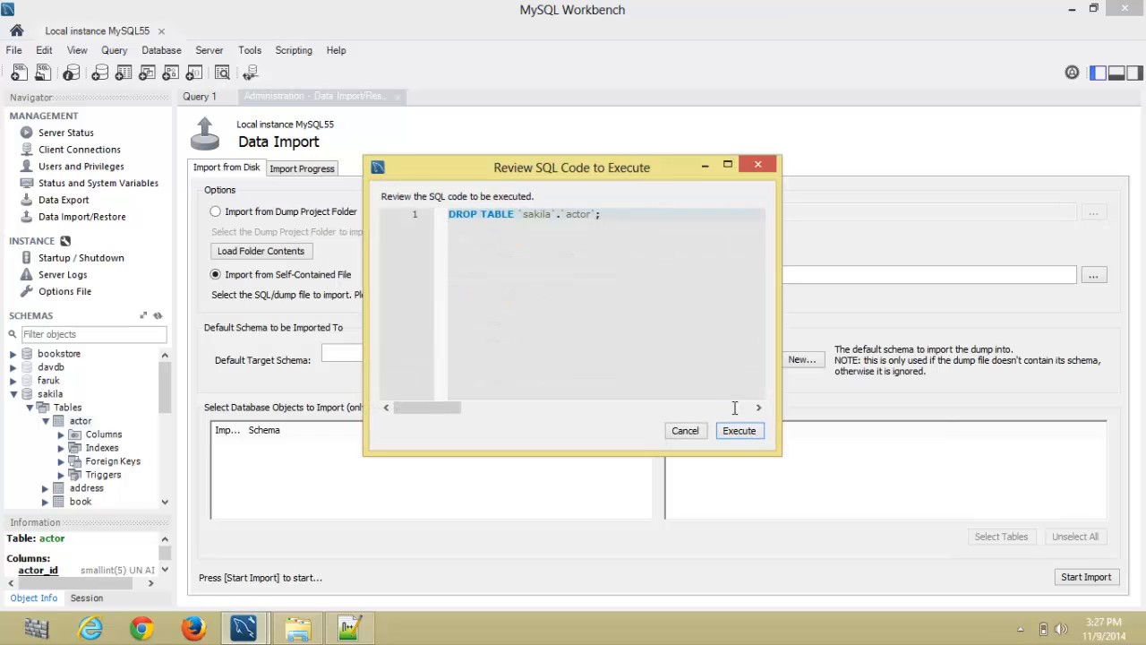
pyautogui.click(739, 430)
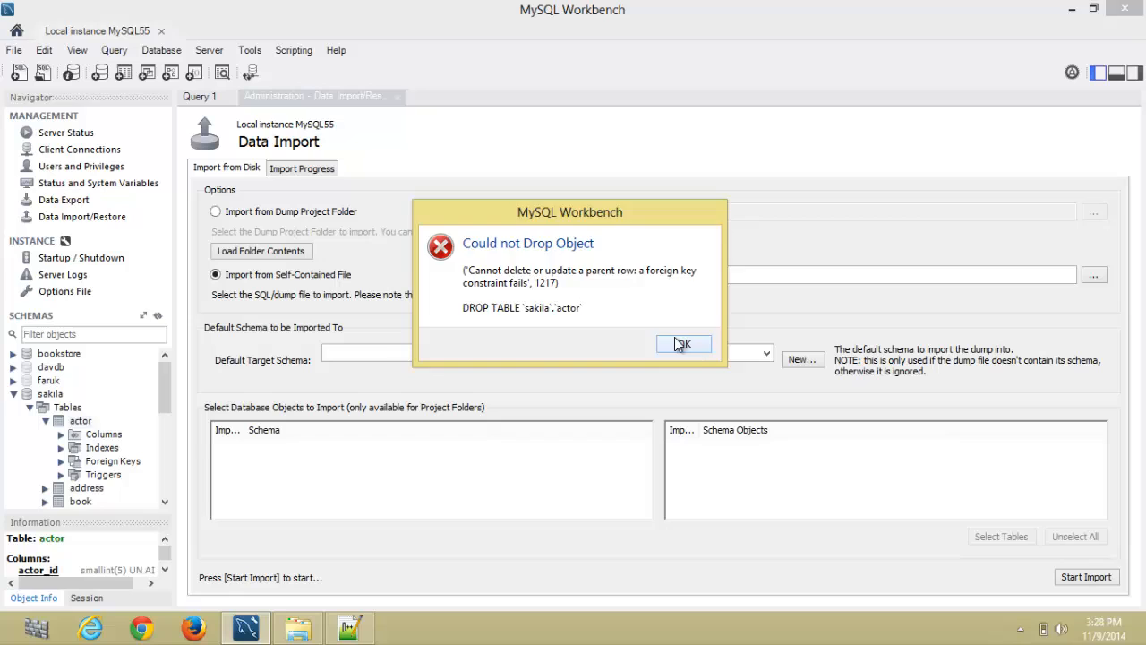
pyautogui.click(683, 345)
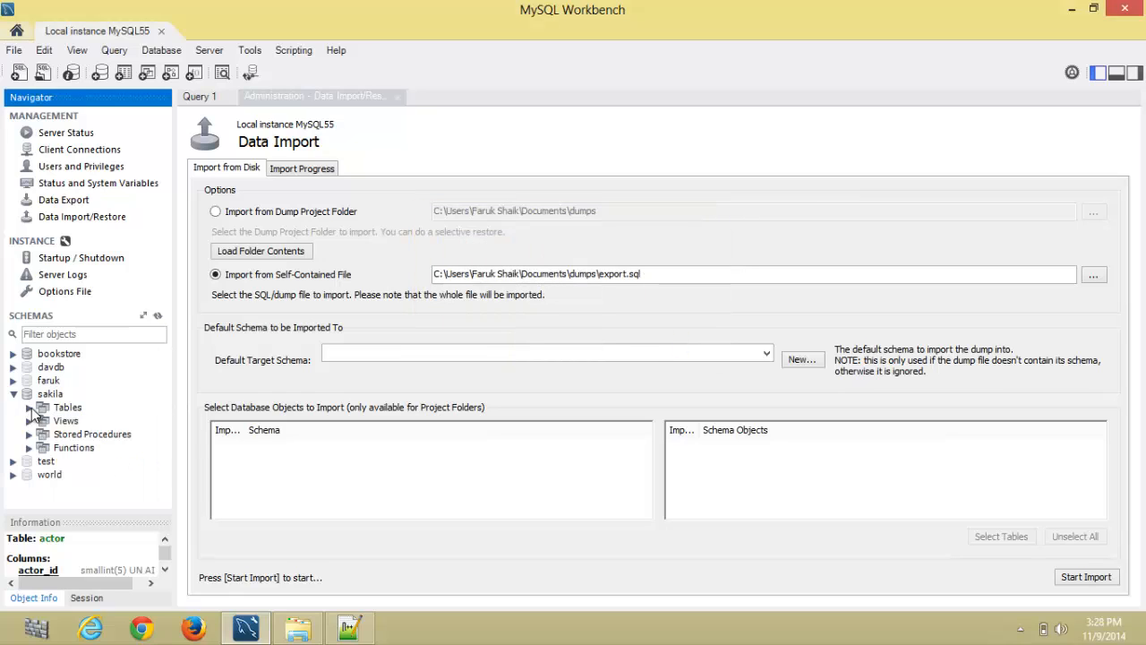
# Step: Drop the book table from sakila by executing its reviewed DROP SQL
pyautogui.click(30, 406)
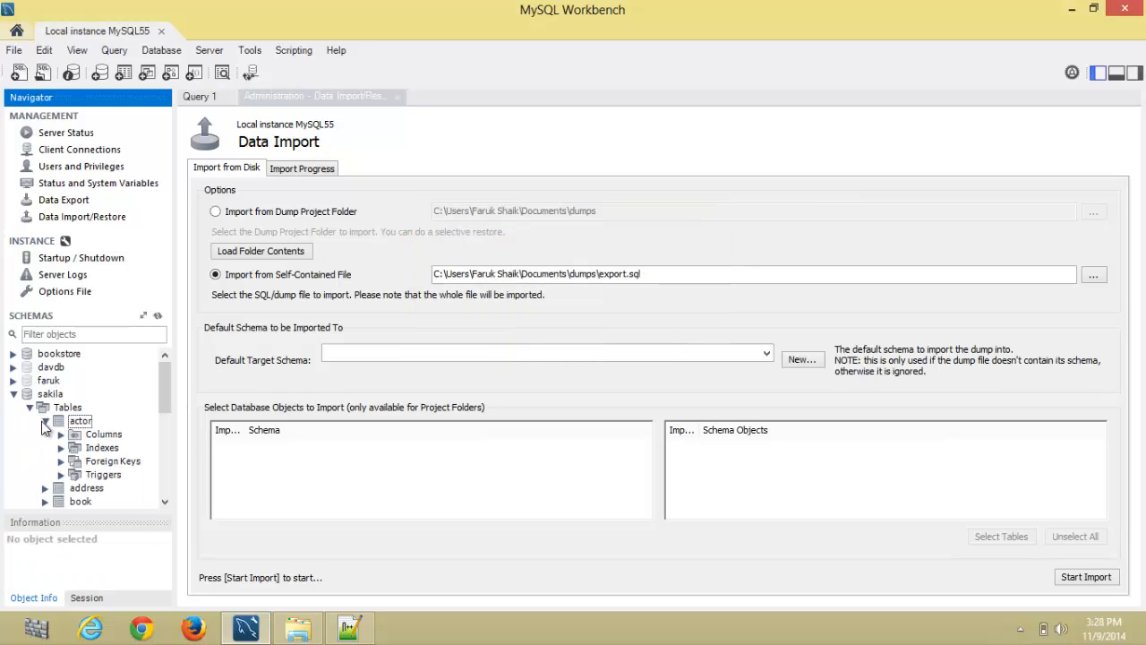
pyautogui.click(44, 421)
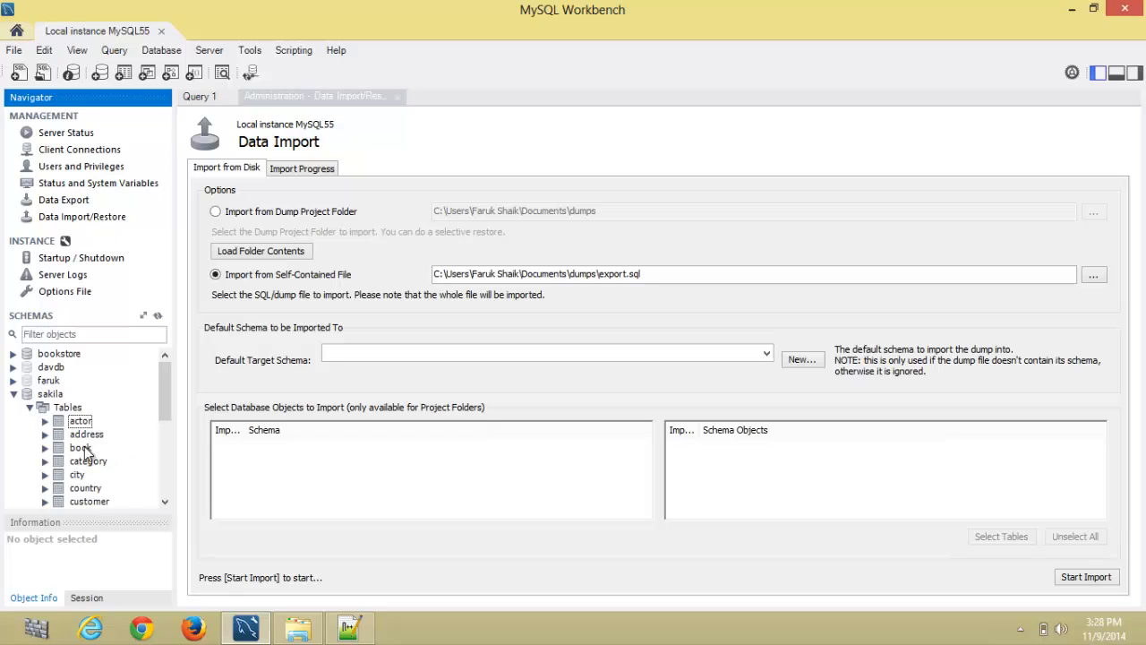
pyautogui.rightClick(80, 446)
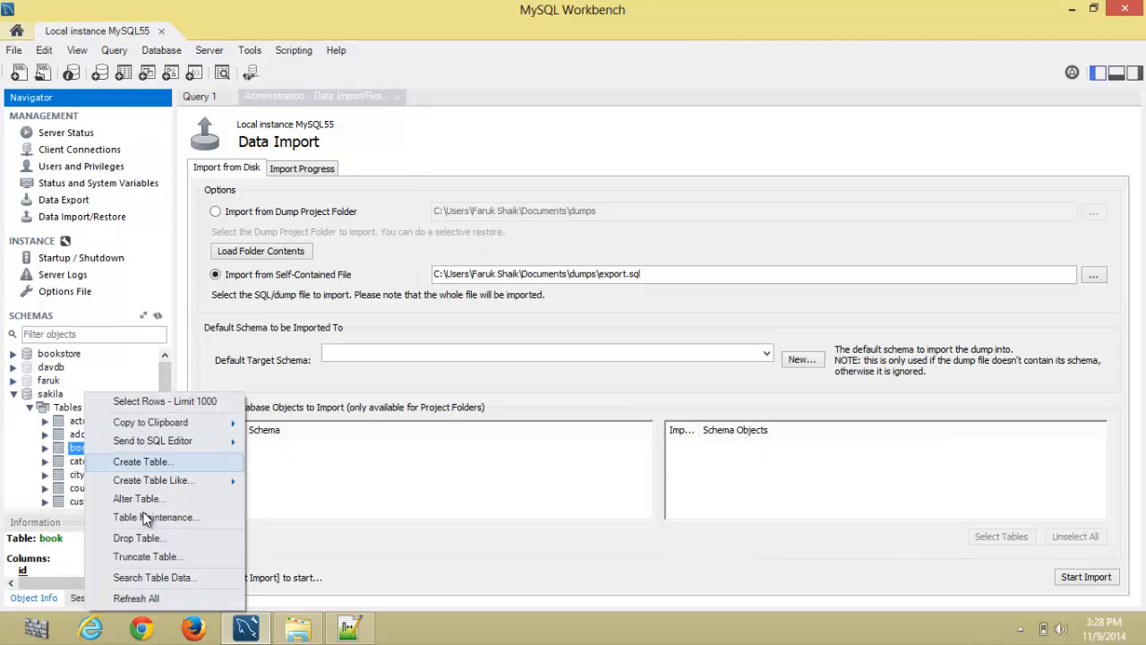
pyautogui.click(138, 537)
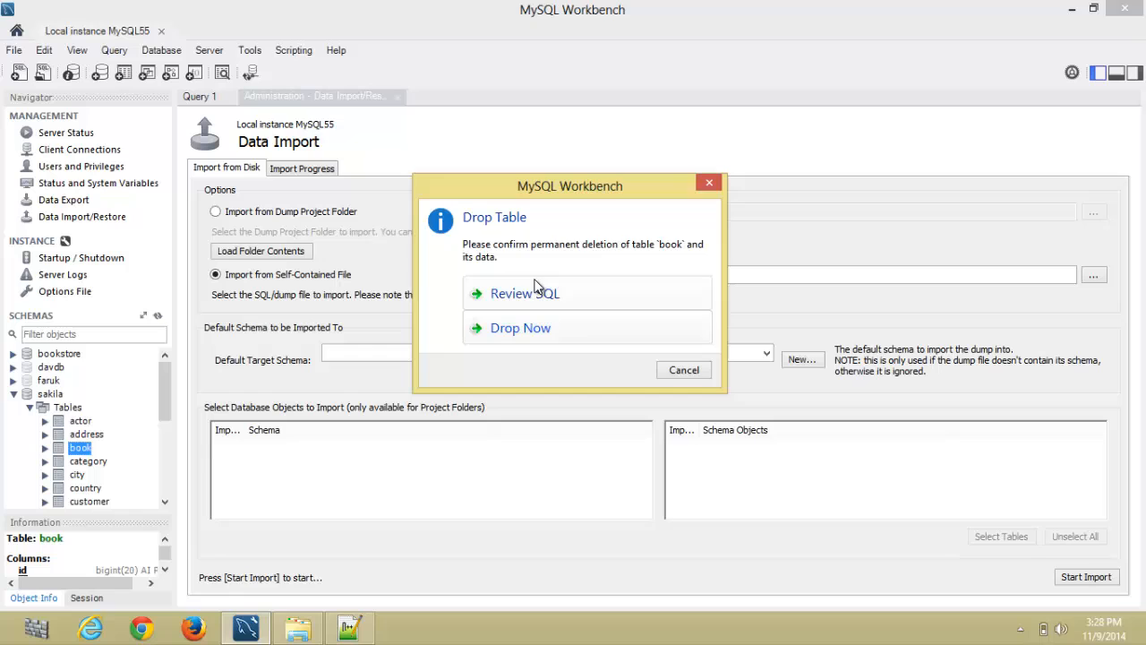
pyautogui.click(525, 293)
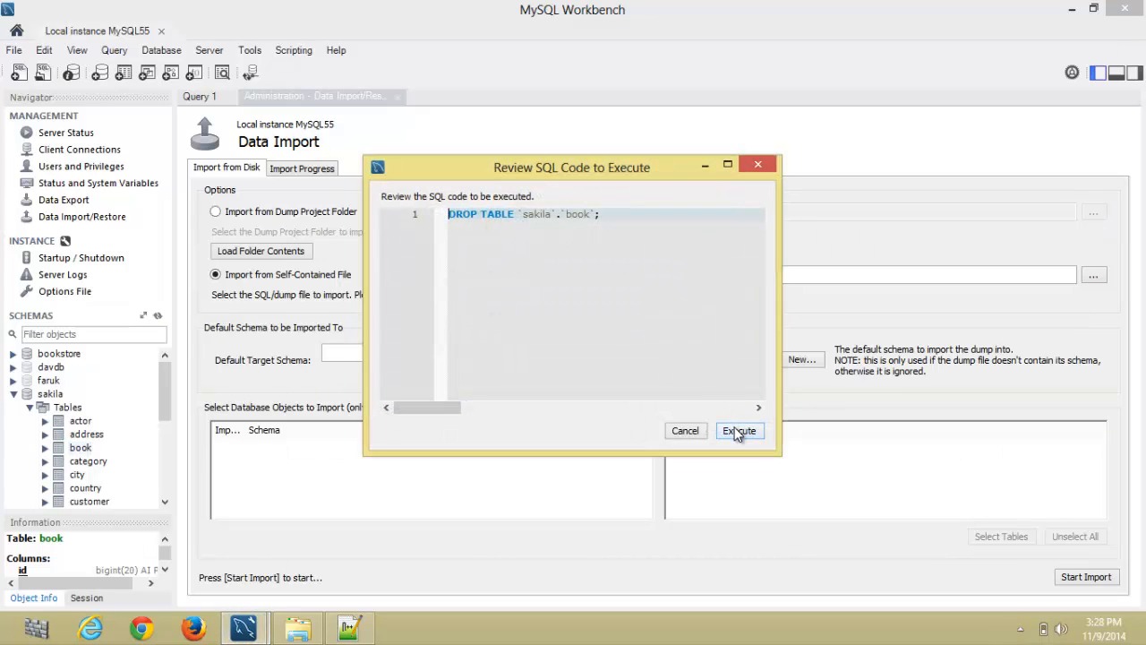
pyautogui.click(740, 430)
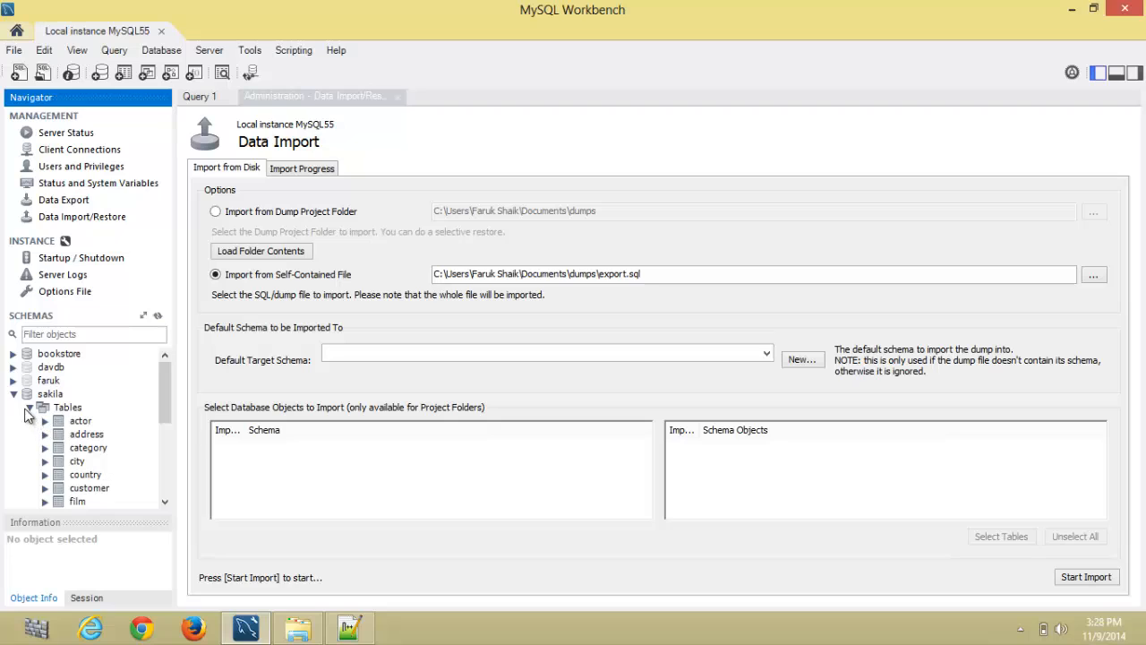
pyautogui.click(13, 394)
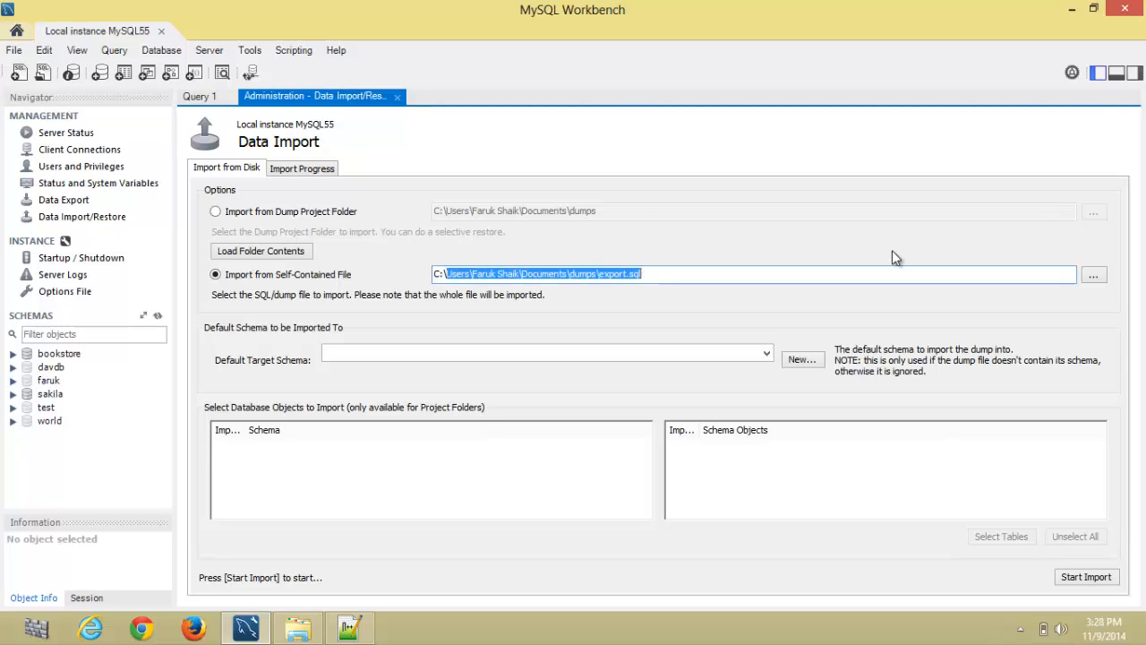
# Step: Enter C:\backup\ as the import path, then check the file name in File Explorer
pyautogui.write('C:\\backup')
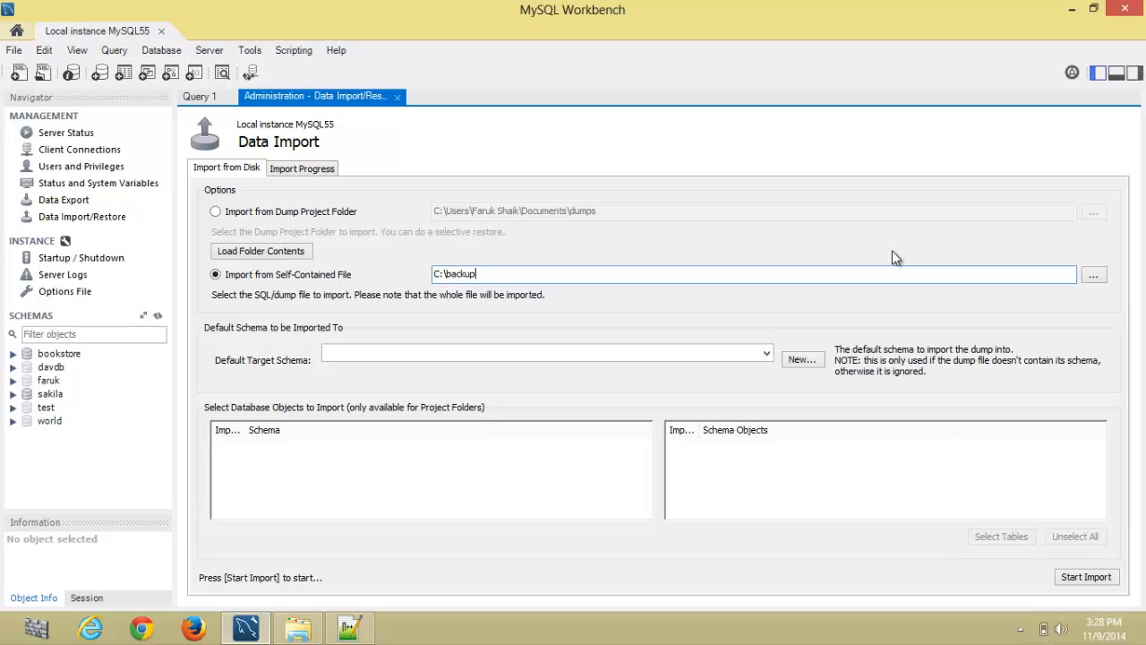
pyautogui.write('\\')
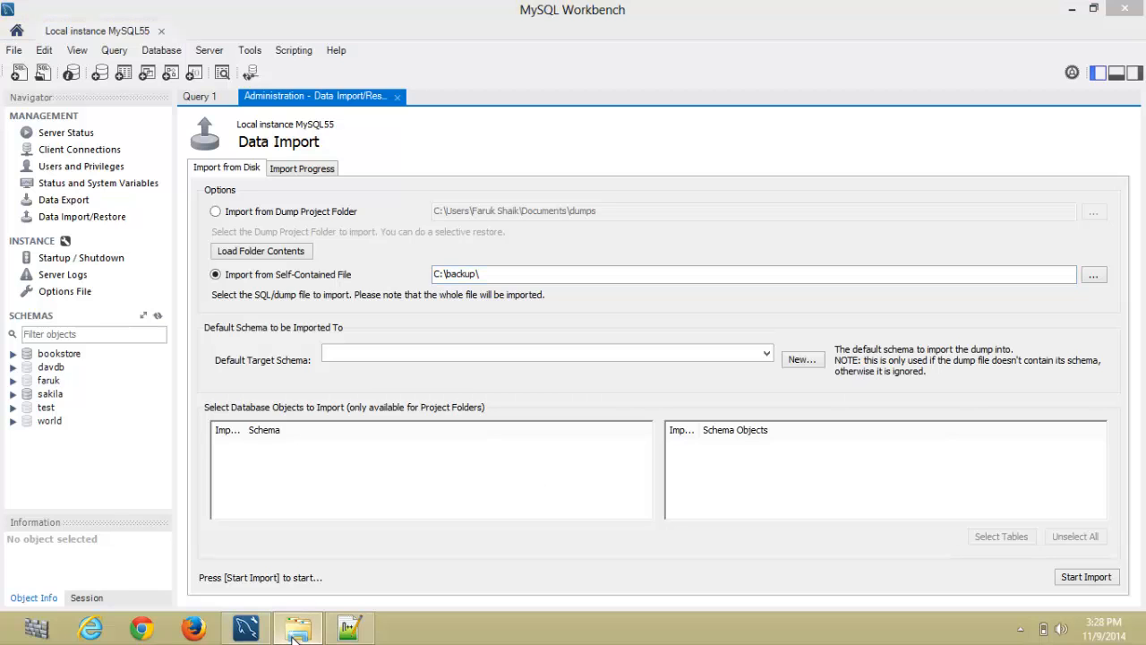
pyautogui.click(298, 627)
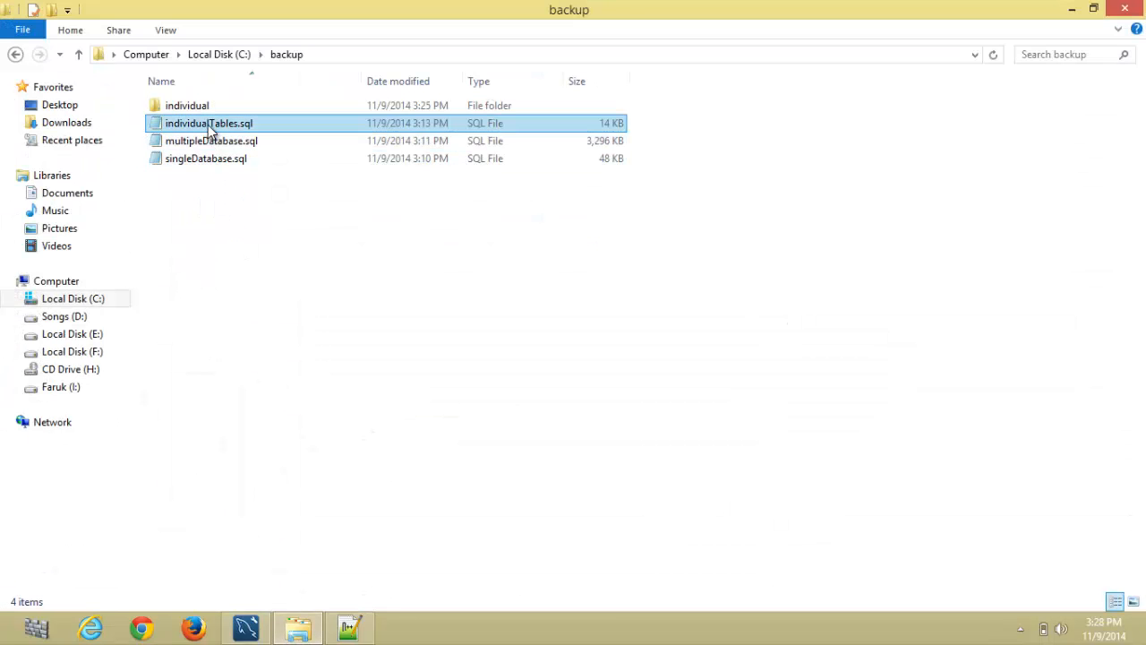
pyautogui.click(209, 123)
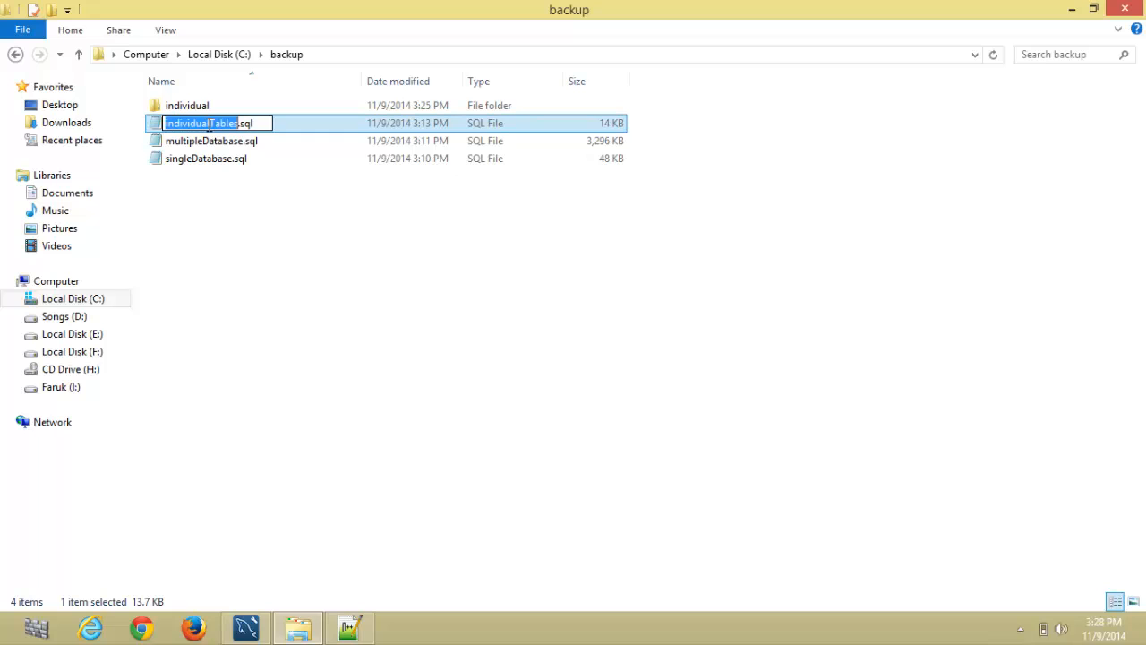
pyautogui.moveTo(1024, 7)
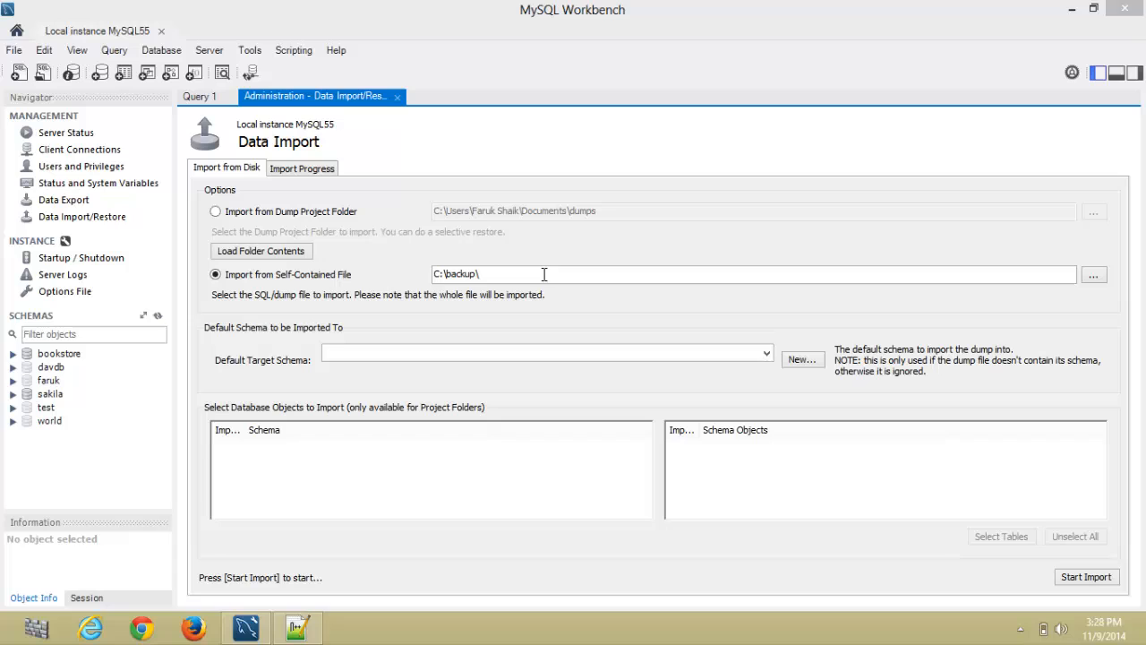
# Step: Append individualTables.sql so the import path reads C:\backup\individualTables.sql
pyautogui.write('individualTables')
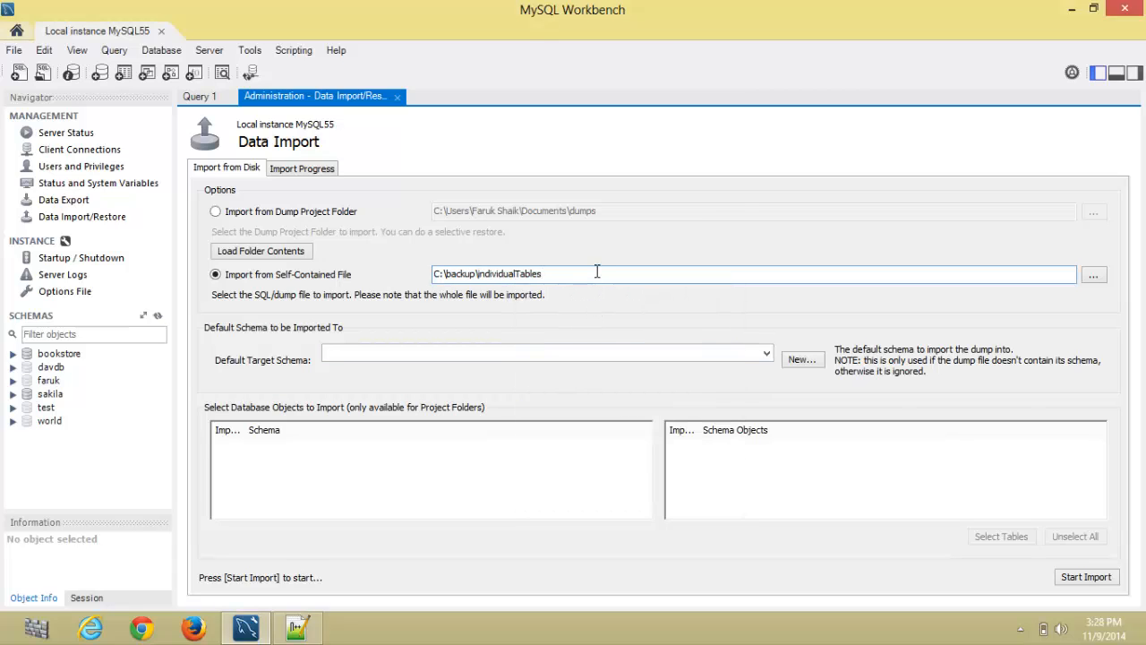
pyautogui.write('.')
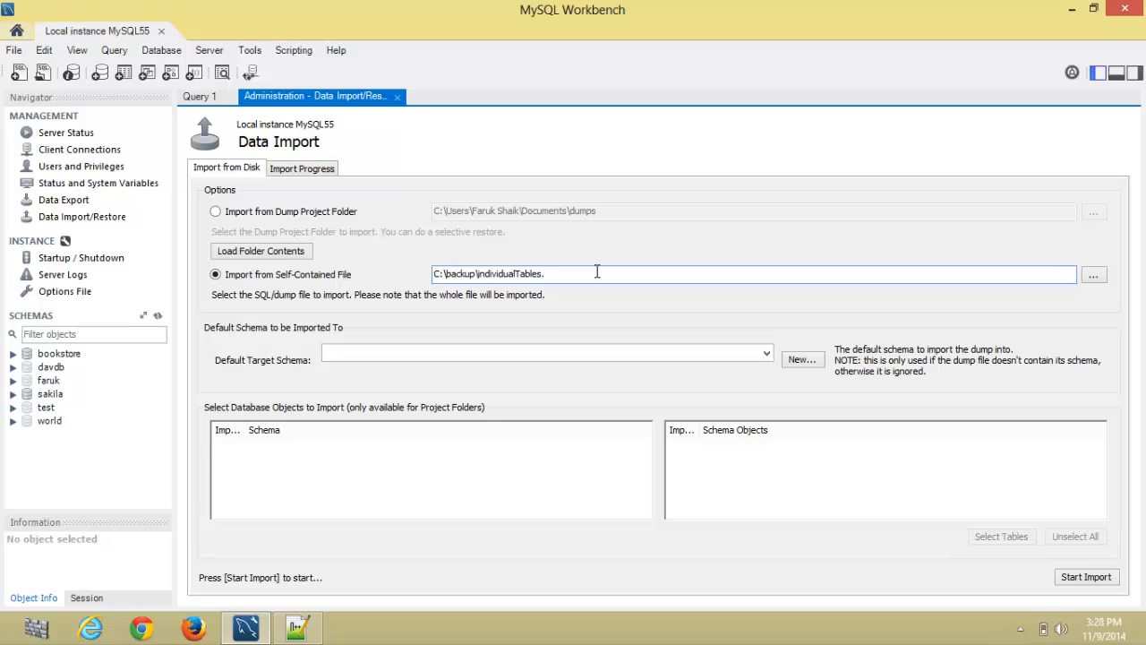
pyautogui.write('sql')
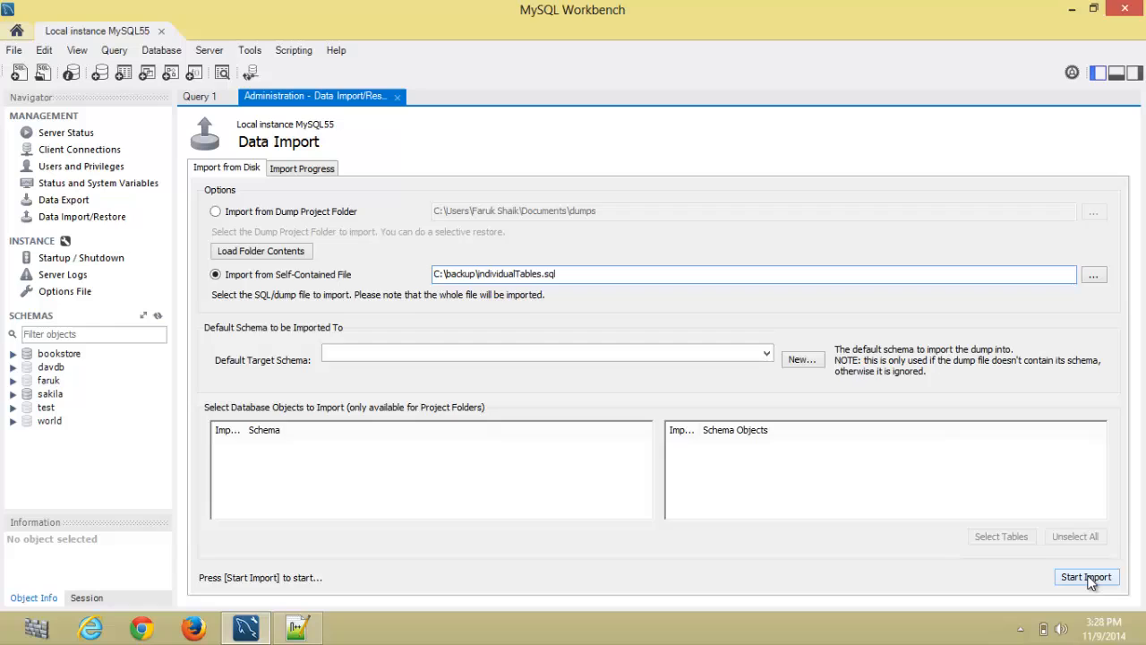
# Step: Start the import and confirm the root password to restore individualTables.sql
pyautogui.click(1086, 577)
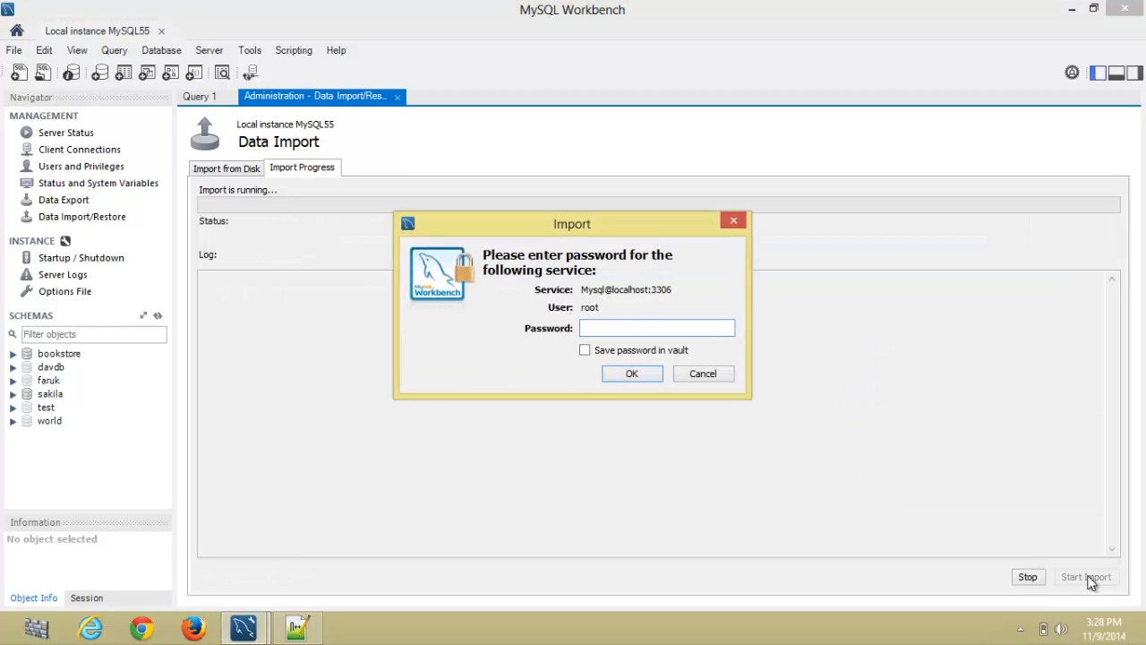
pyautogui.write('****')
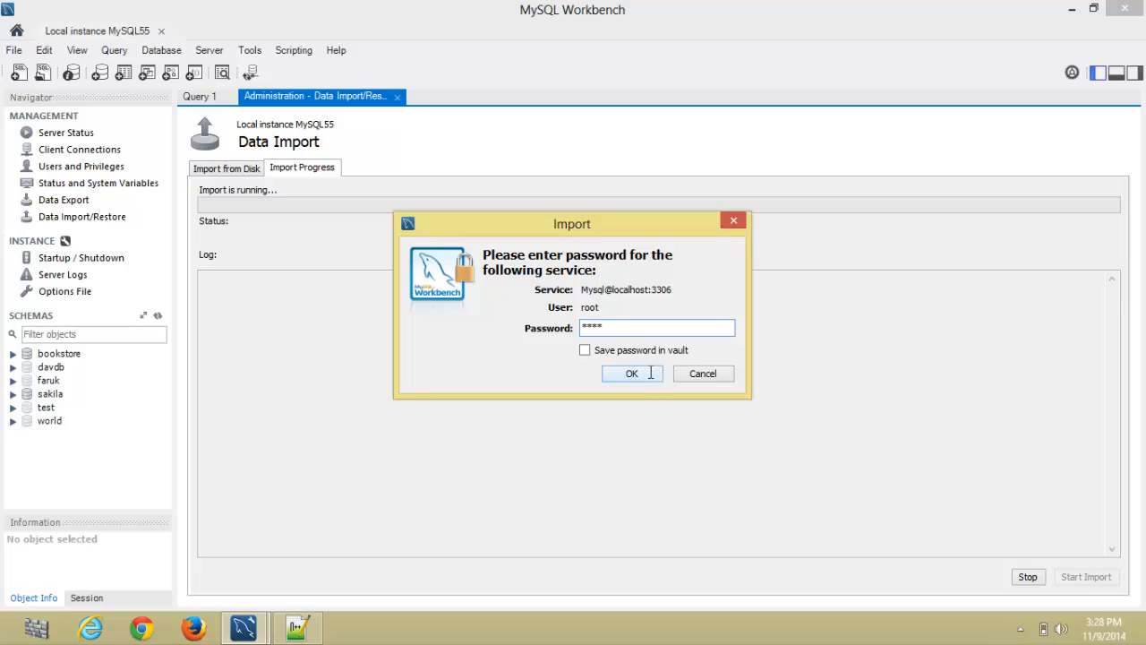
pyautogui.click(631, 373)
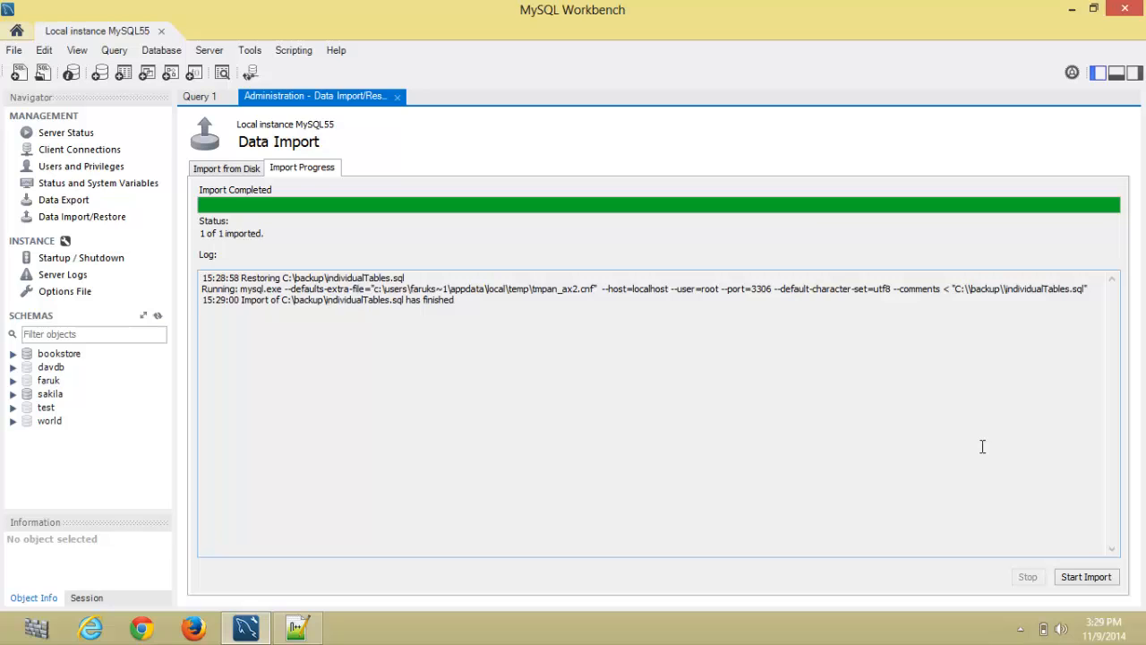
pyautogui.moveTo(285, 400)
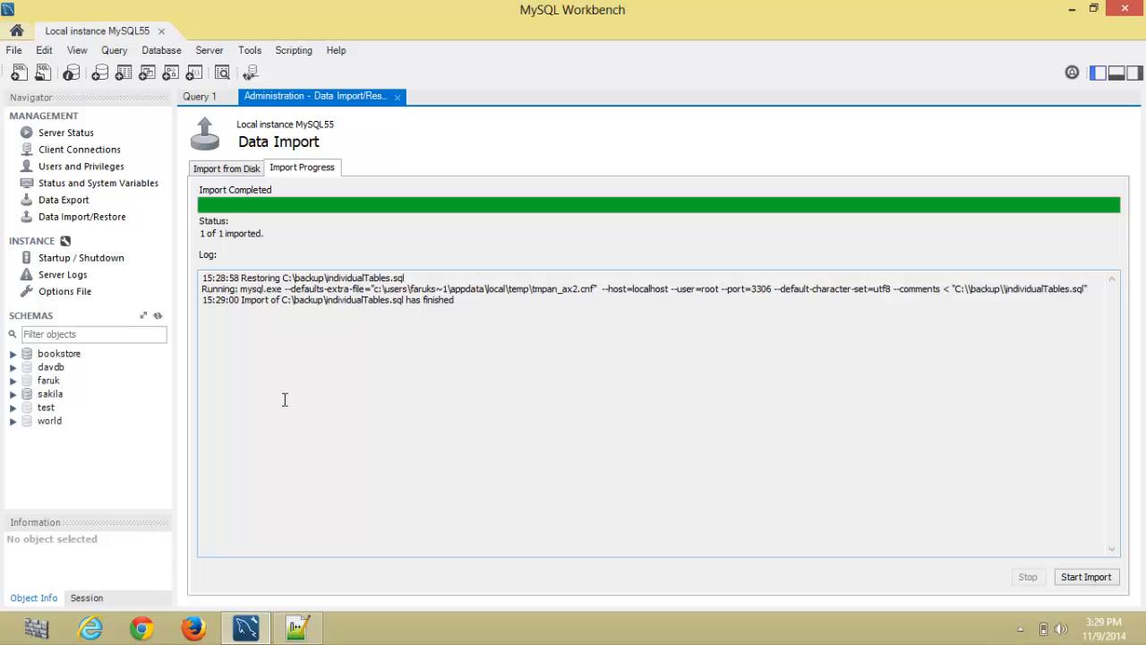